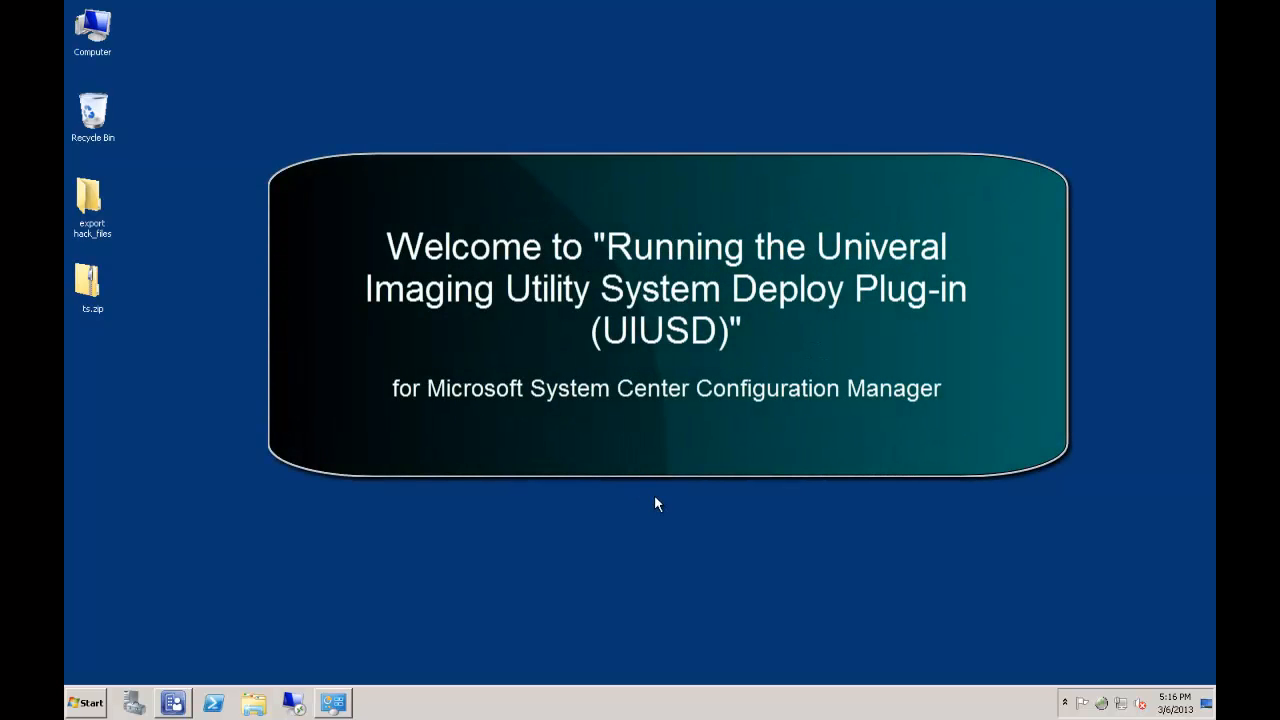
mouse_move(660, 488)
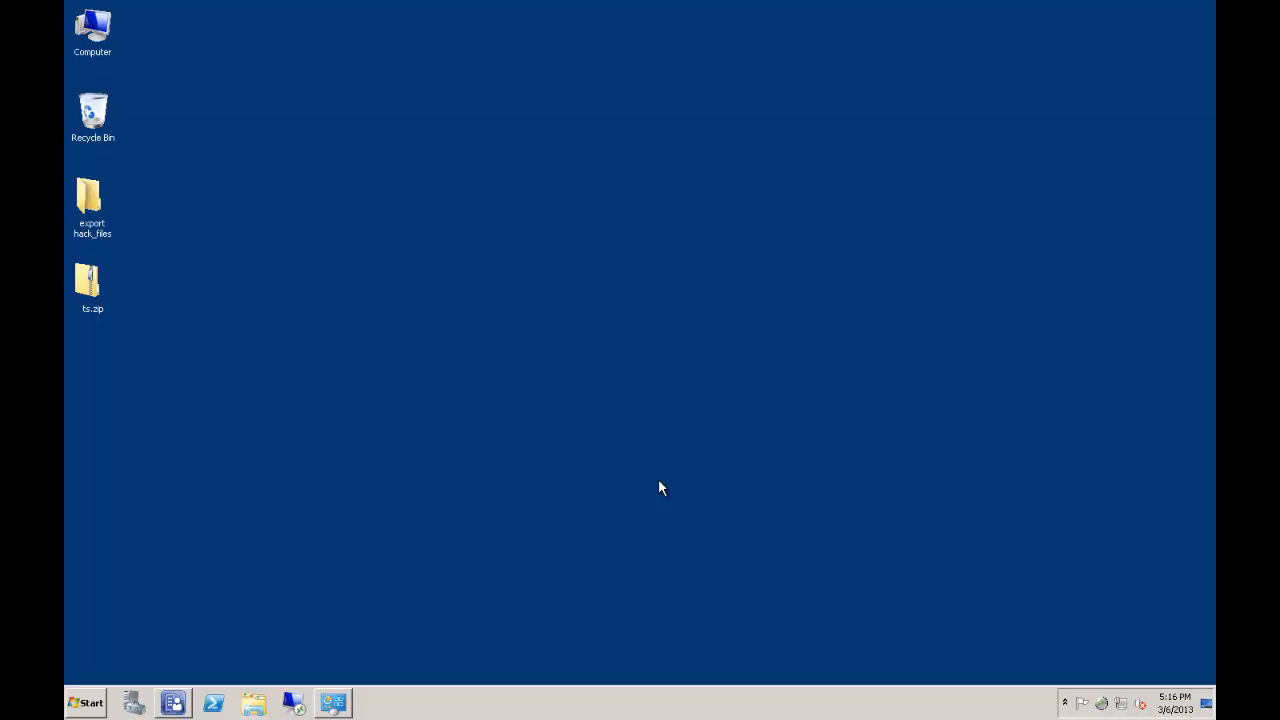
mouse_move(568, 434)
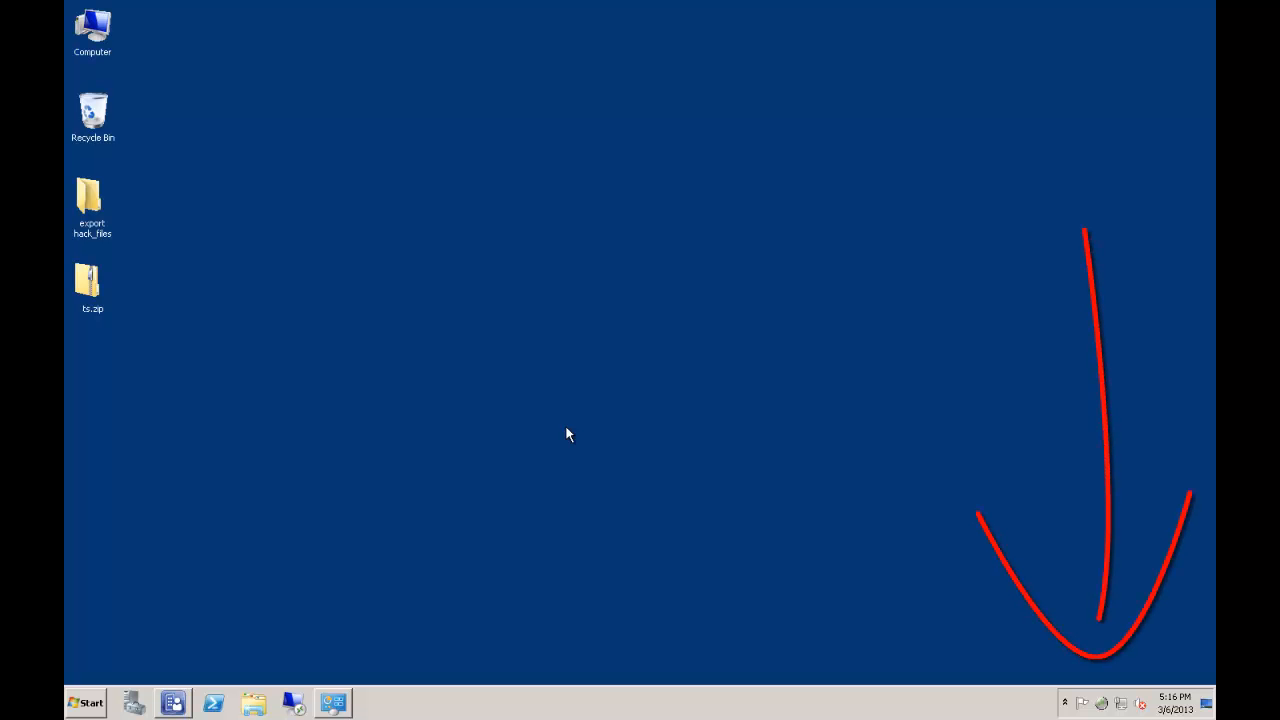
mouse_move(937, 649)
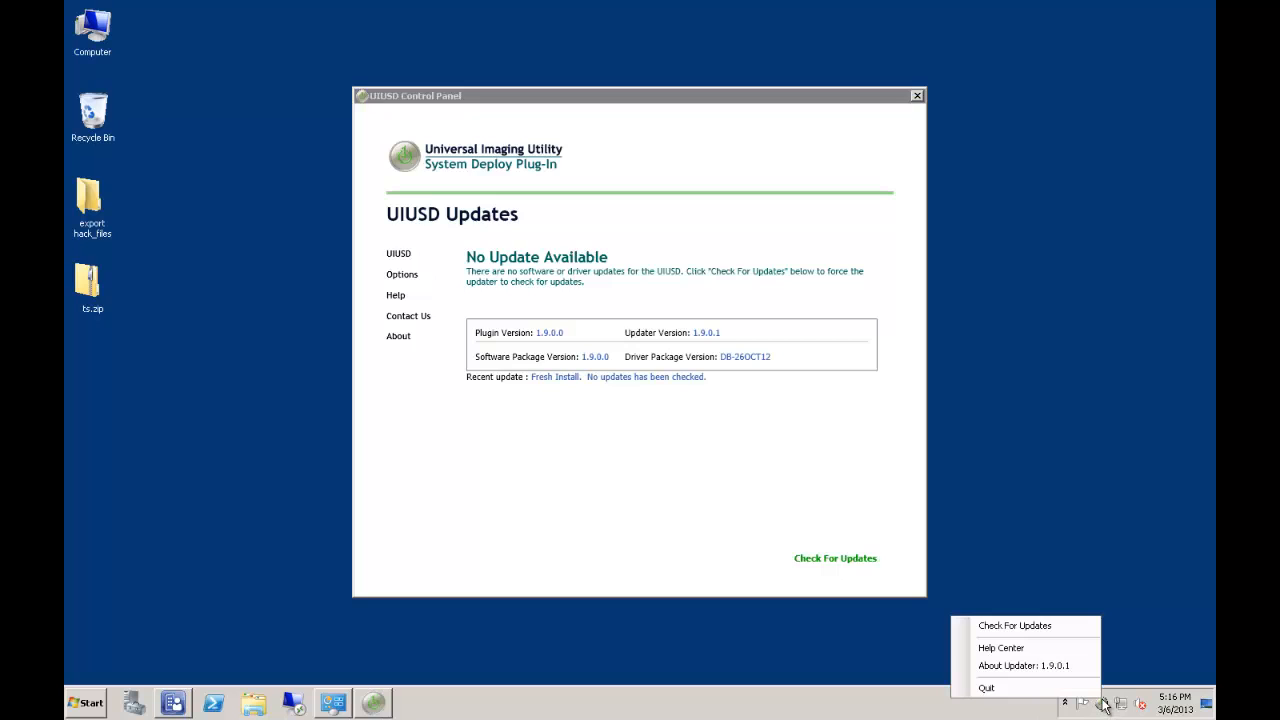
mouse_move(1043, 556)
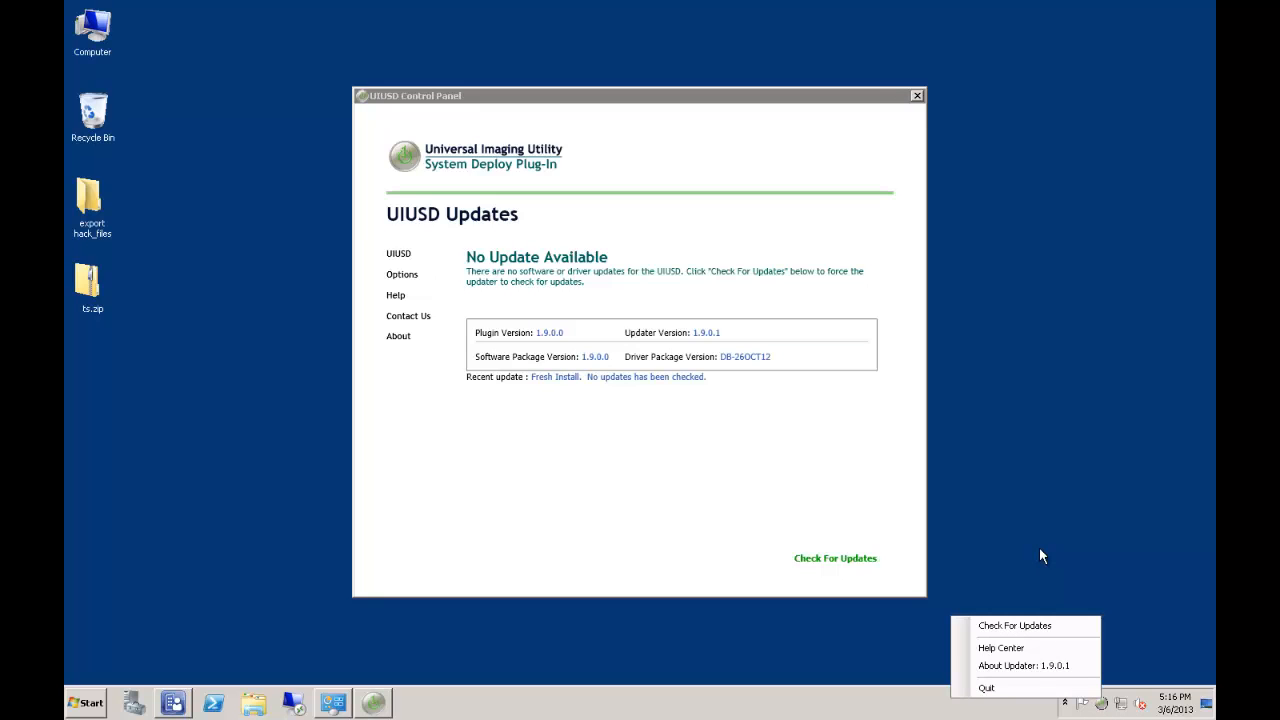
mouse_move(1019, 541)
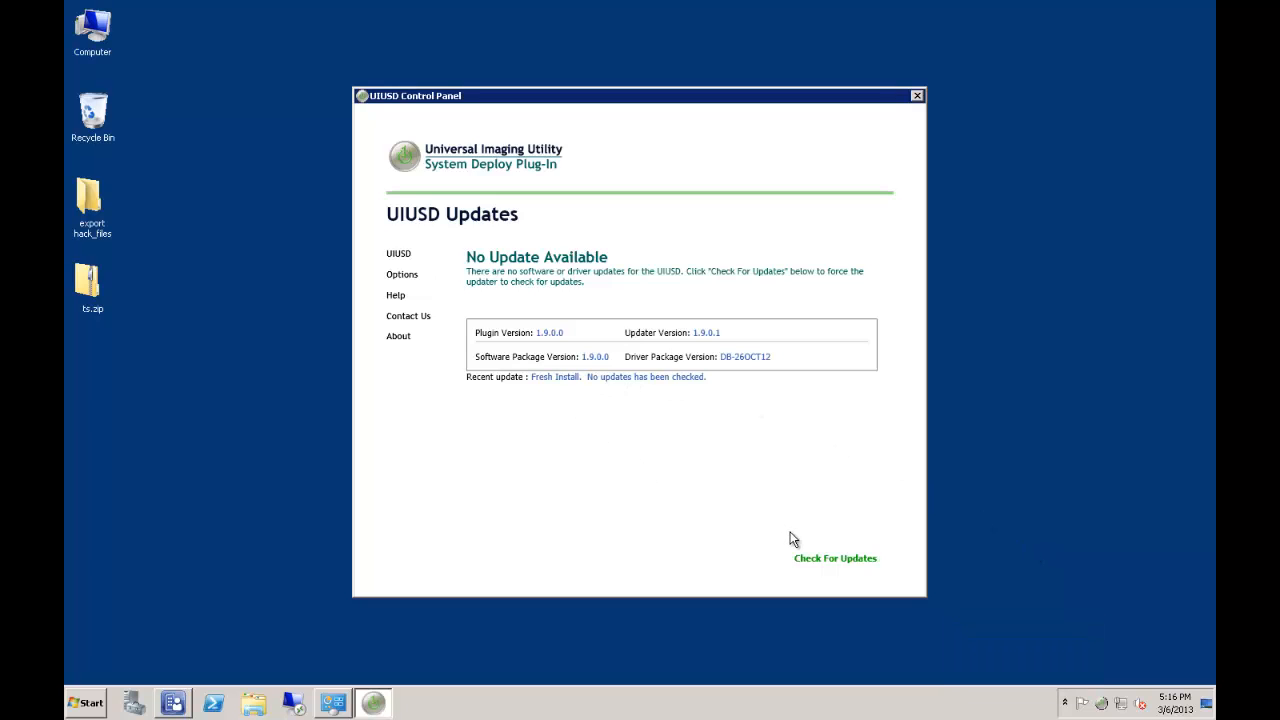
mouse_move(778, 531)
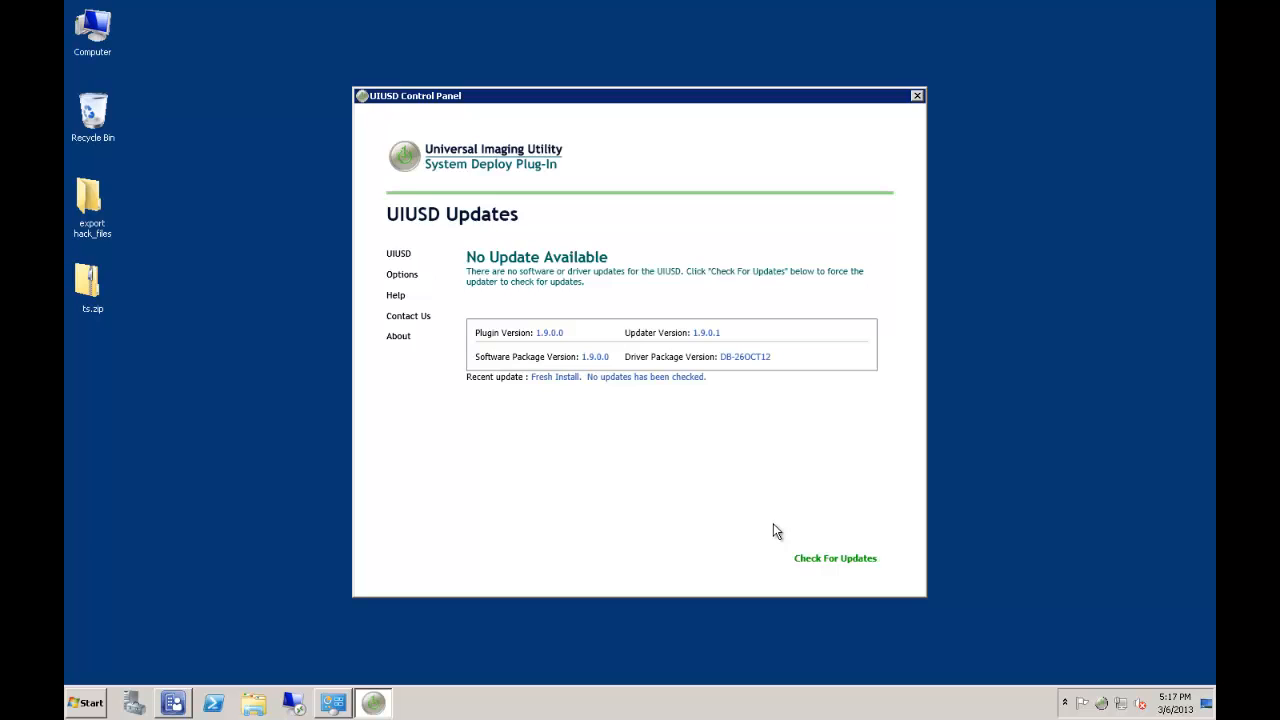
mouse_move(778, 518)
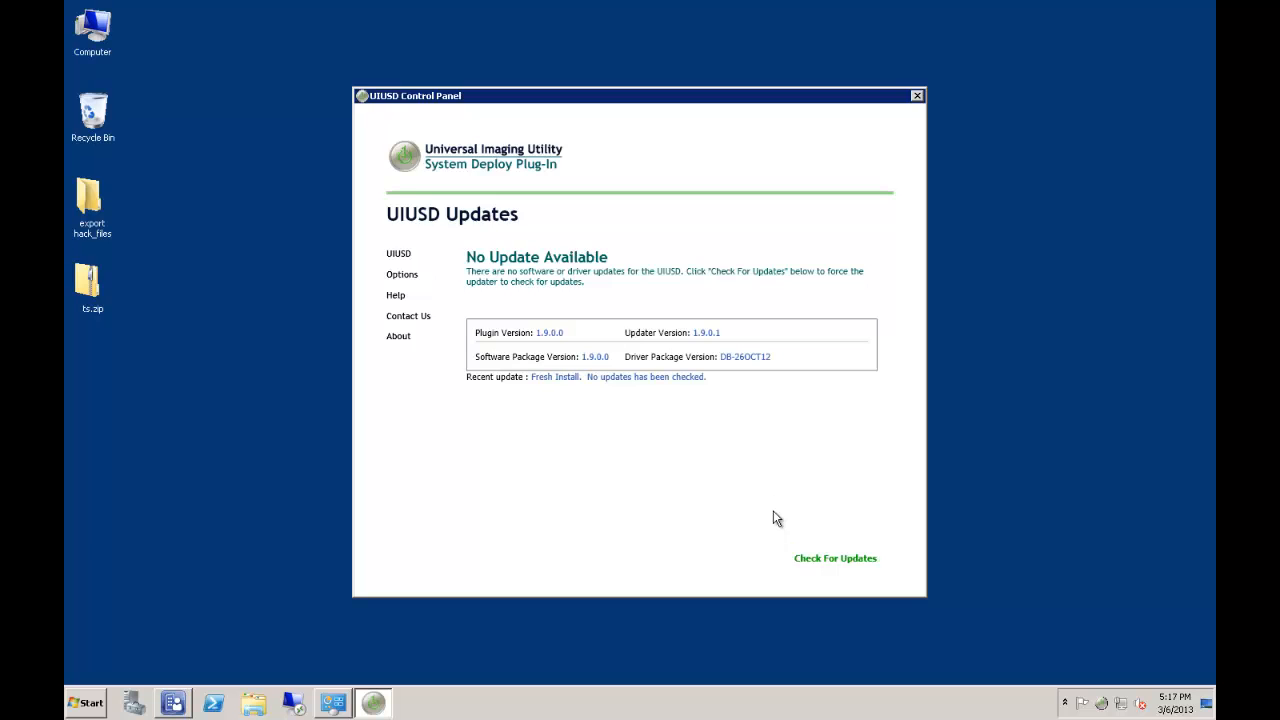
mouse_move(818, 562)
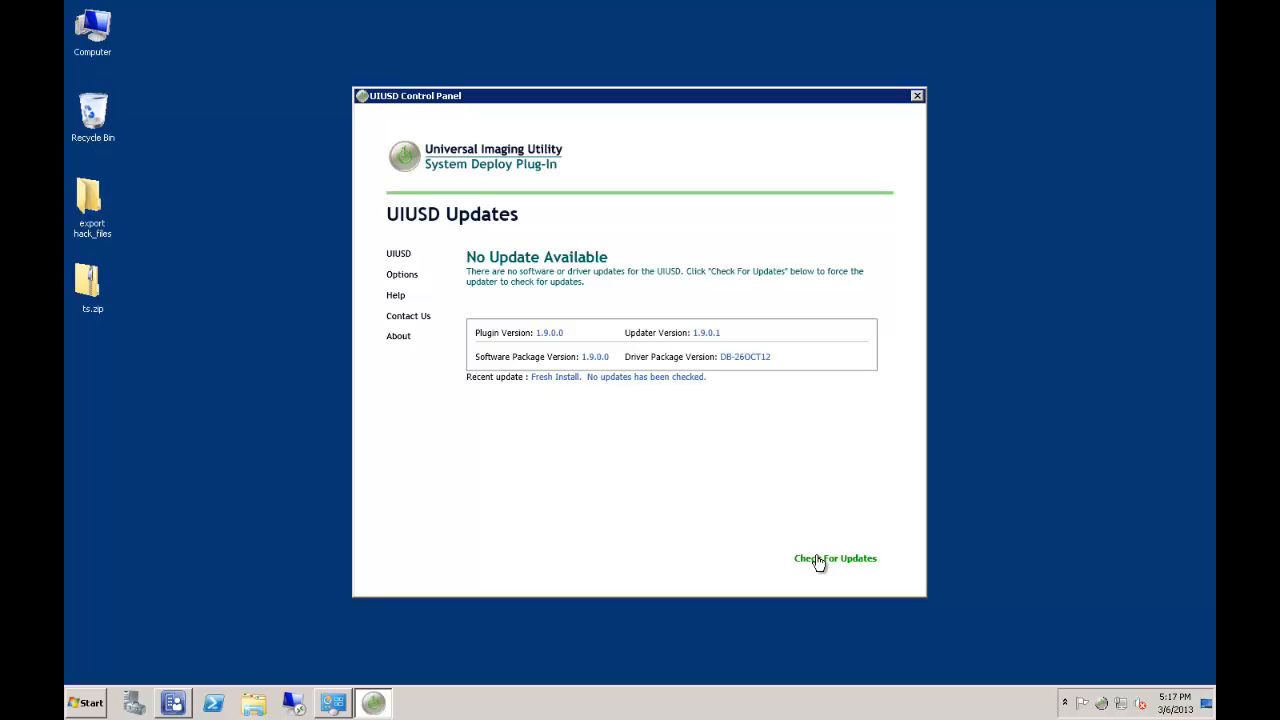
Check for UIUSD updates, revealing the newer drivers package db-13-02-13.
left_click(835, 558)
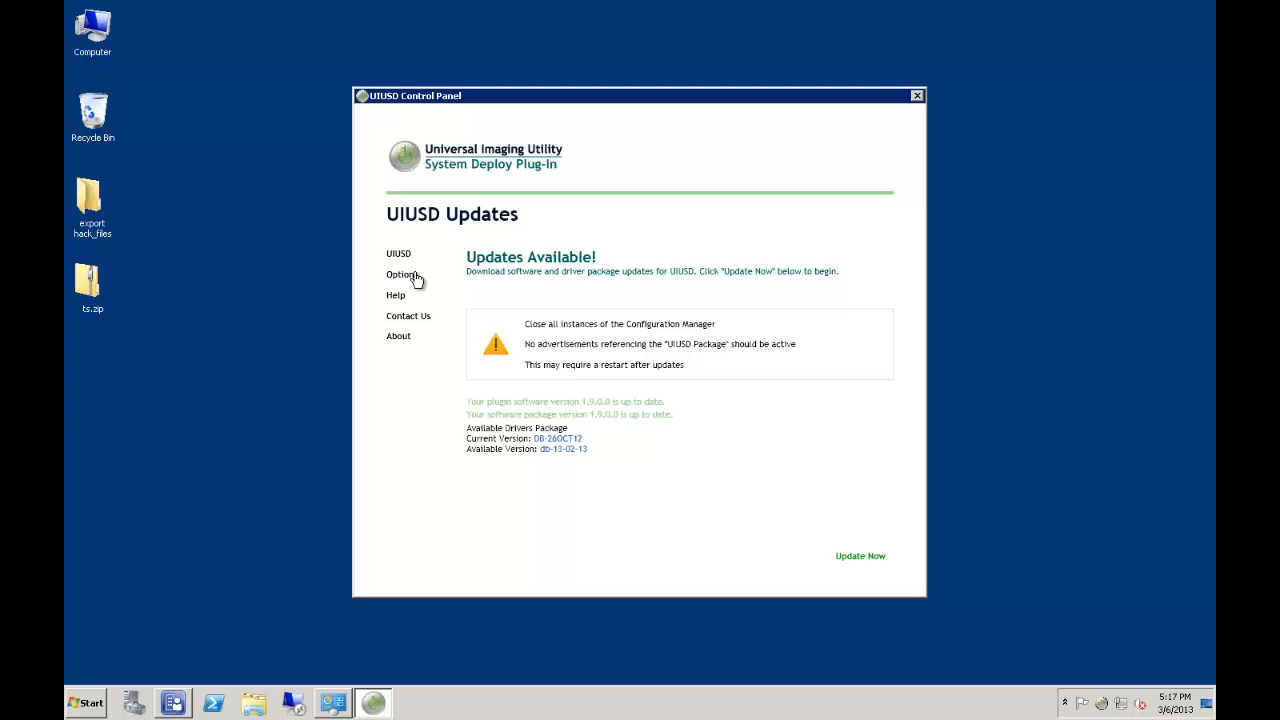
Review UIUSD options: everyday 6:00 PM update schedule and North America download mirror.
left_click(401, 274)
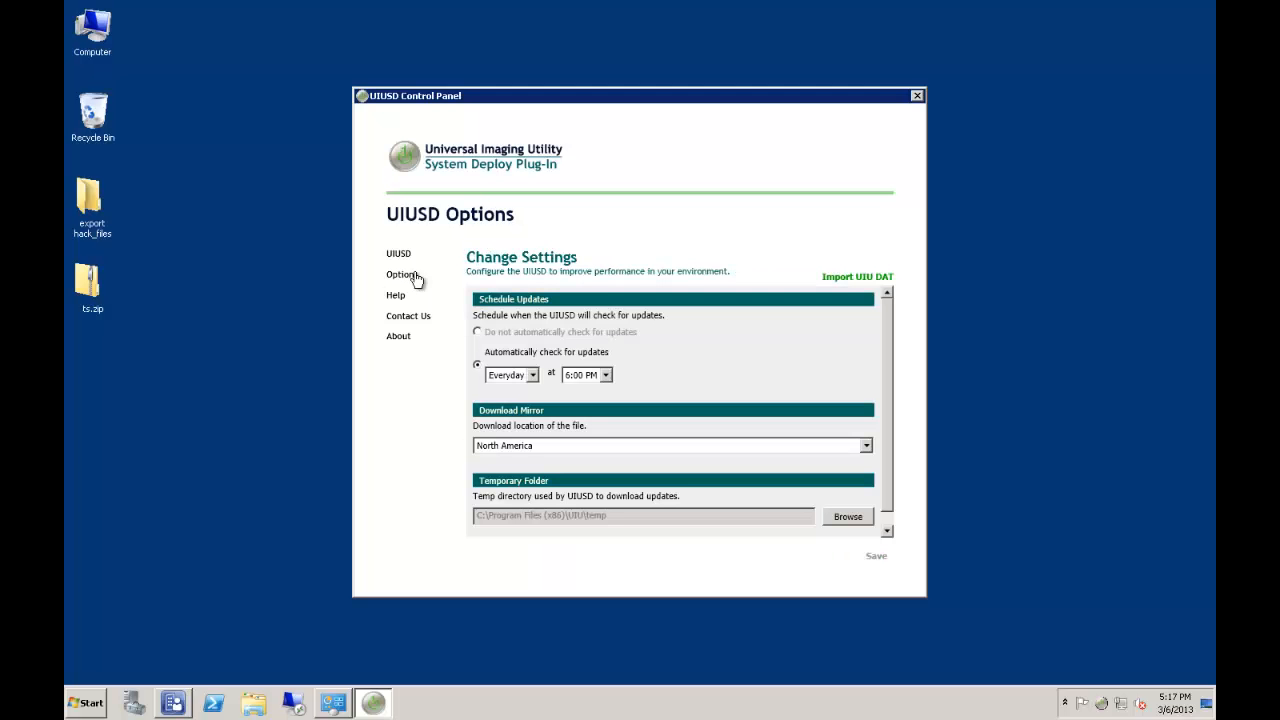
mouse_move(521, 317)
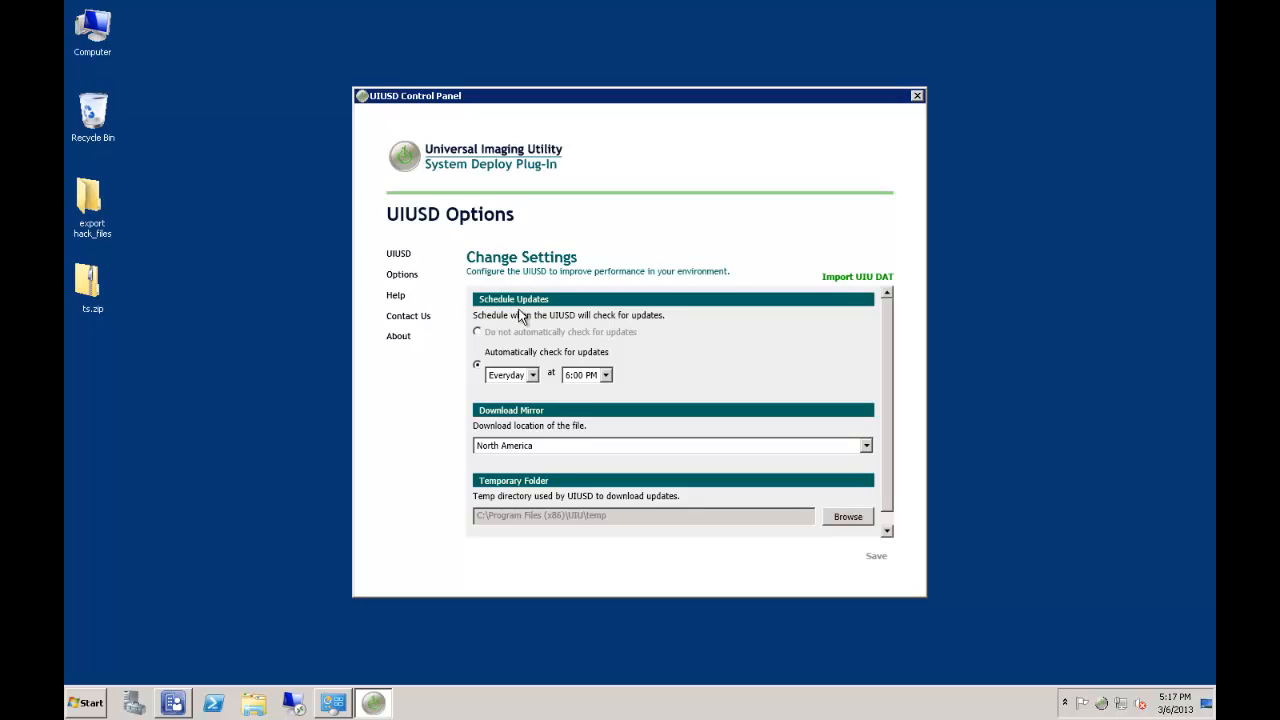
mouse_move(492, 340)
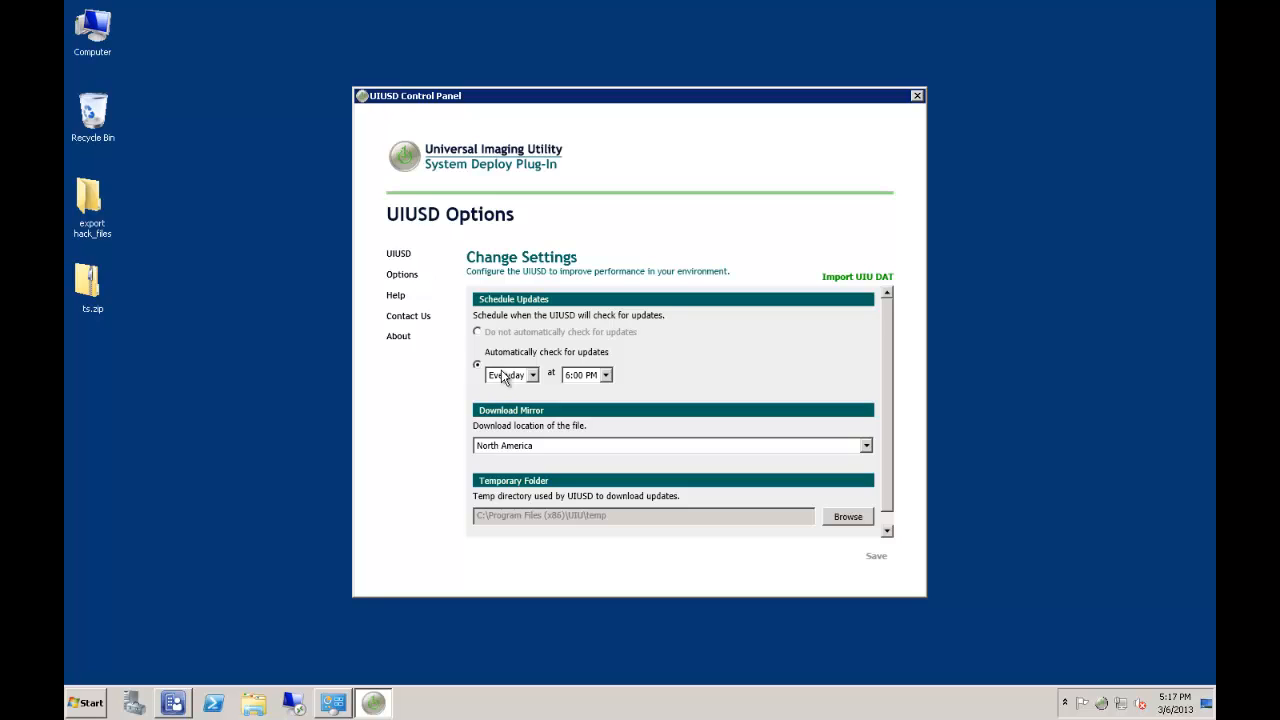
mouse_move(572, 491)
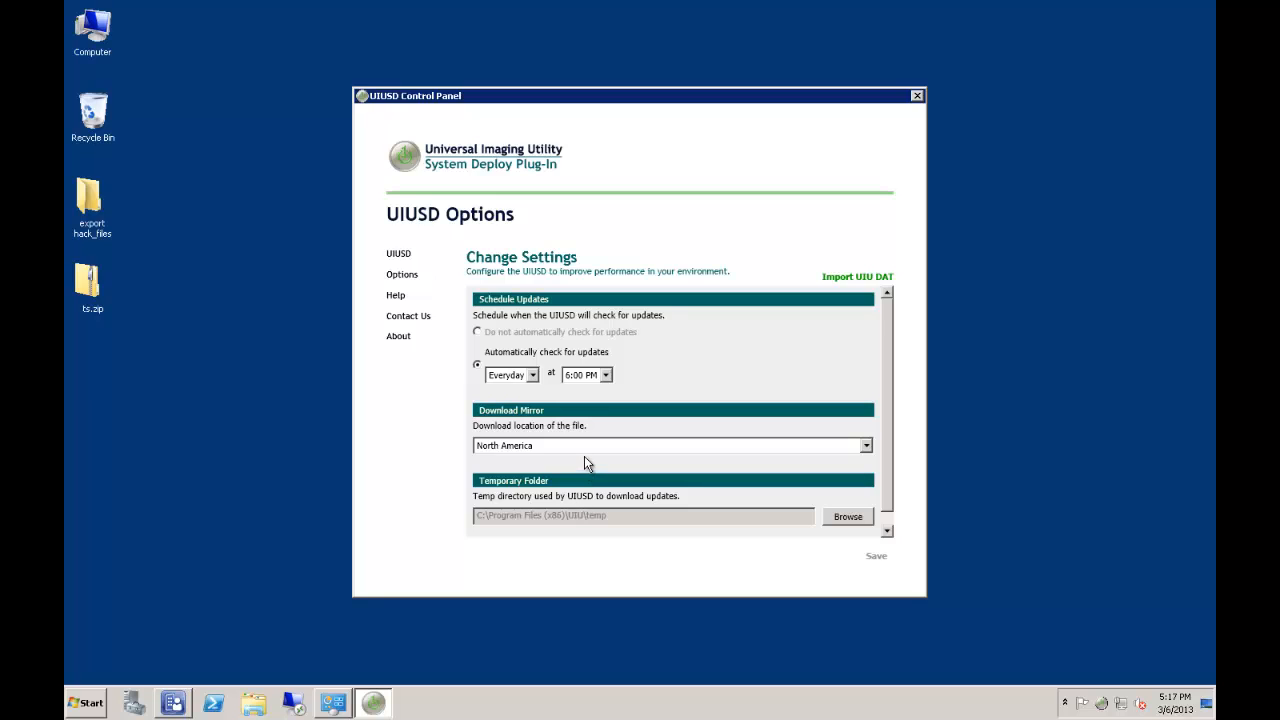
mouse_move(543, 378)
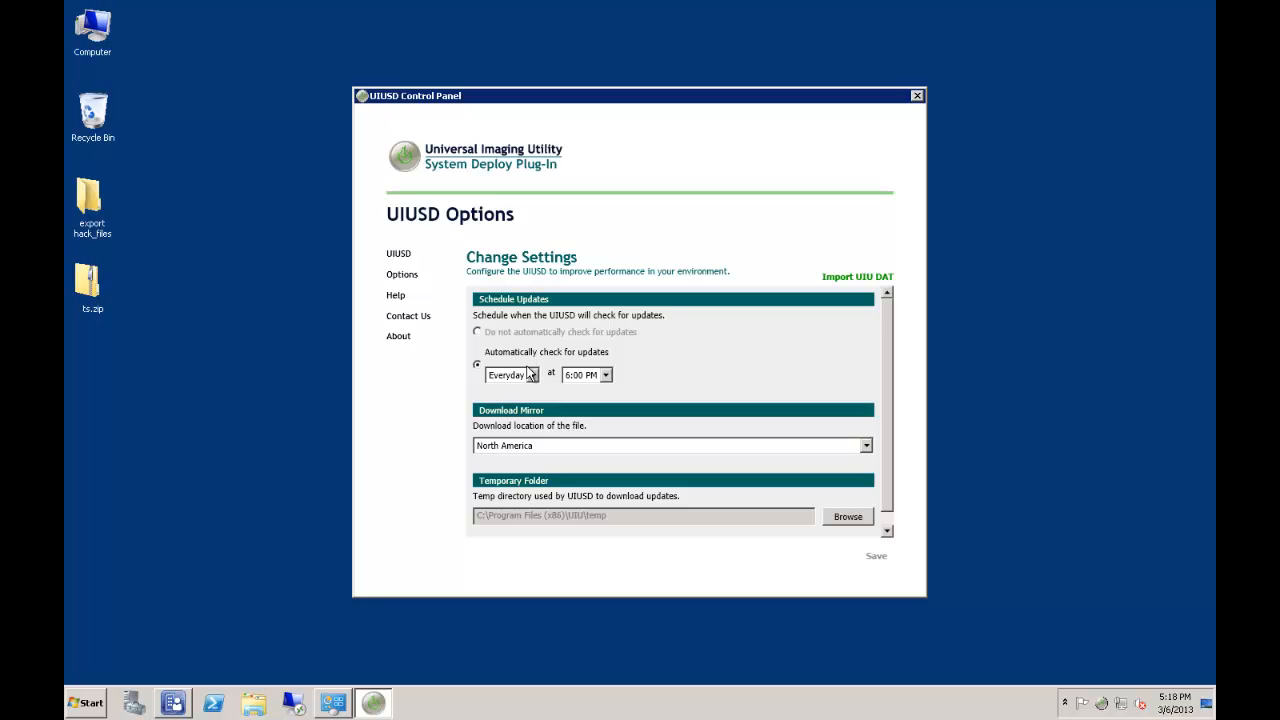
left_click(396, 295)
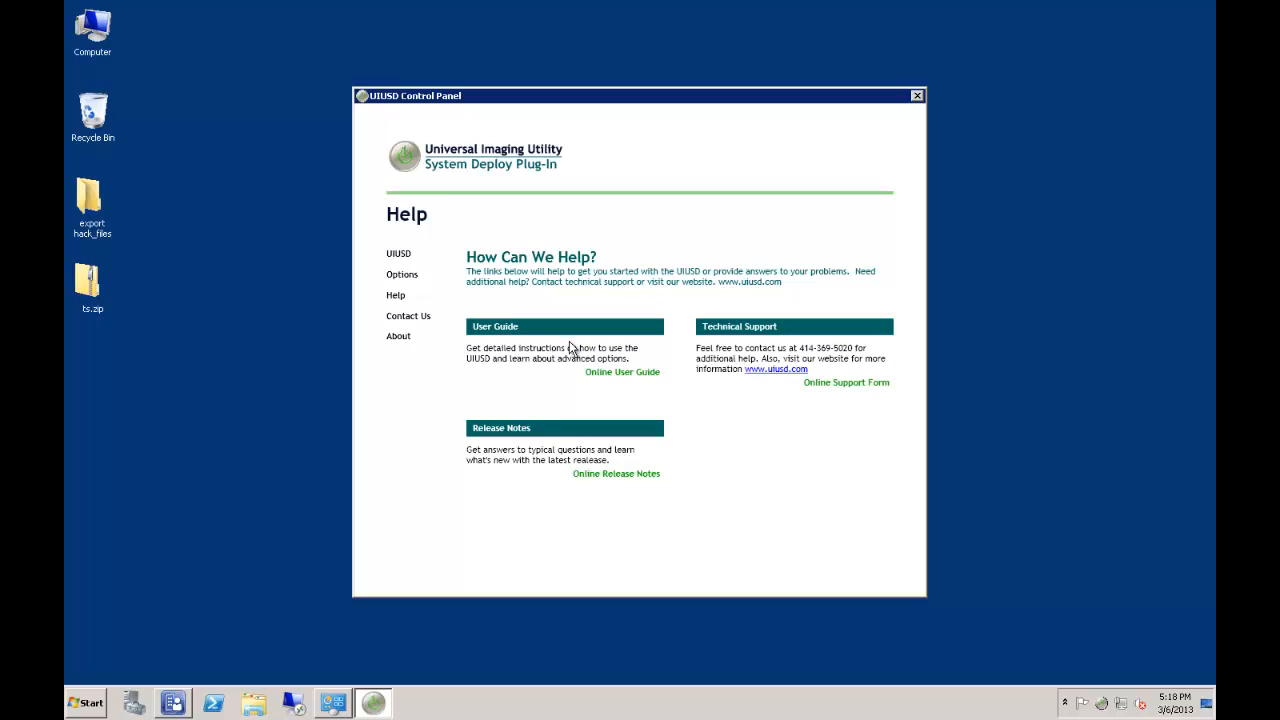
mouse_move(685, 357)
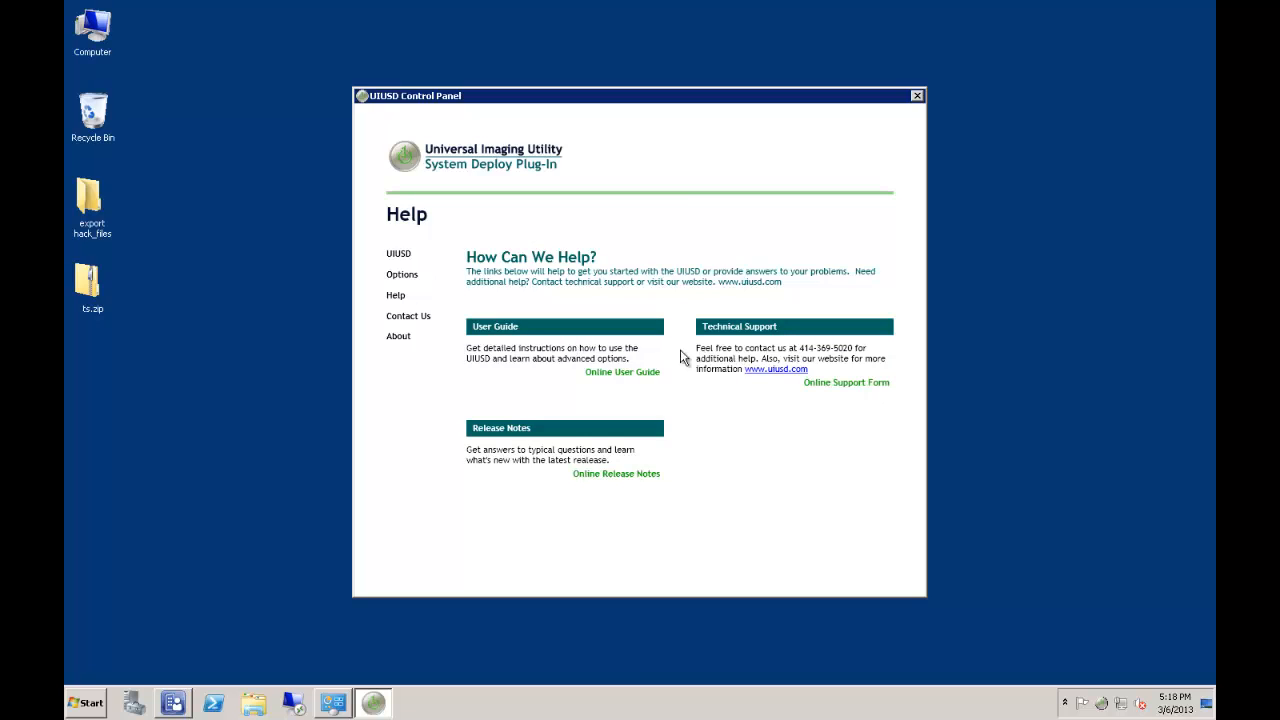
mouse_move(697, 391)
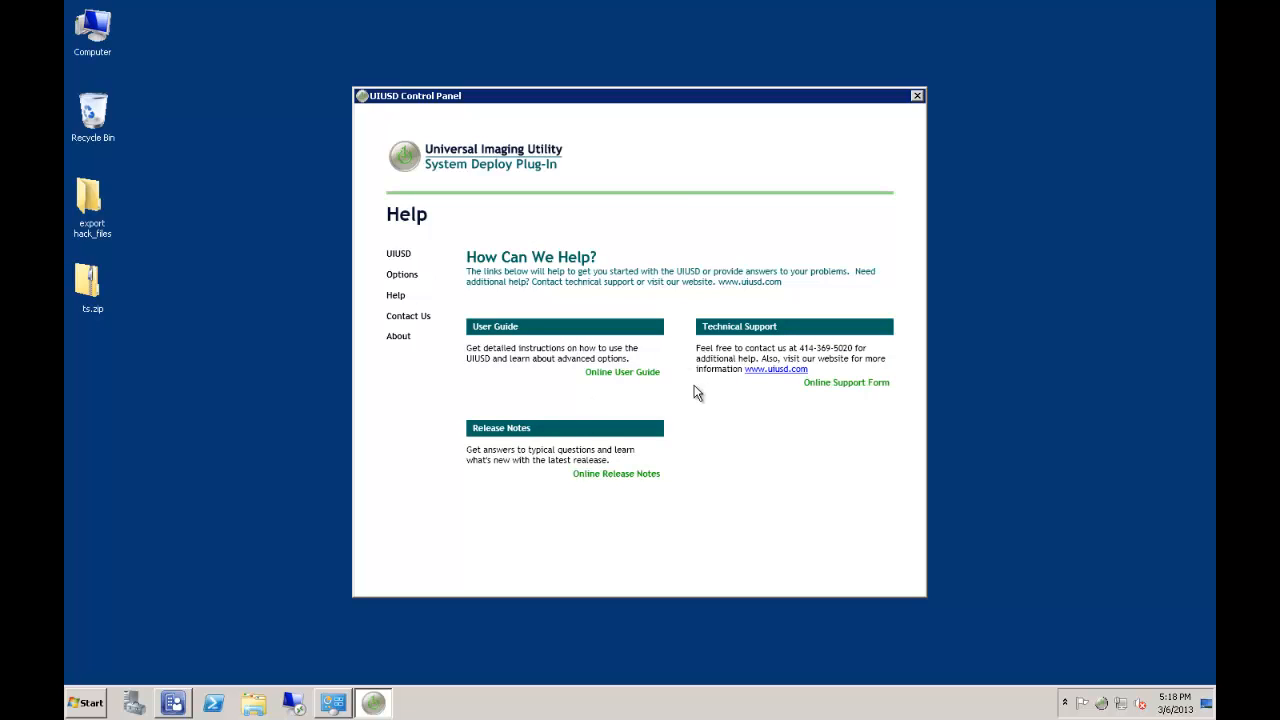
mouse_move(758, 357)
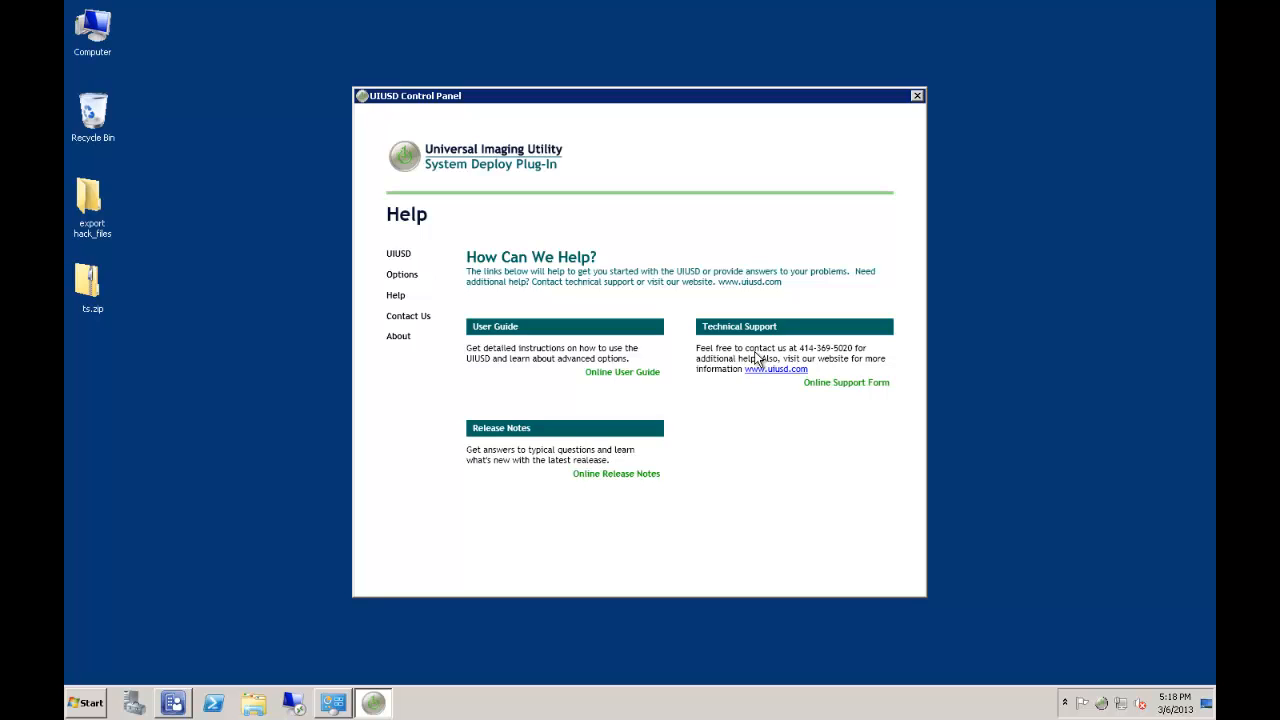
Show the Contact Big Bang page with phone numbers, sales and technical support contacts.
left_click(408, 316)
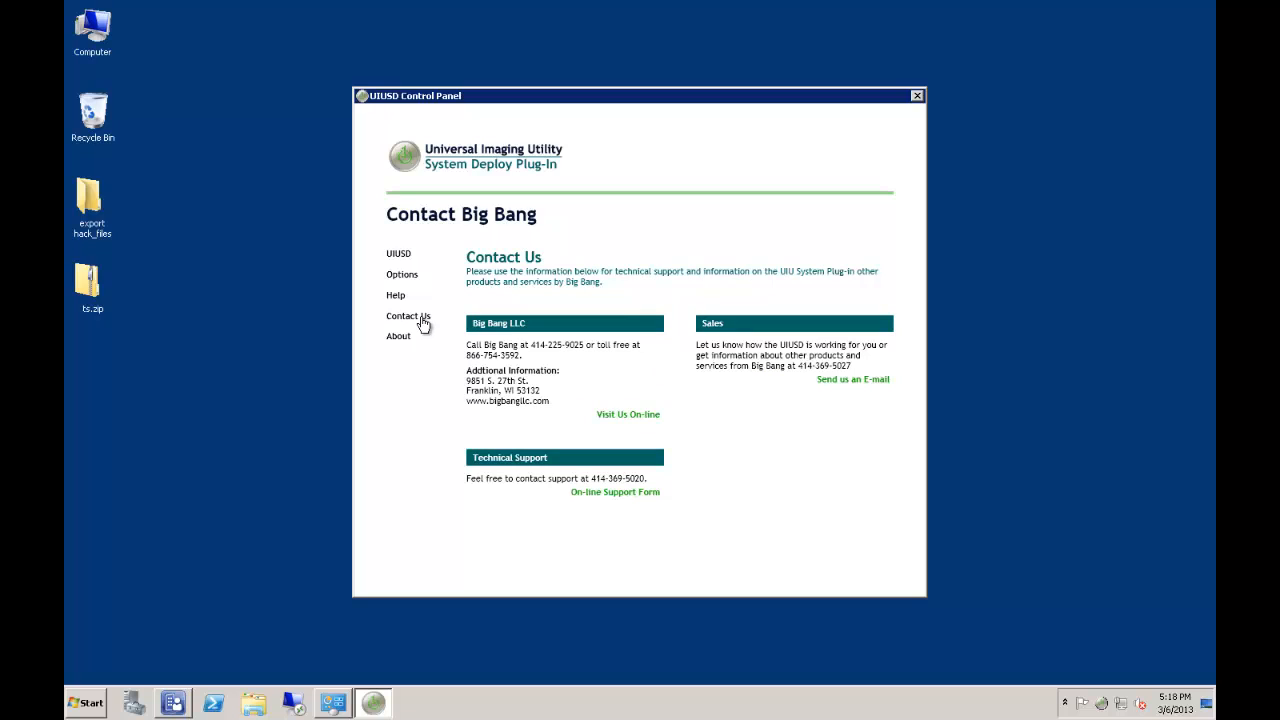
mouse_move(445, 447)
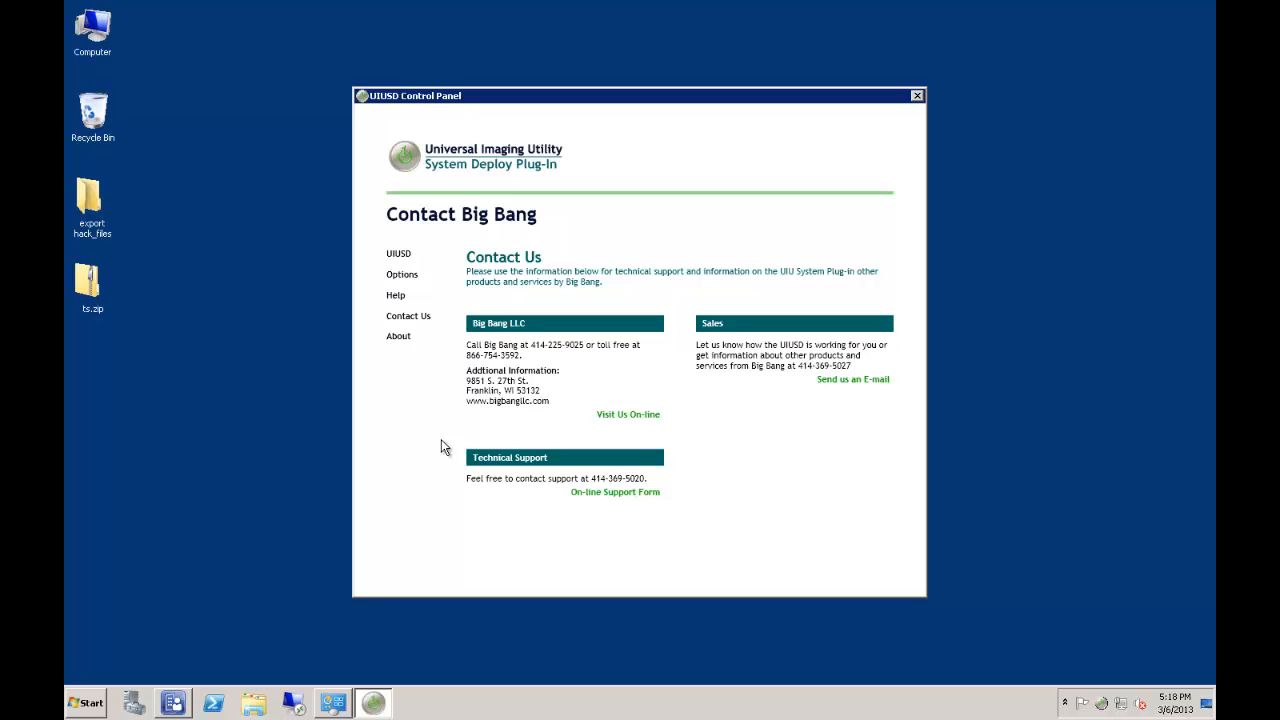
mouse_move(407, 260)
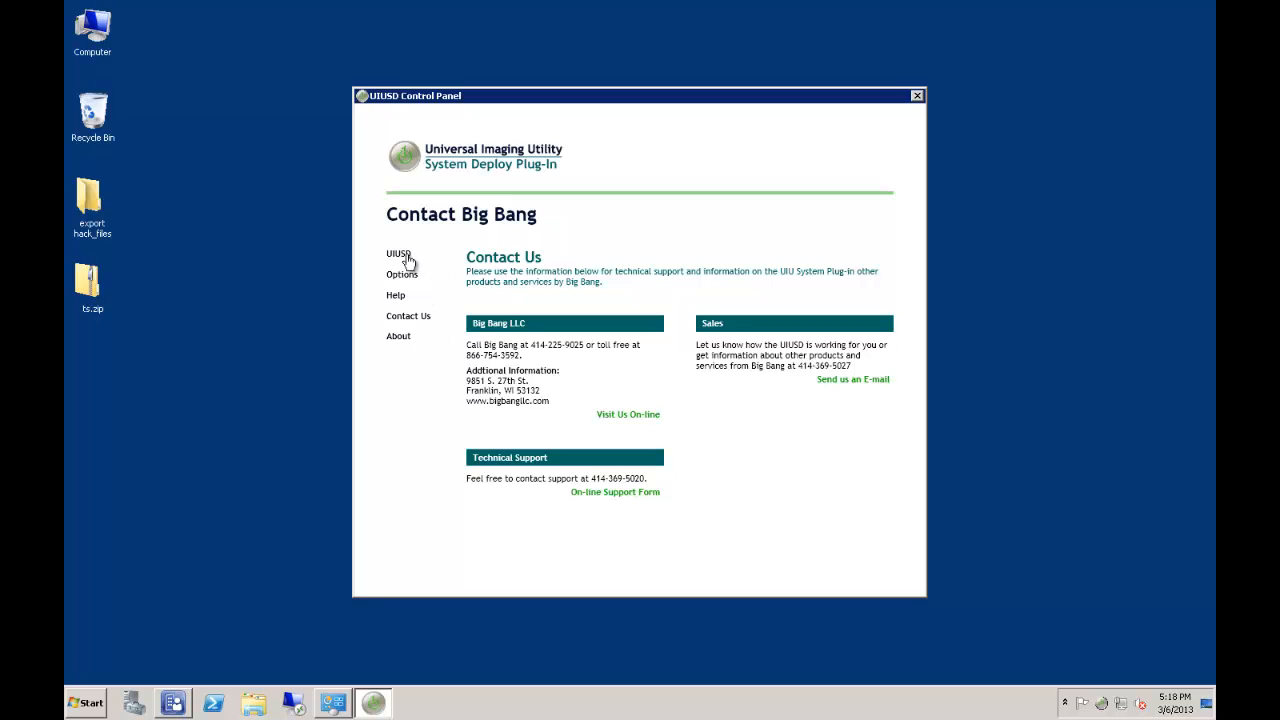
Start the drivers package update and close the Configuration Manager console.
left_click(398, 253)
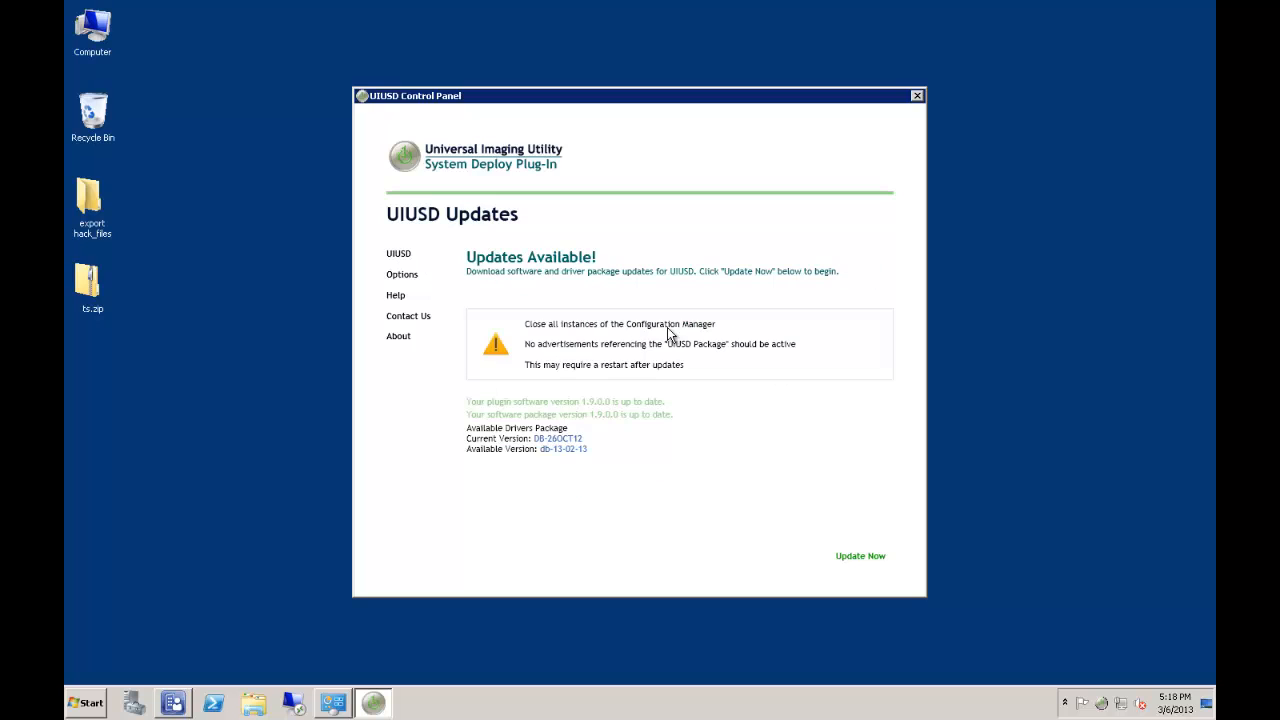
mouse_move(872, 560)
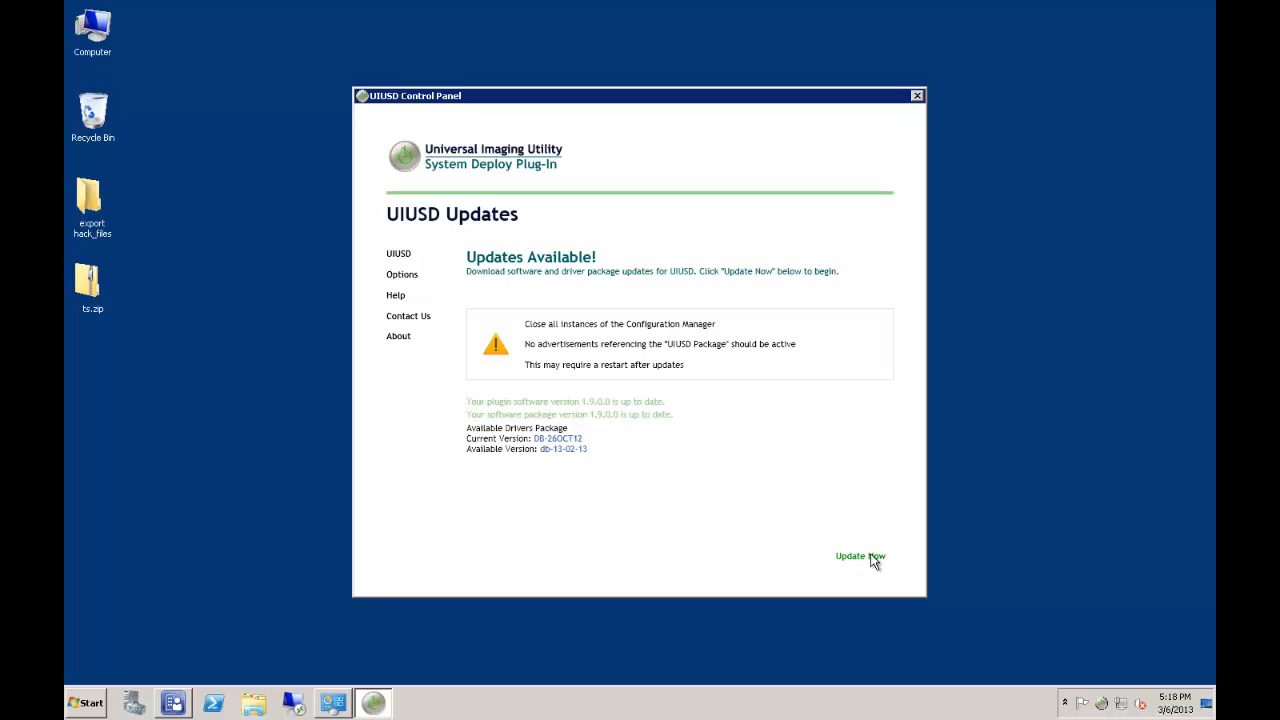
left_click(859, 556)
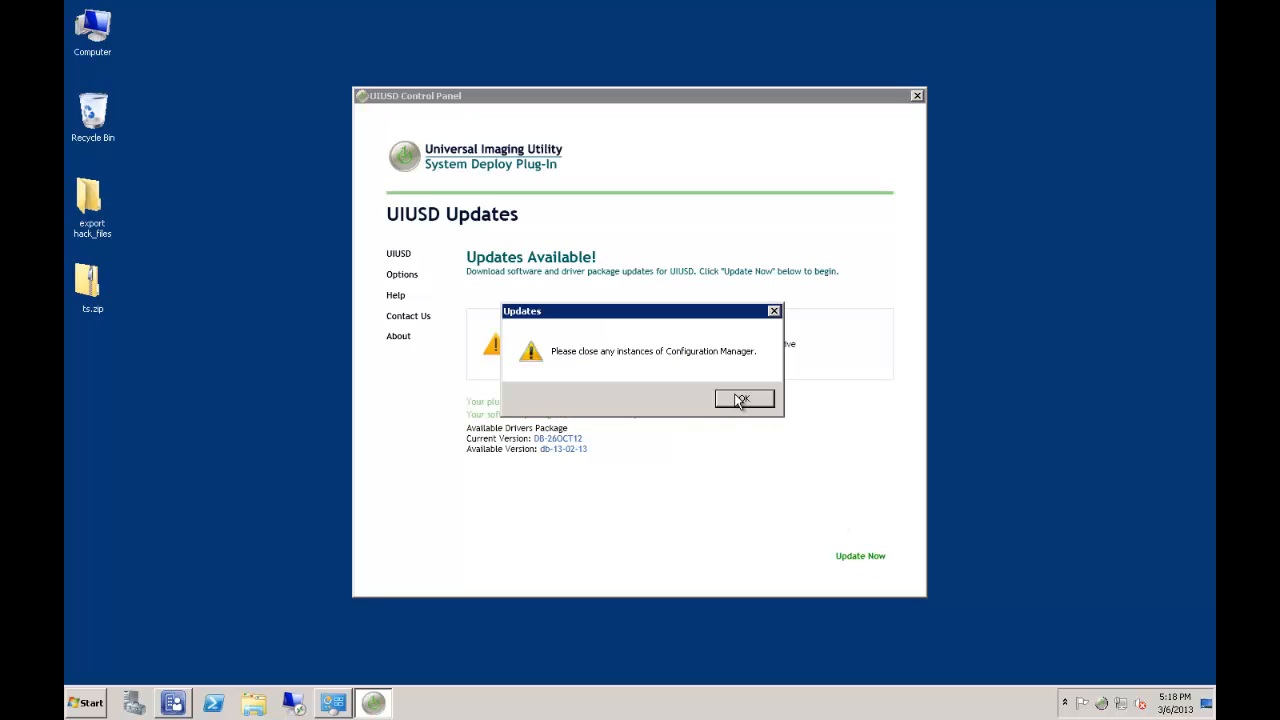
right_click(172, 703)
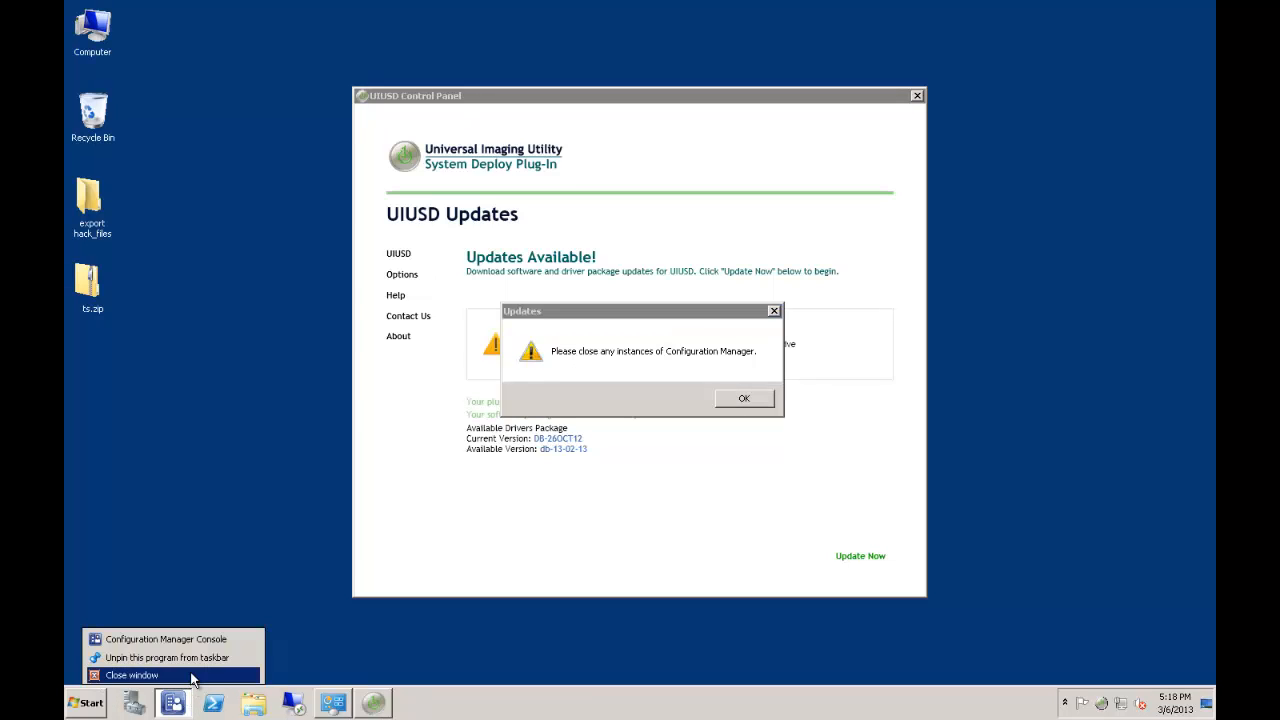
left_click(744, 398)
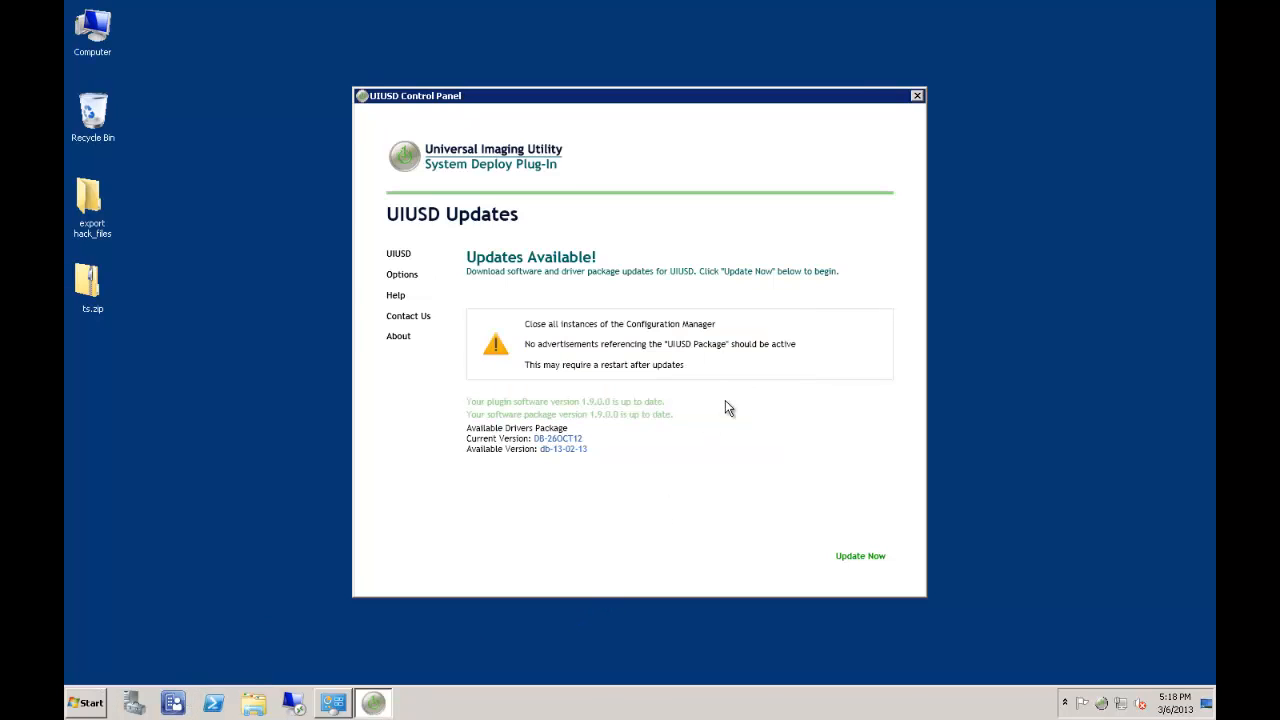
Rerun the update to install db-13-02-13, finish, and close the UIUSD Control Panel.
left_click(859, 555)
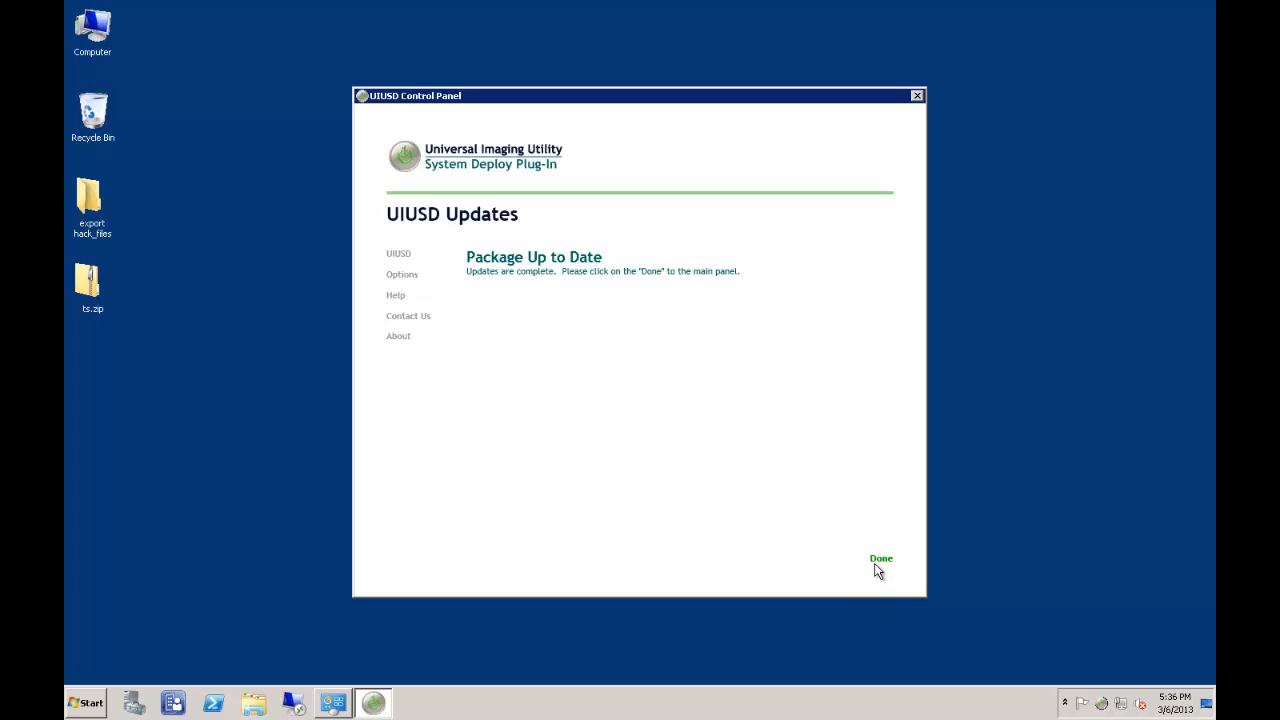
left_click(880, 558)
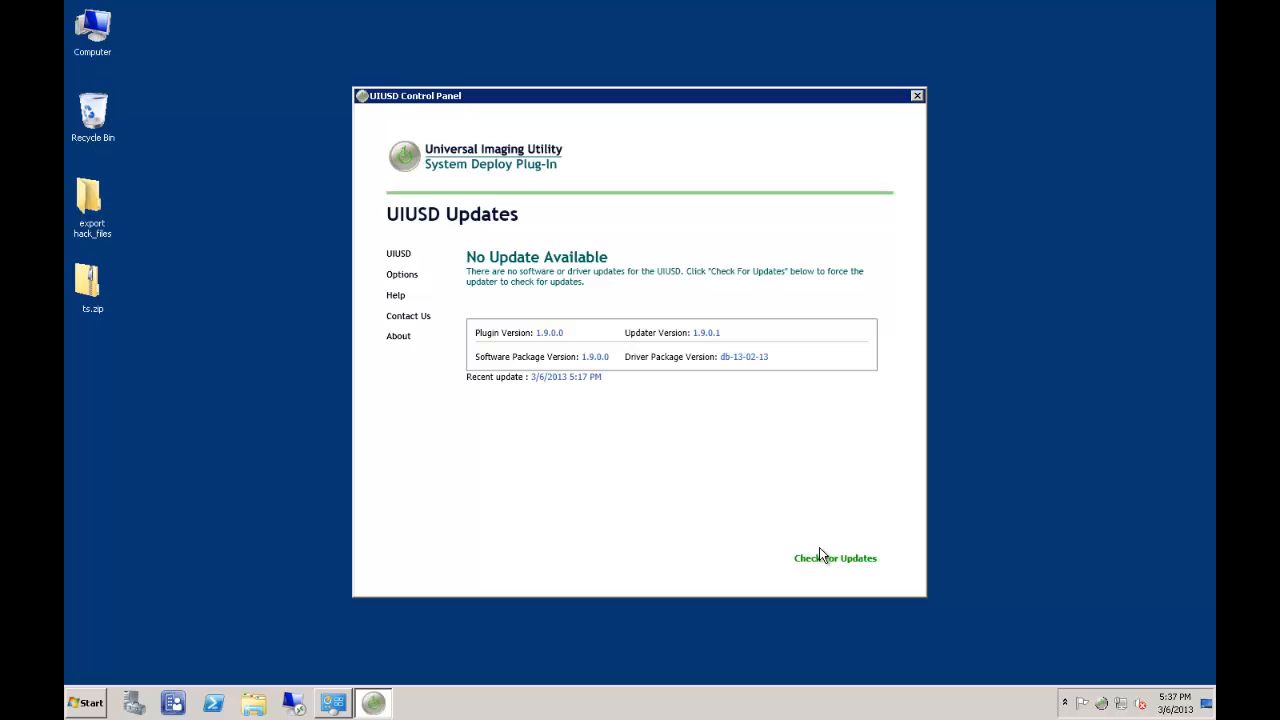
left_click(915, 95)
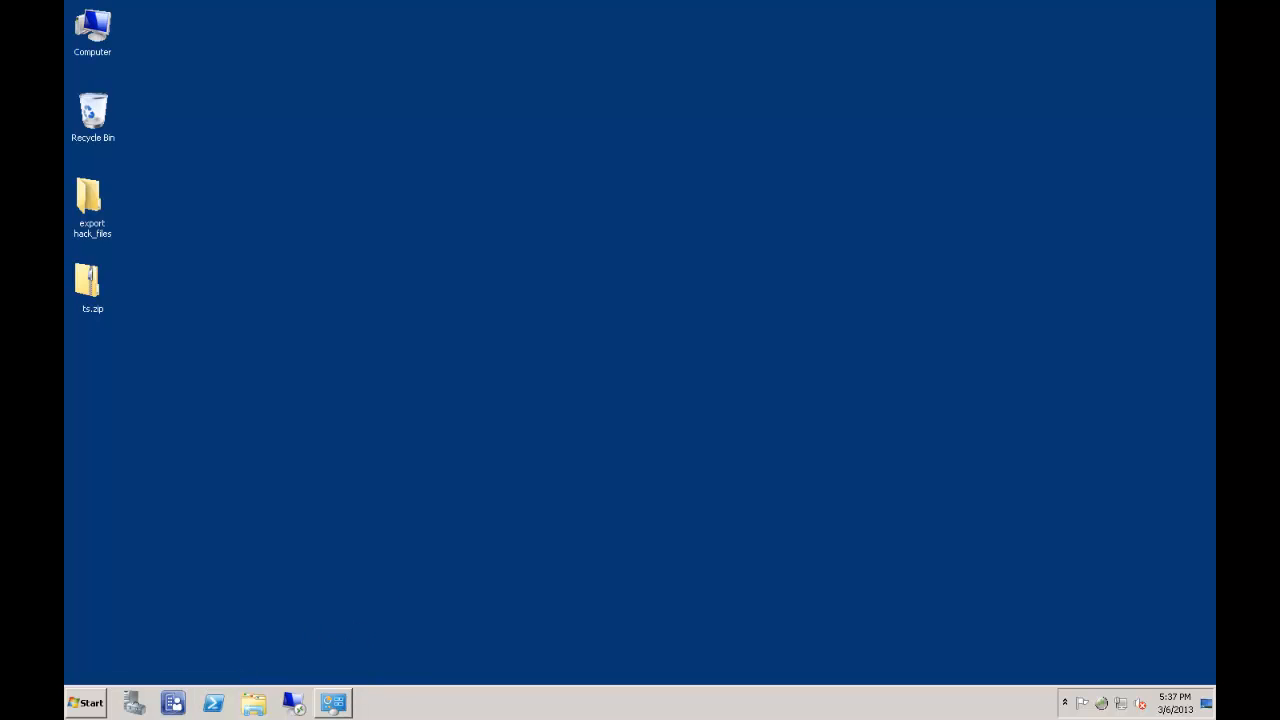
left_click(333, 702)
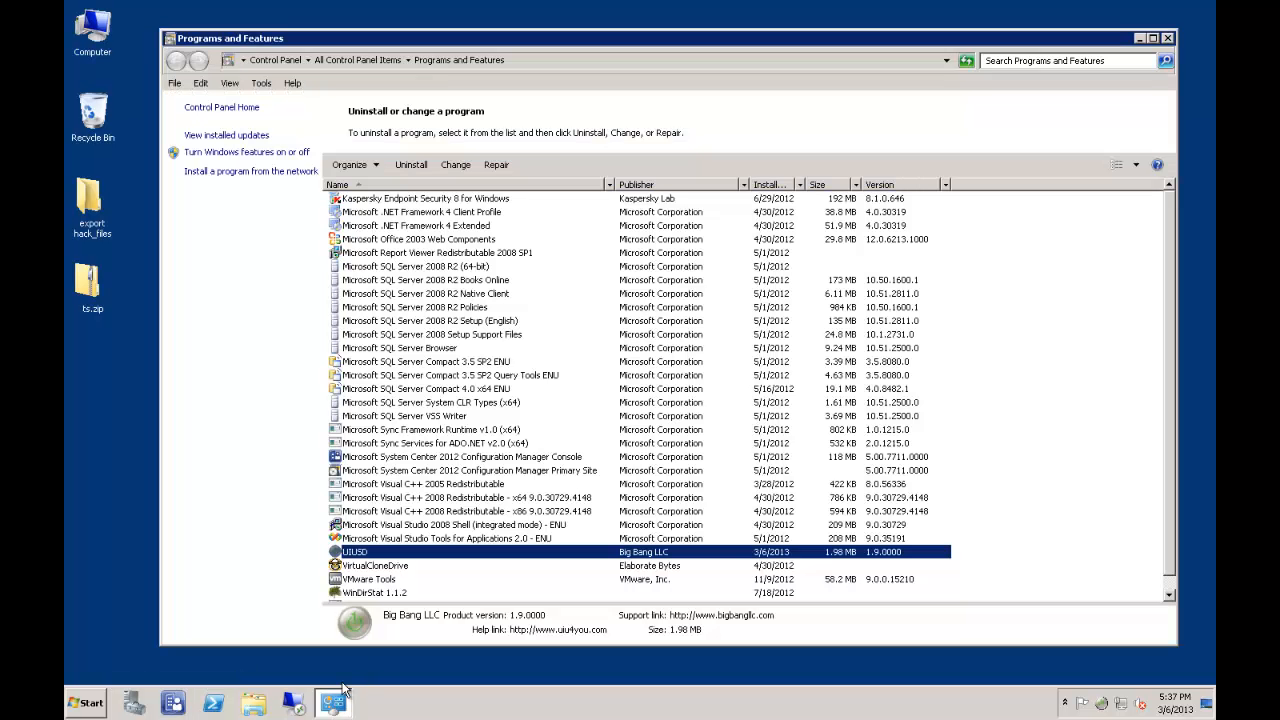
mouse_move(370, 565)
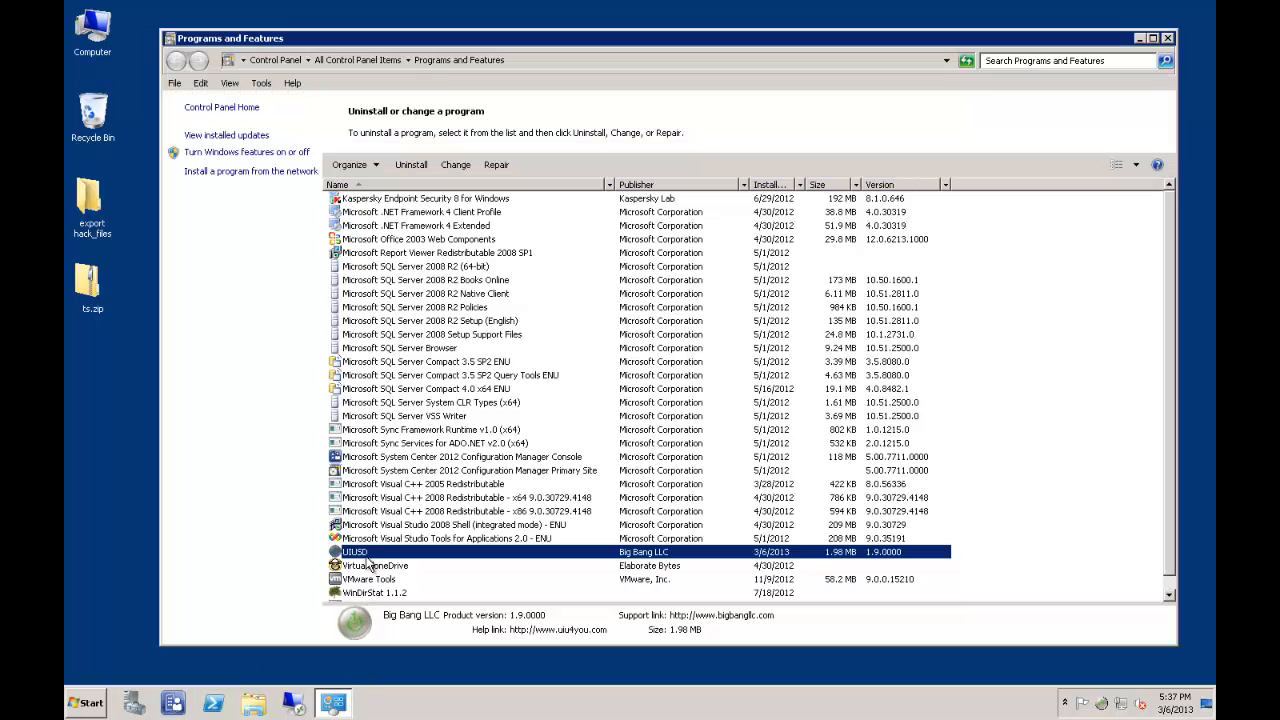
right_click(355, 551)
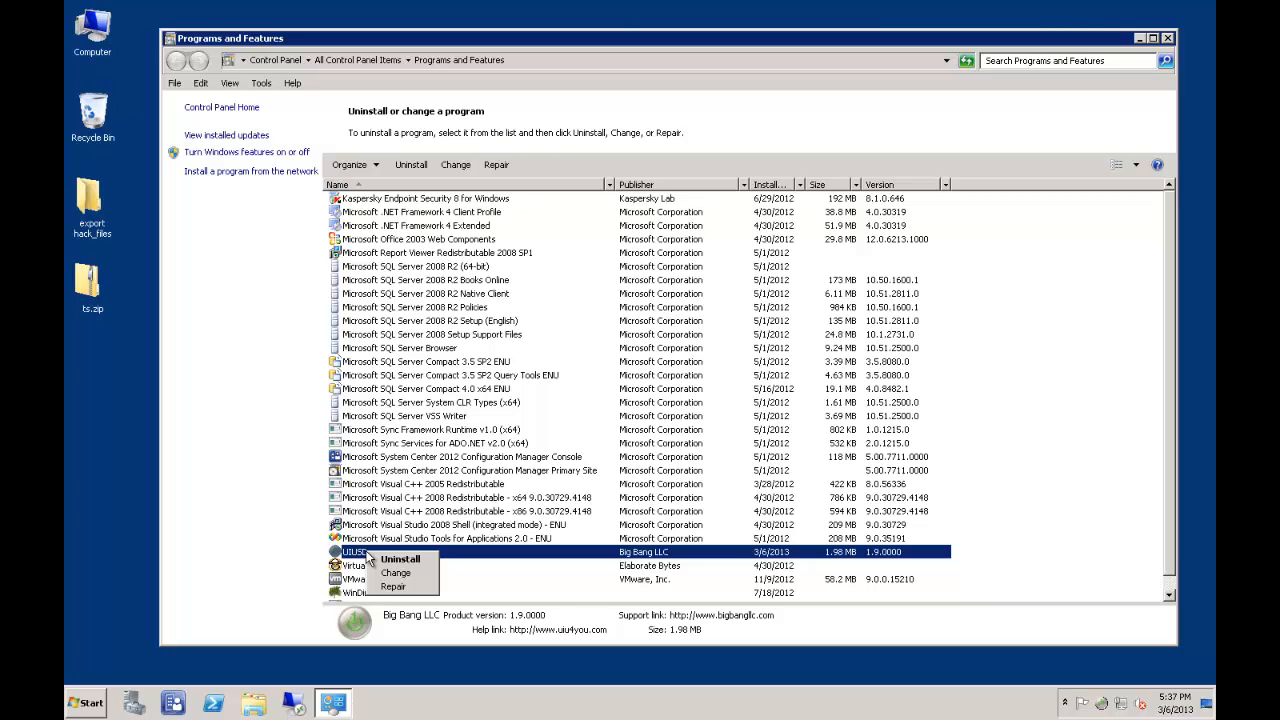
mouse_move(703, 107)
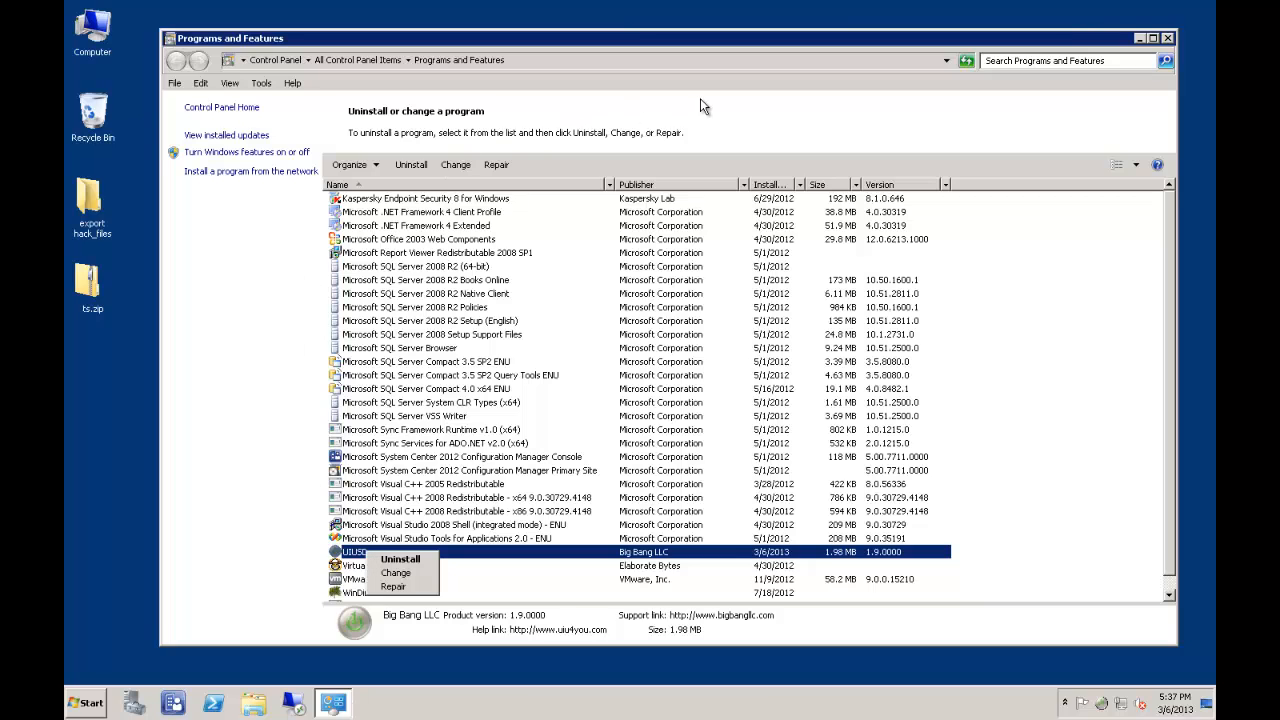
mouse_move(835, 50)
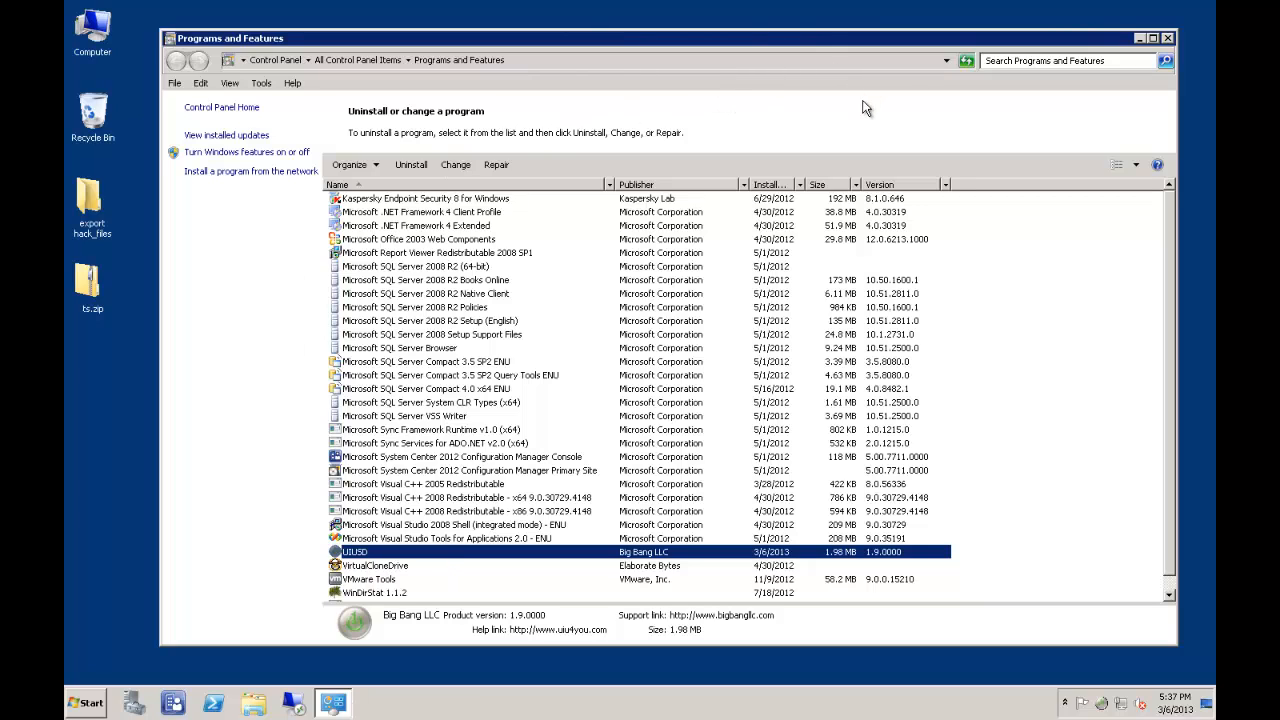
mouse_move(1010, 99)
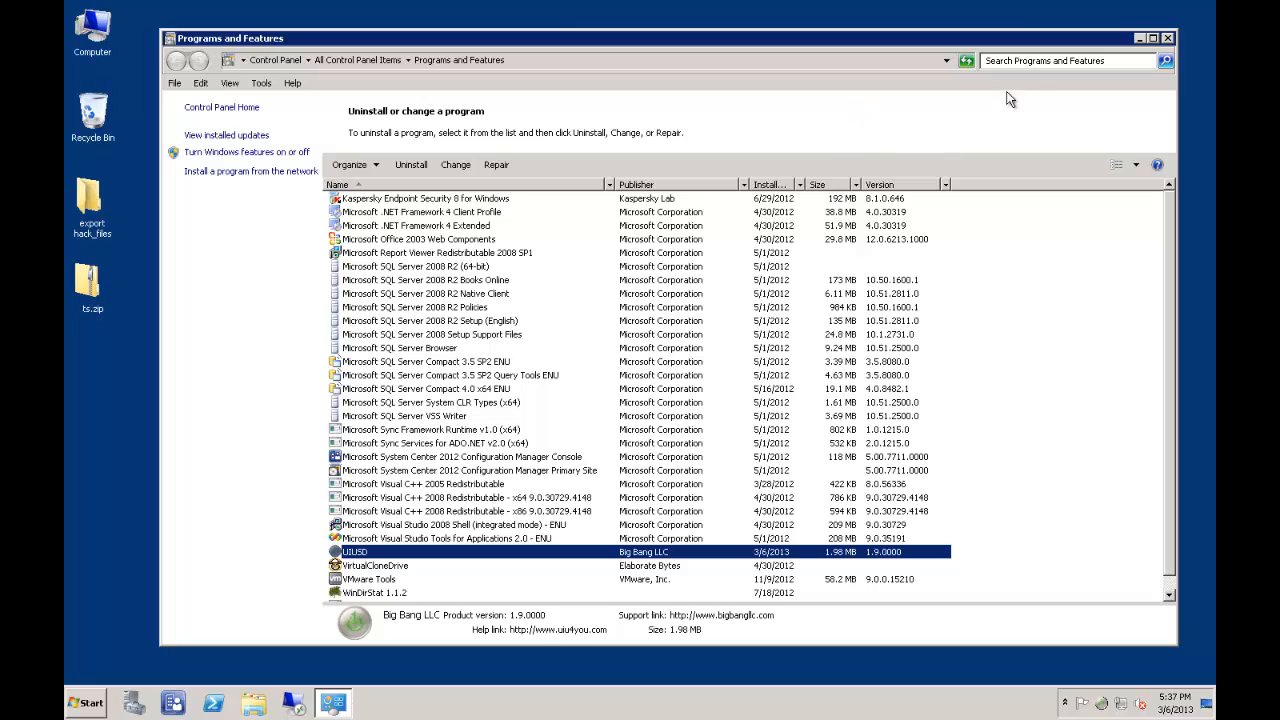
Close the Programs and Features window.
left_click(1167, 38)
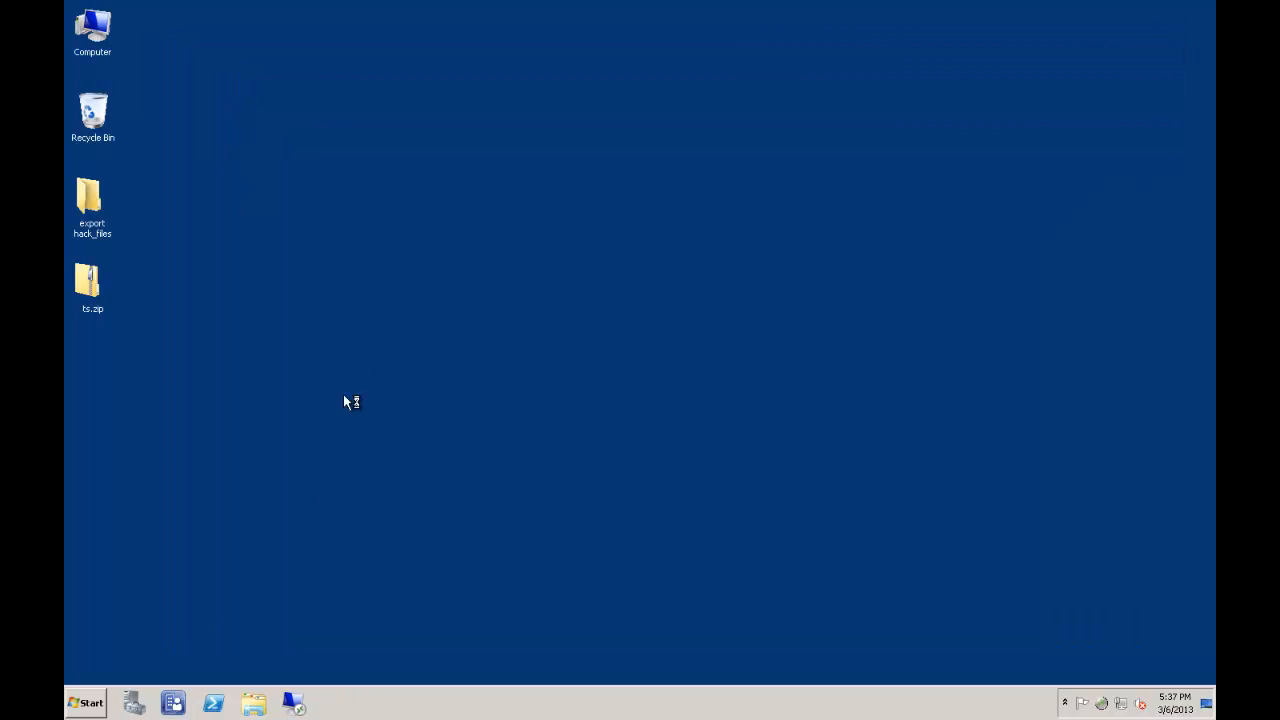
mouse_move(354, 369)
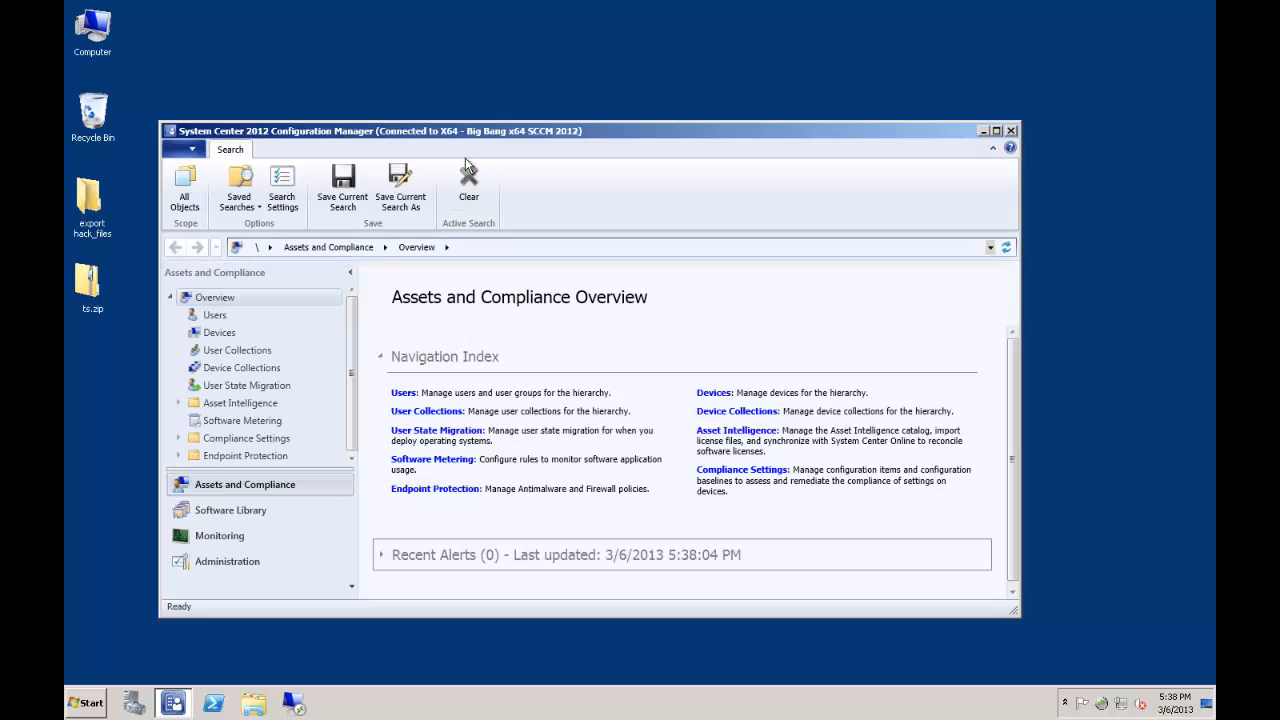
mouse_move(662, 140)
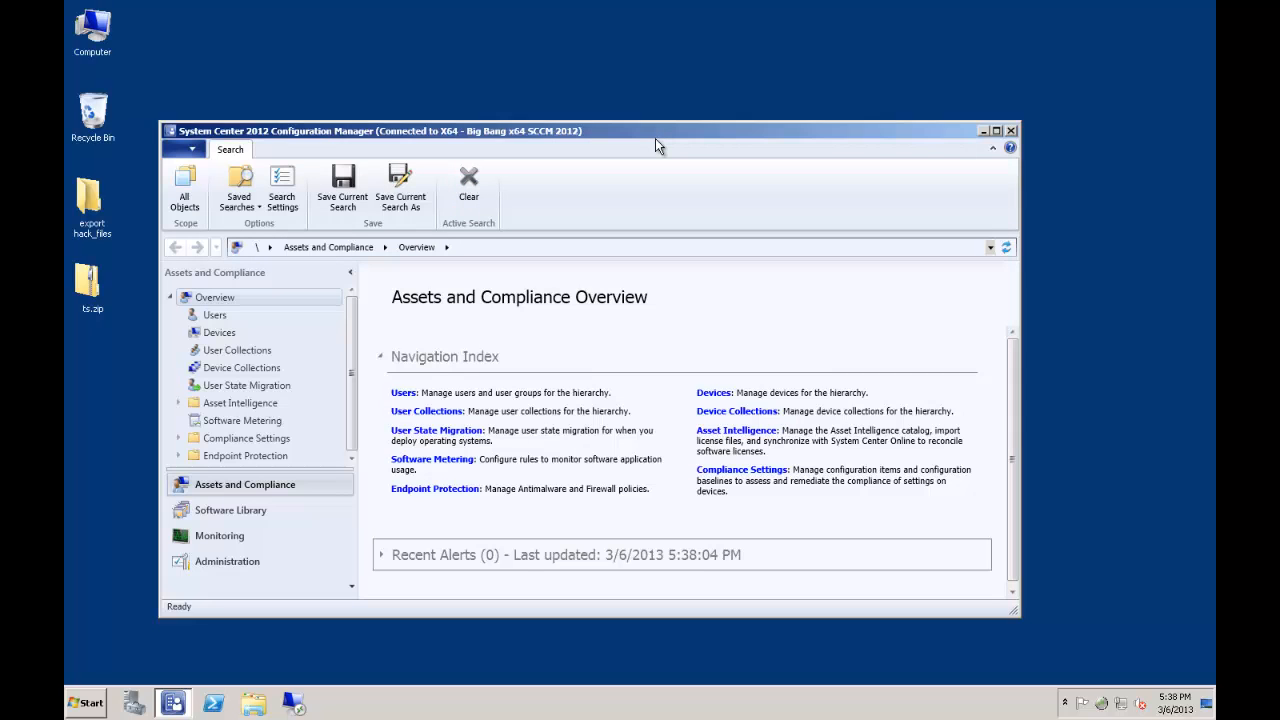
mouse_move(718, 138)
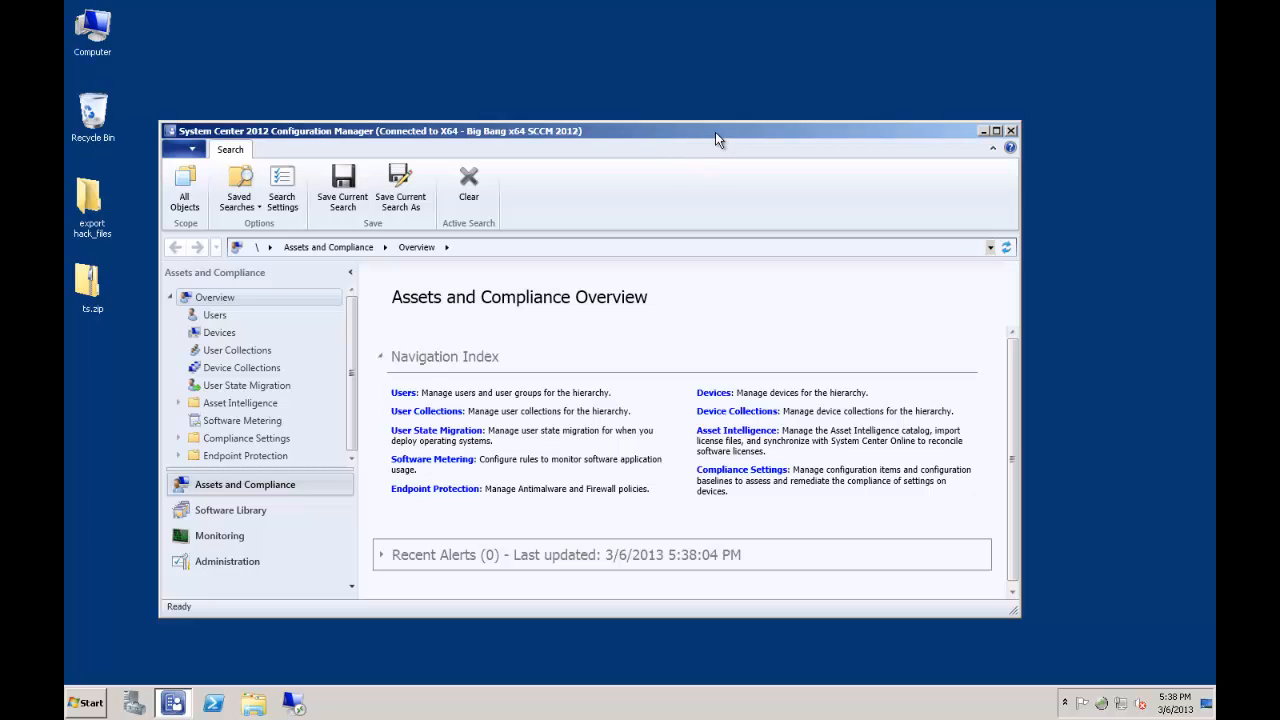
Show Software Library > Application Management > Packages, listing the UIUSD Package.
left_click(230, 509)
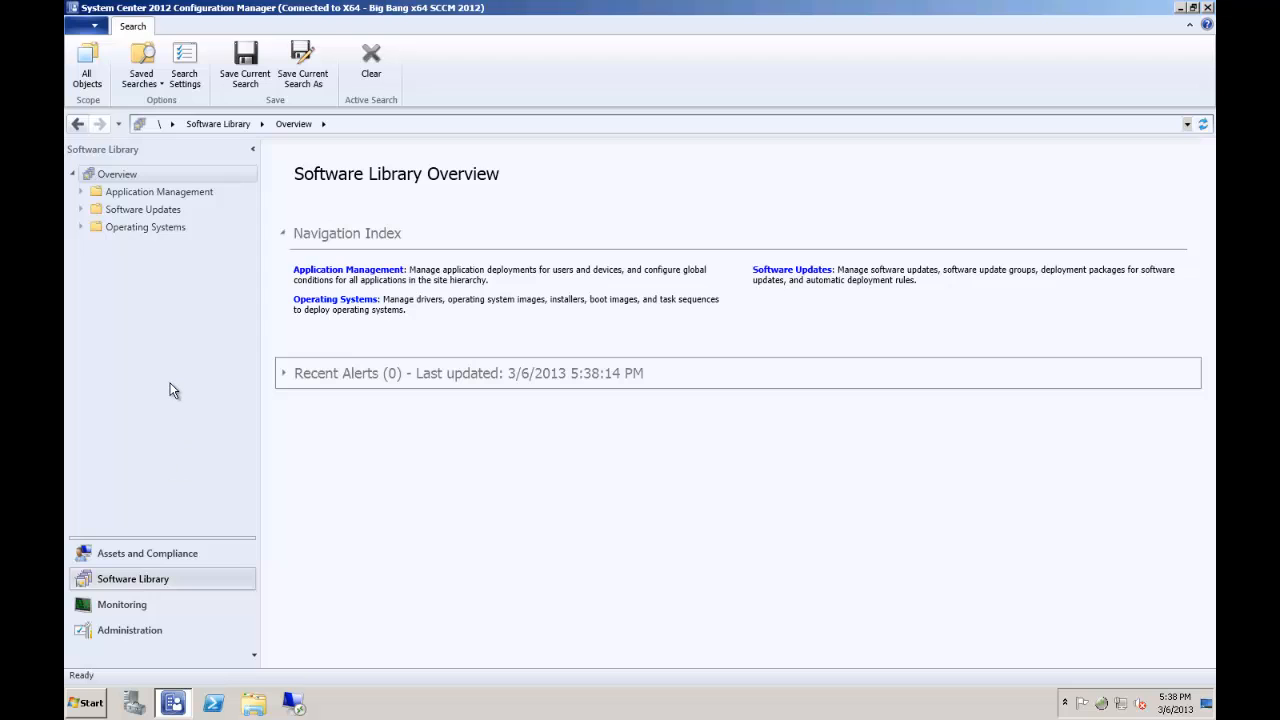
left_click(81, 191)
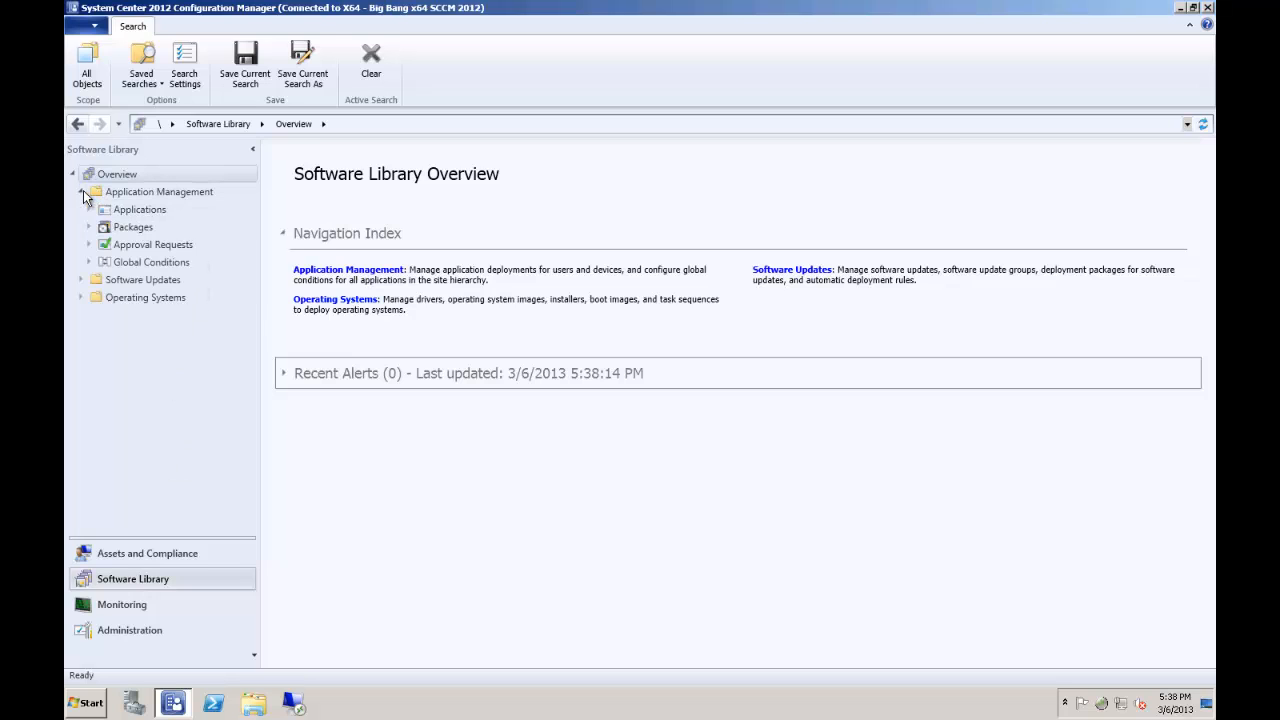
left_click(133, 227)
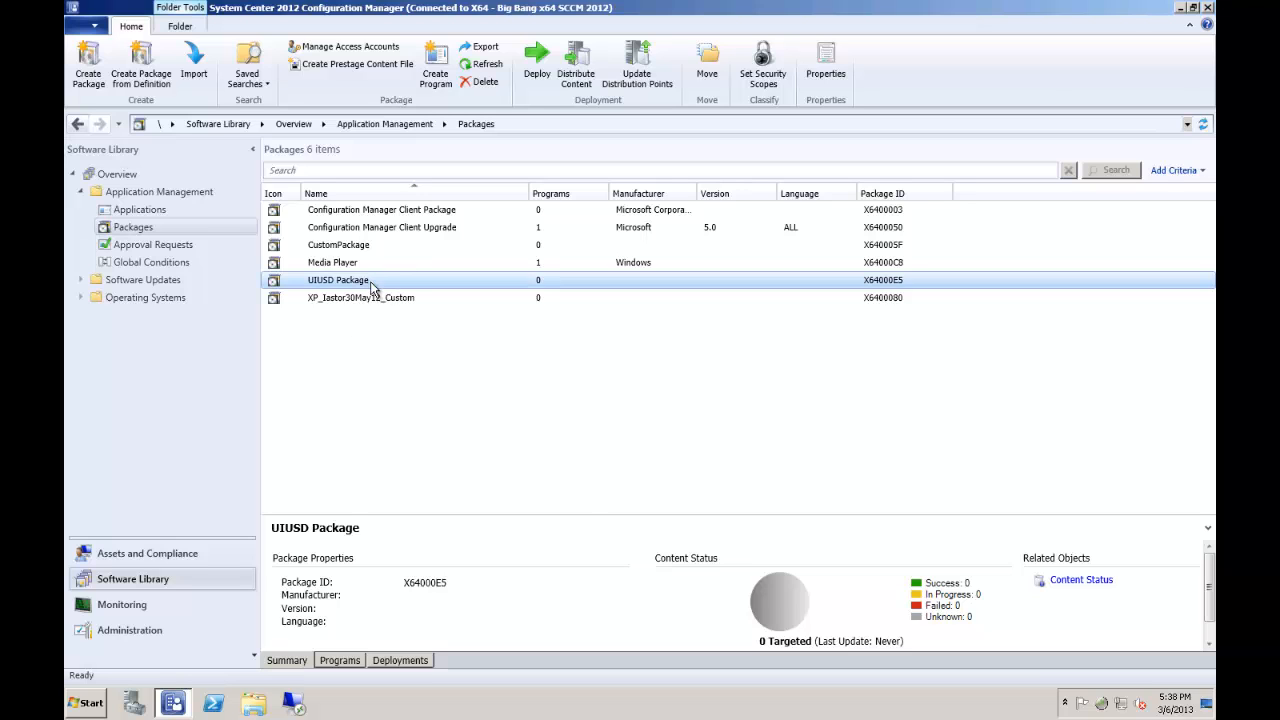
Distribute the UIUSD Package content to the SCCM2012.bbllc.local distribution point.
right_click(338, 280)
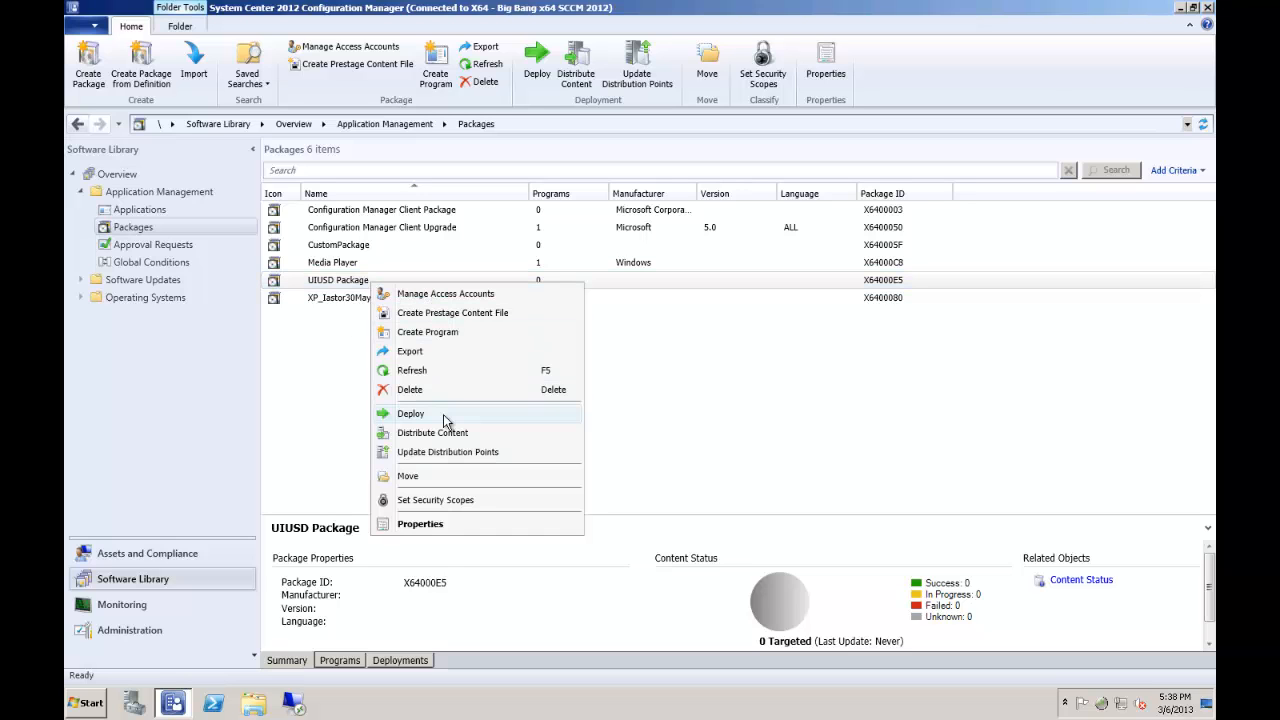
left_click(432, 432)
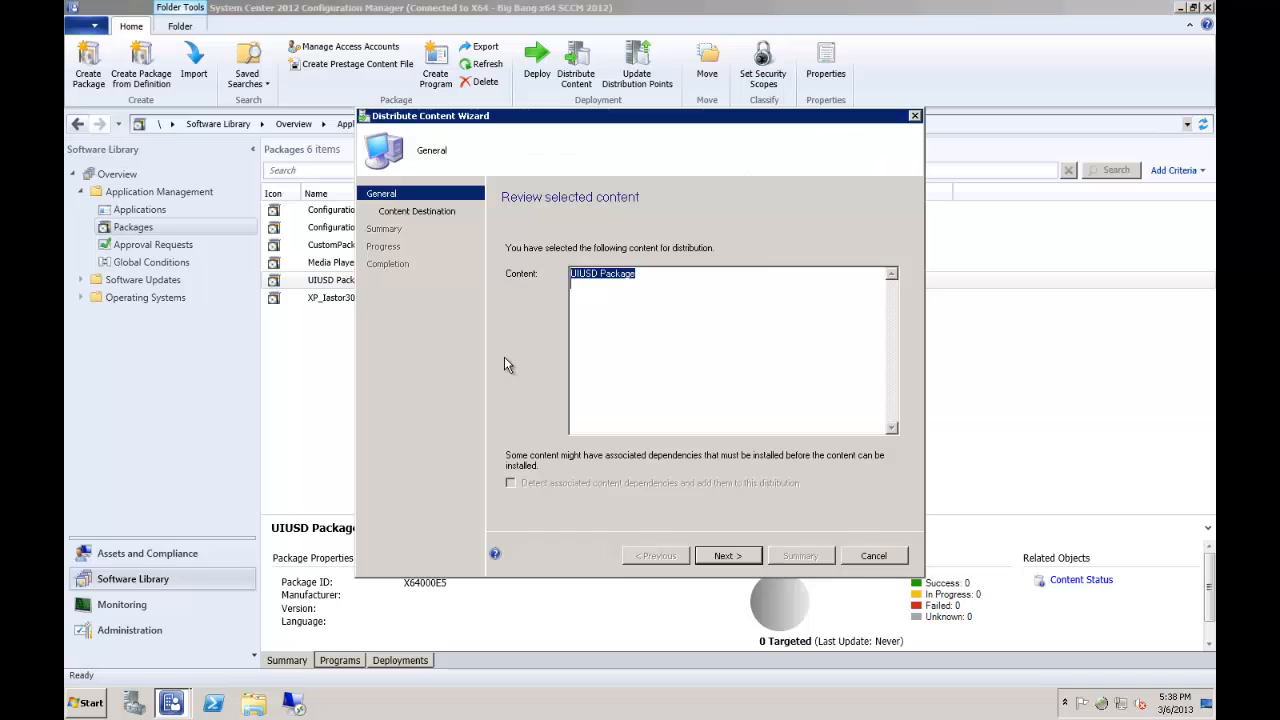
left_click(727, 555)
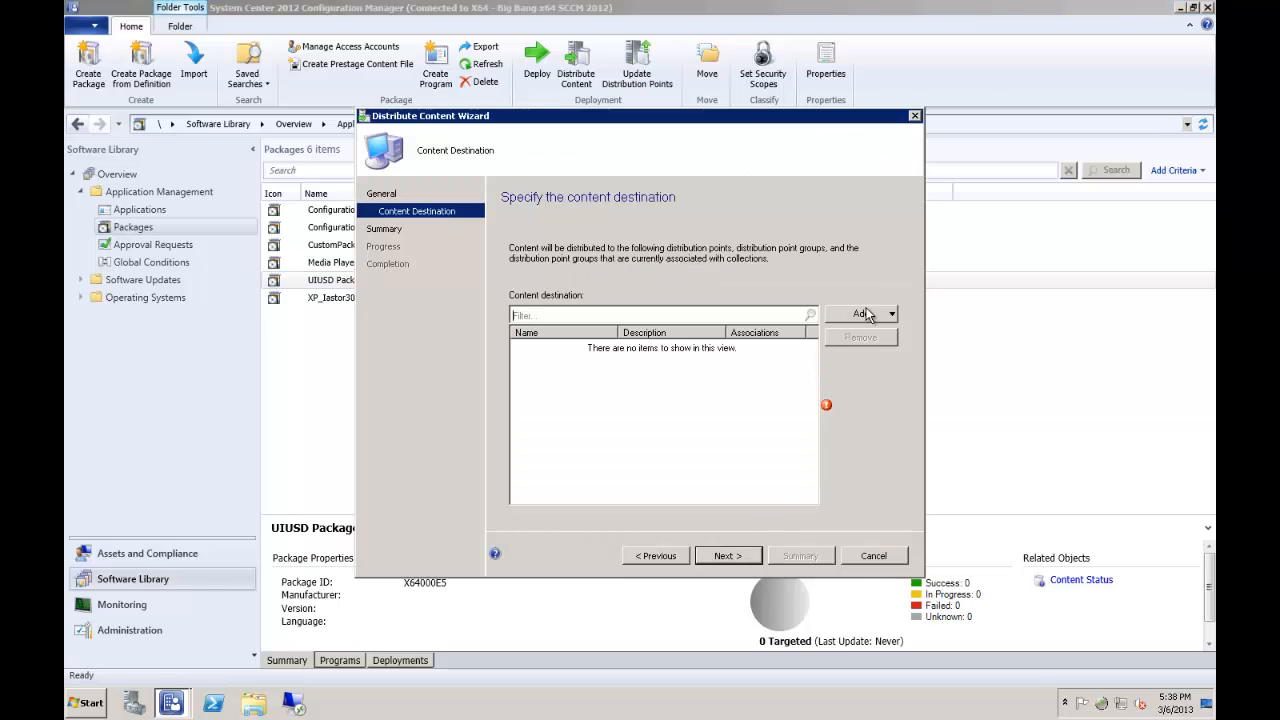
left_click(858, 313)
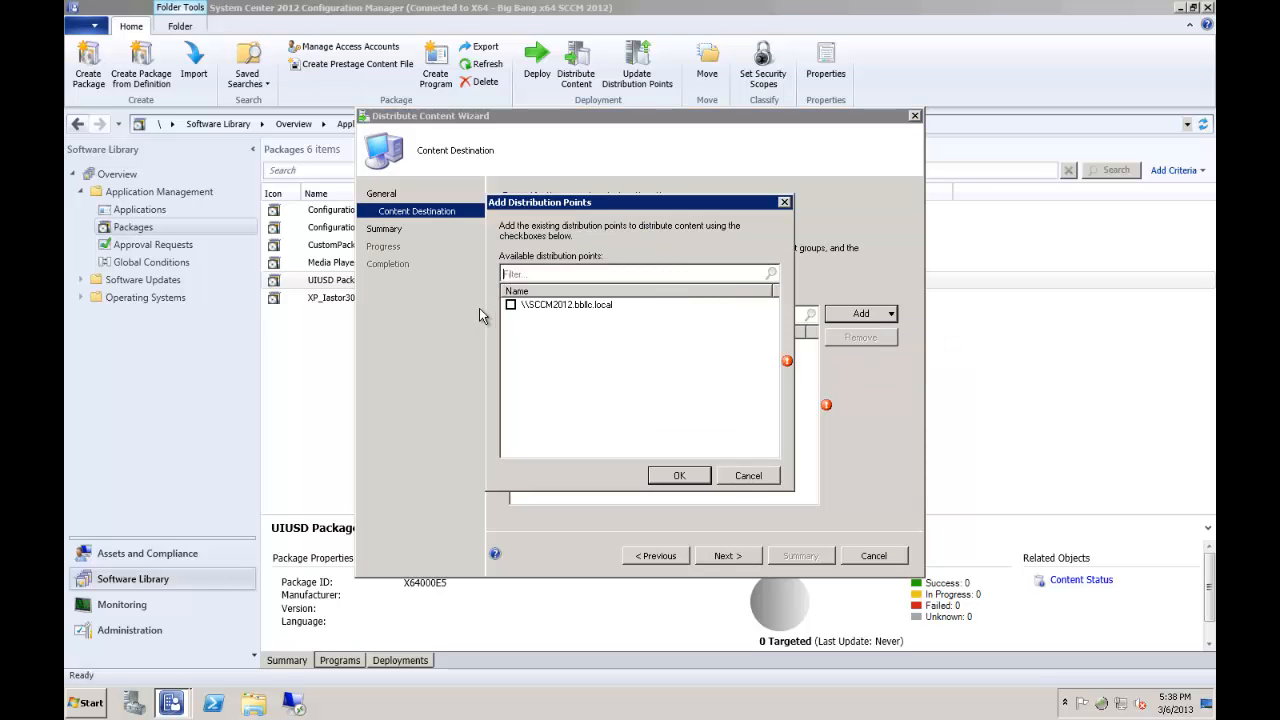
left_click(679, 475)
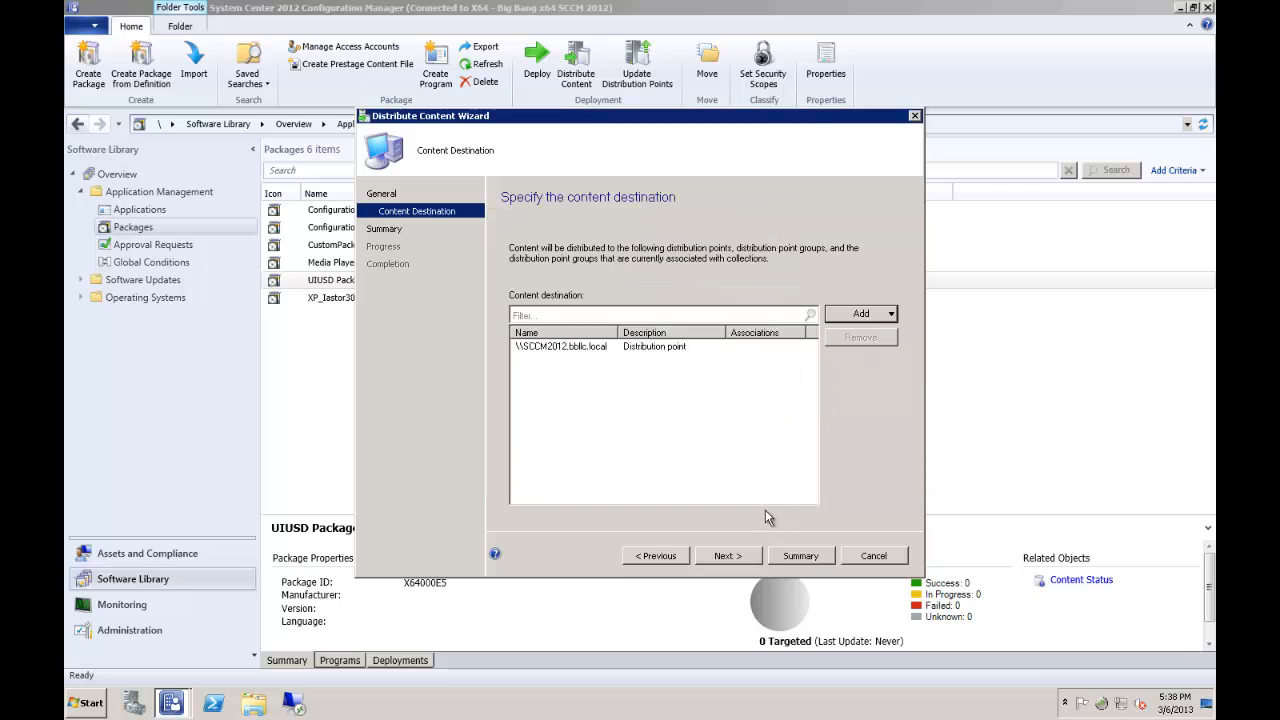
left_click(728, 555)
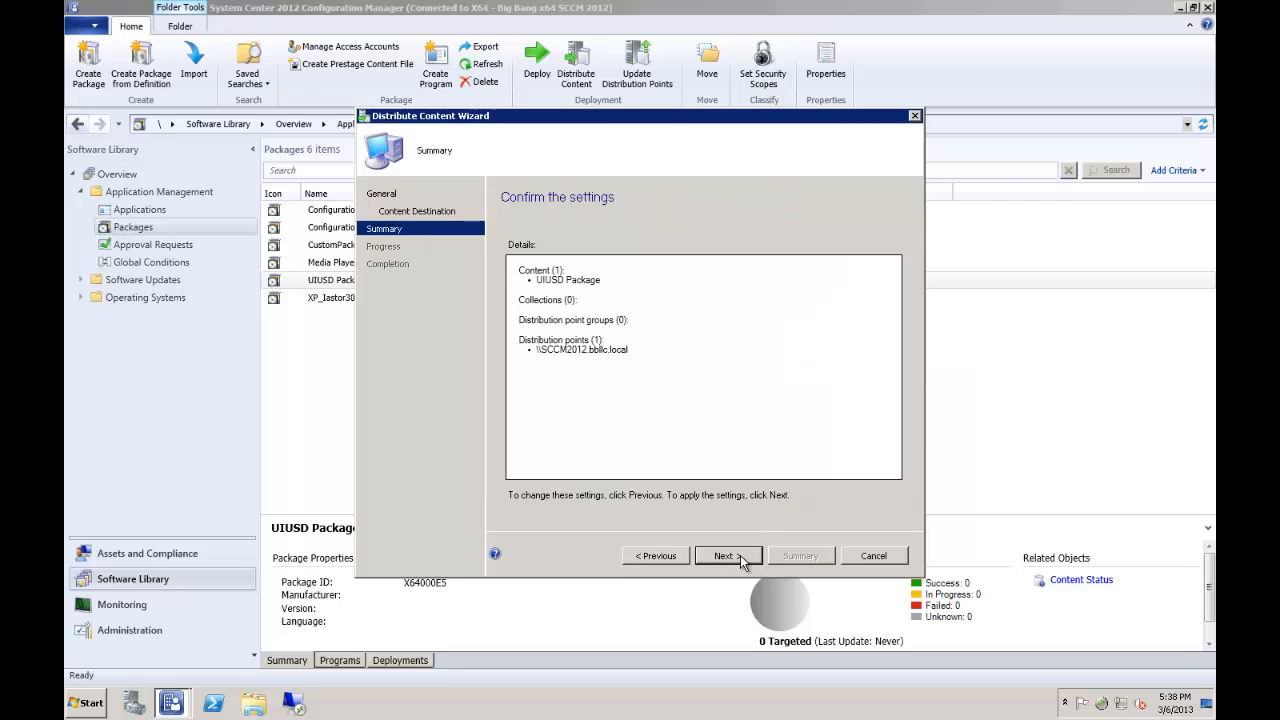
left_click(728, 555)
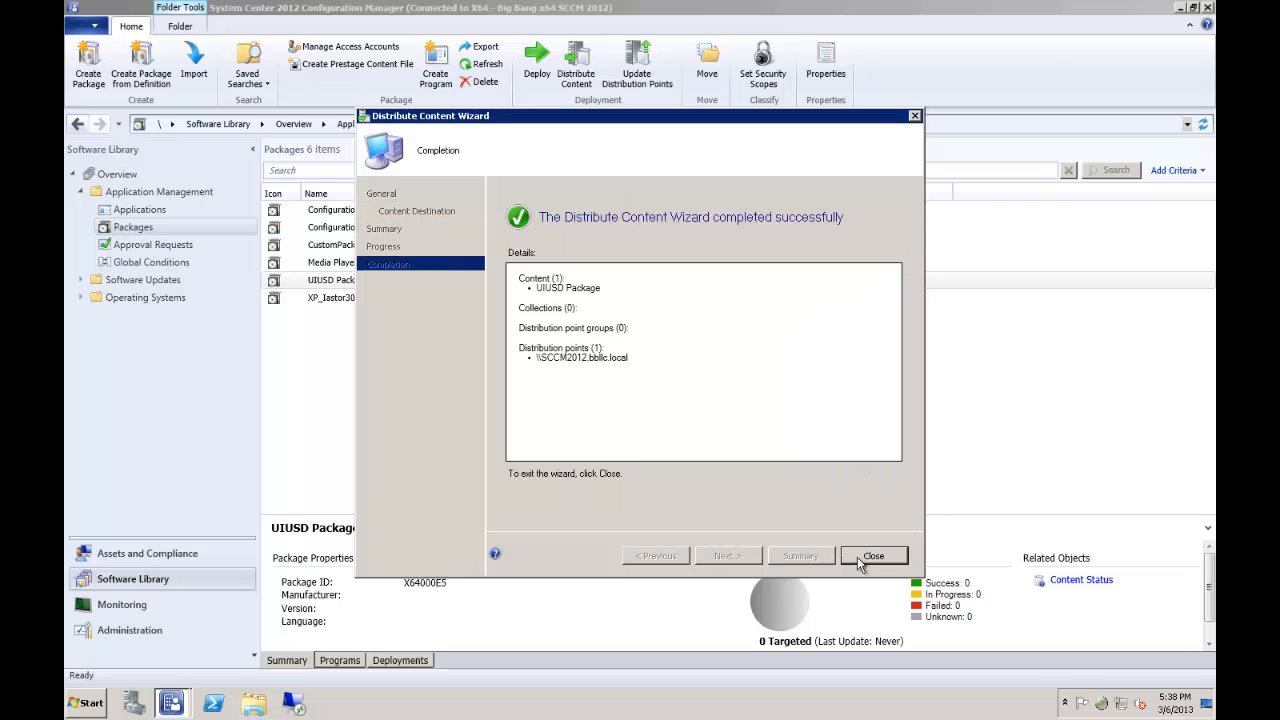
left_click(873, 555)
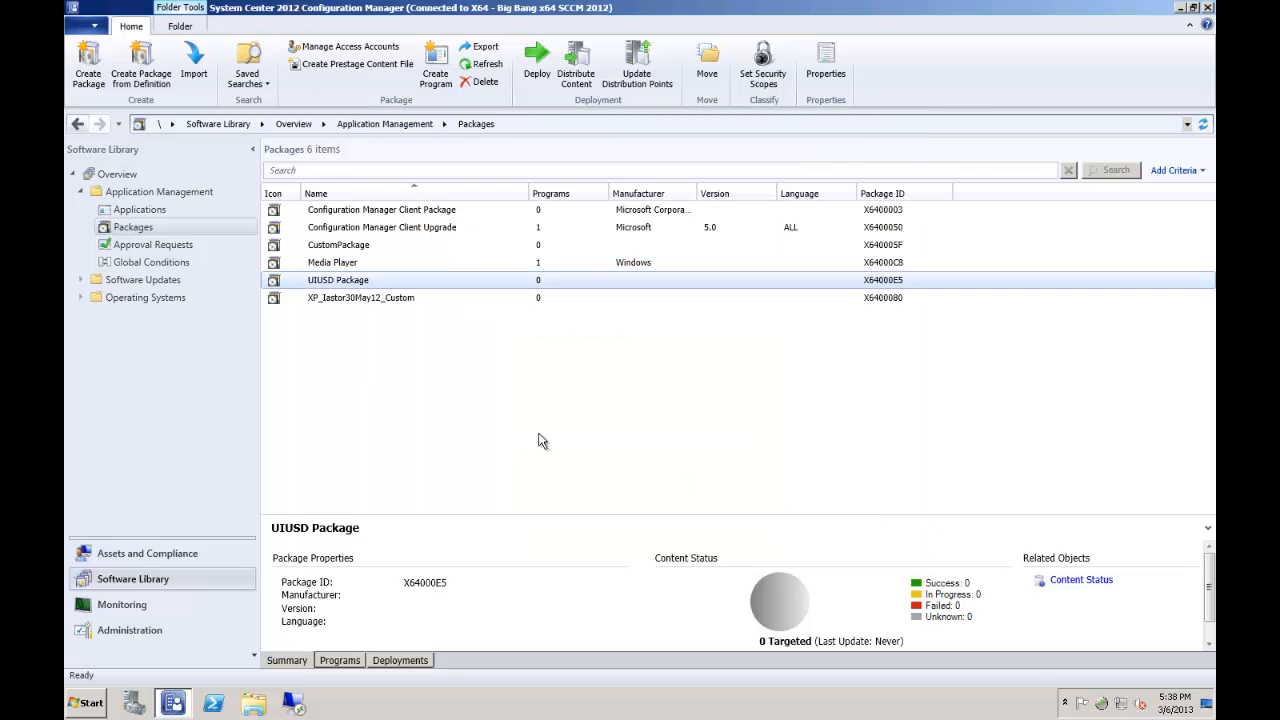
mouse_move(389, 372)
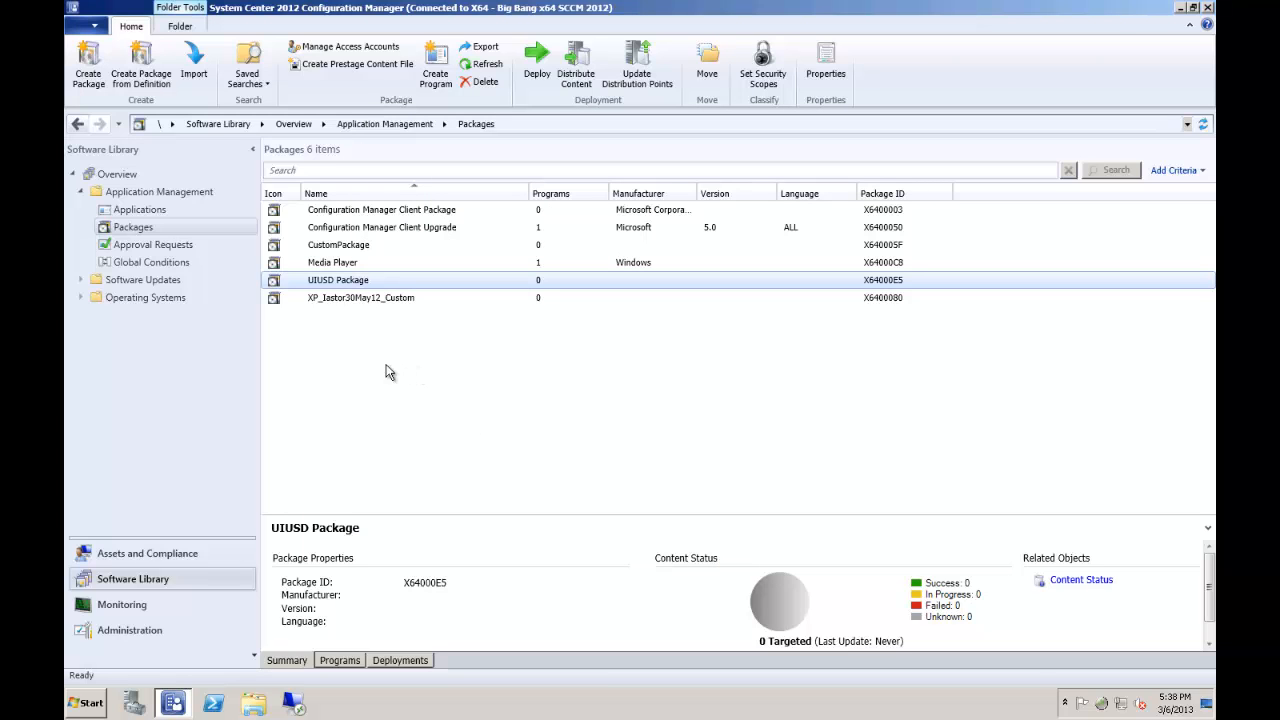
mouse_move(385, 367)
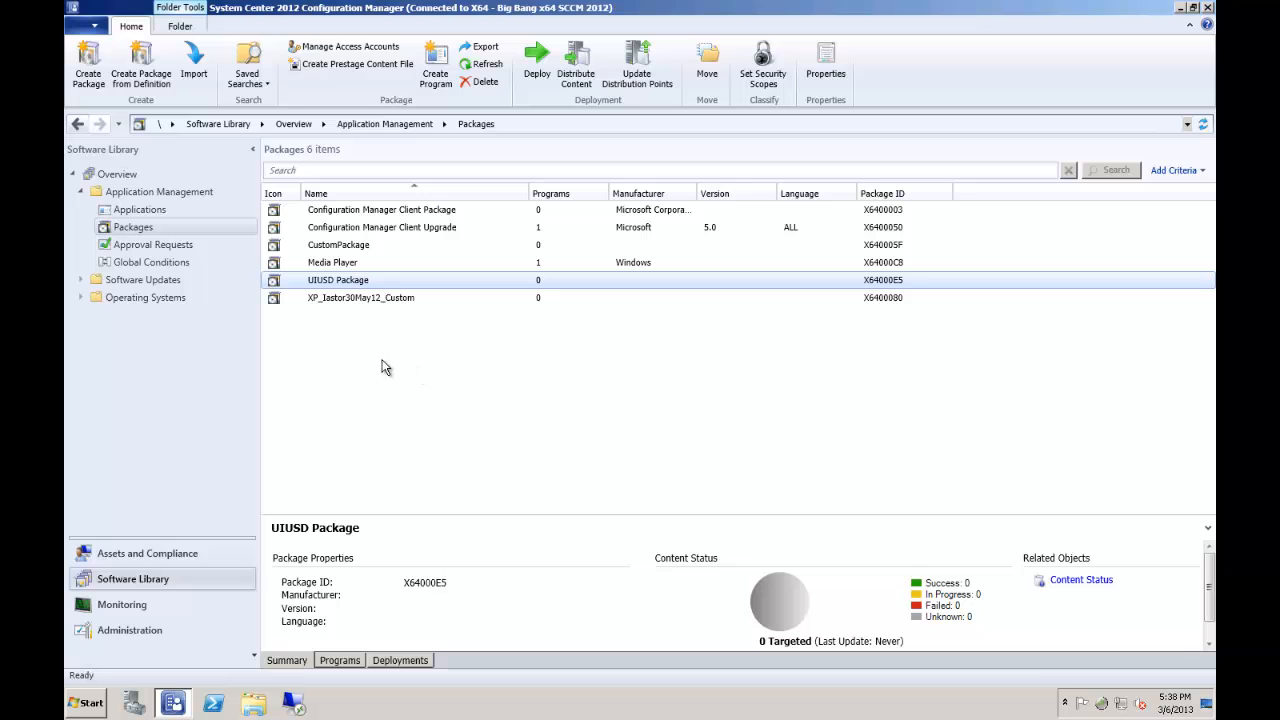
In UIUSD Package properties, enable copying content to a package share on distribution points.
right_click(337, 280)
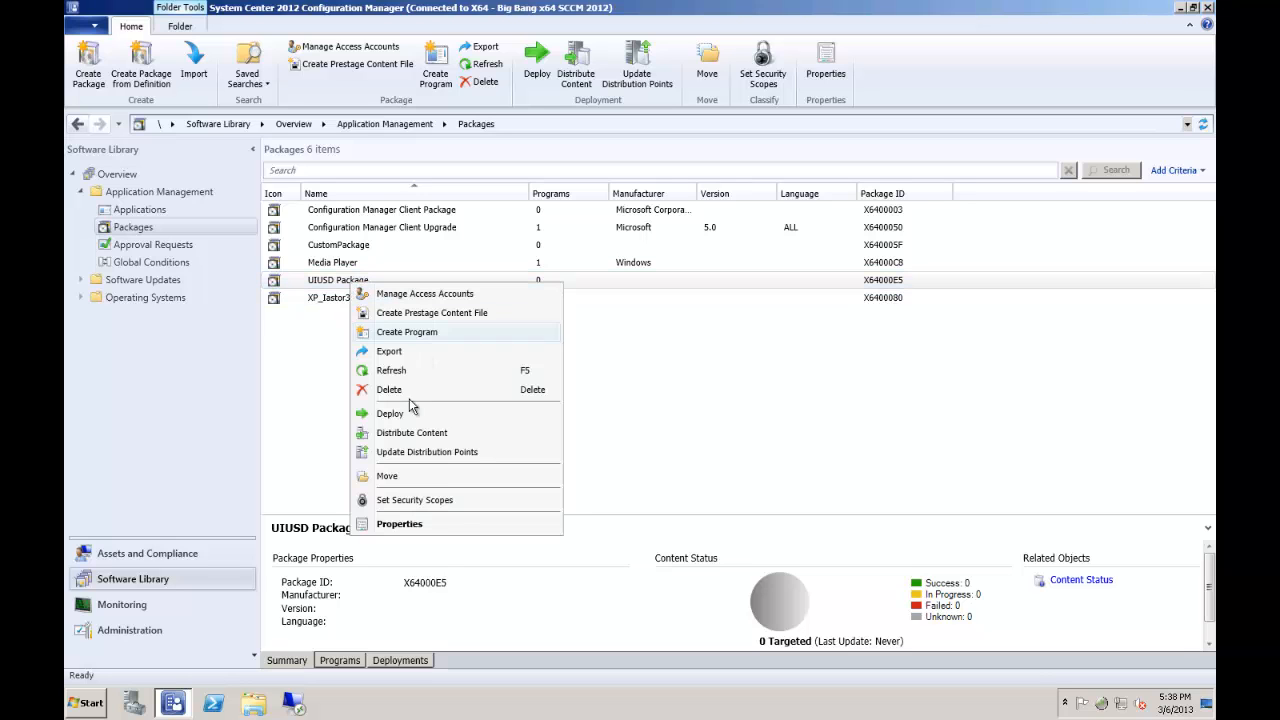
left_click(399, 523)
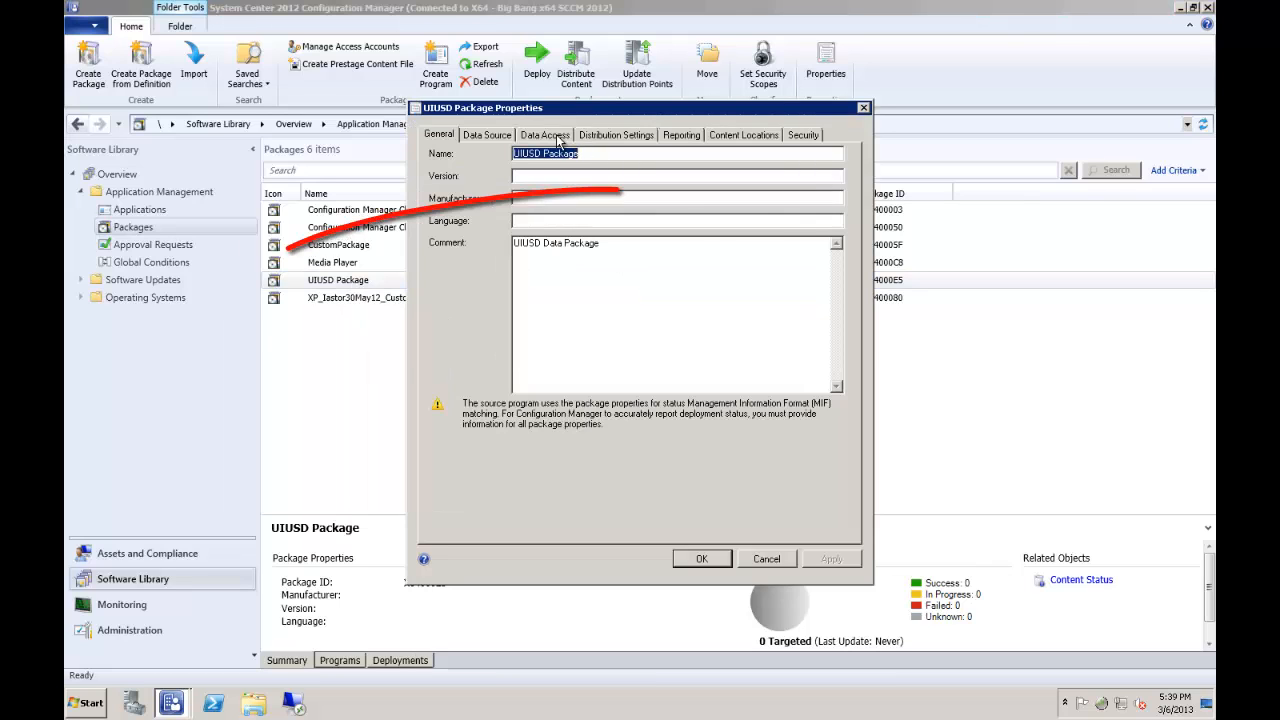
left_click(545, 135)
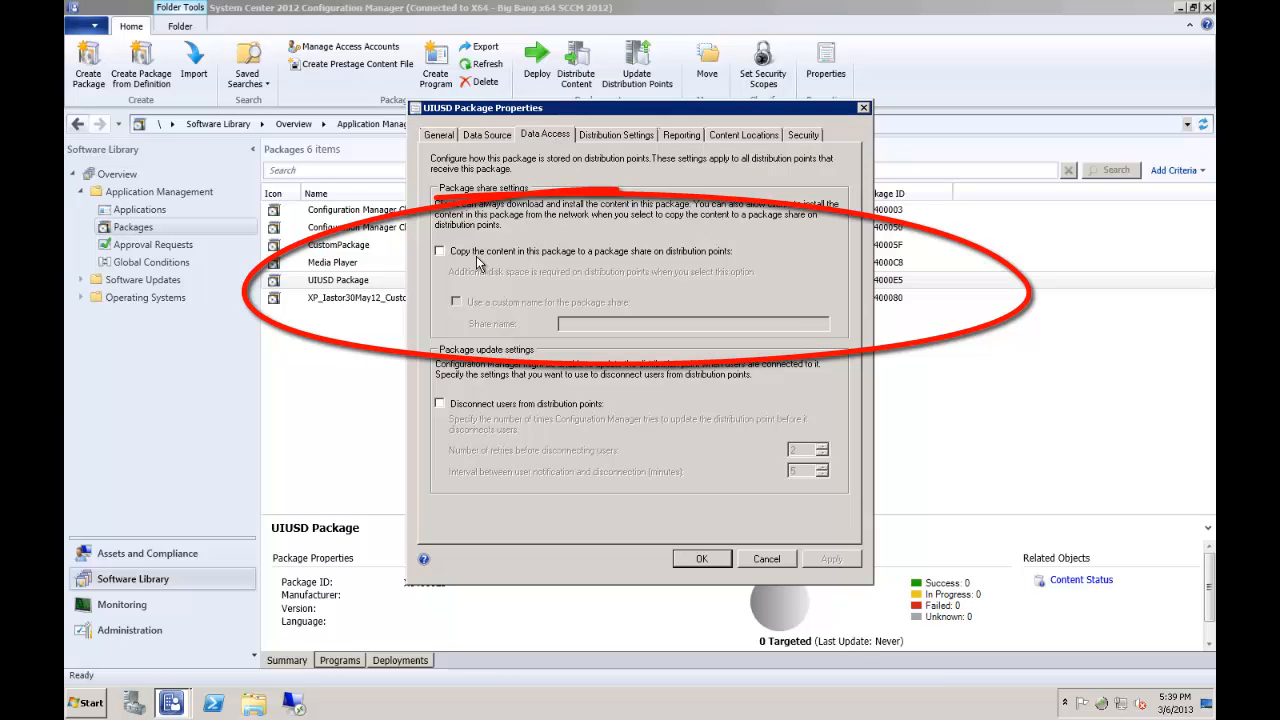
left_click(439, 251)
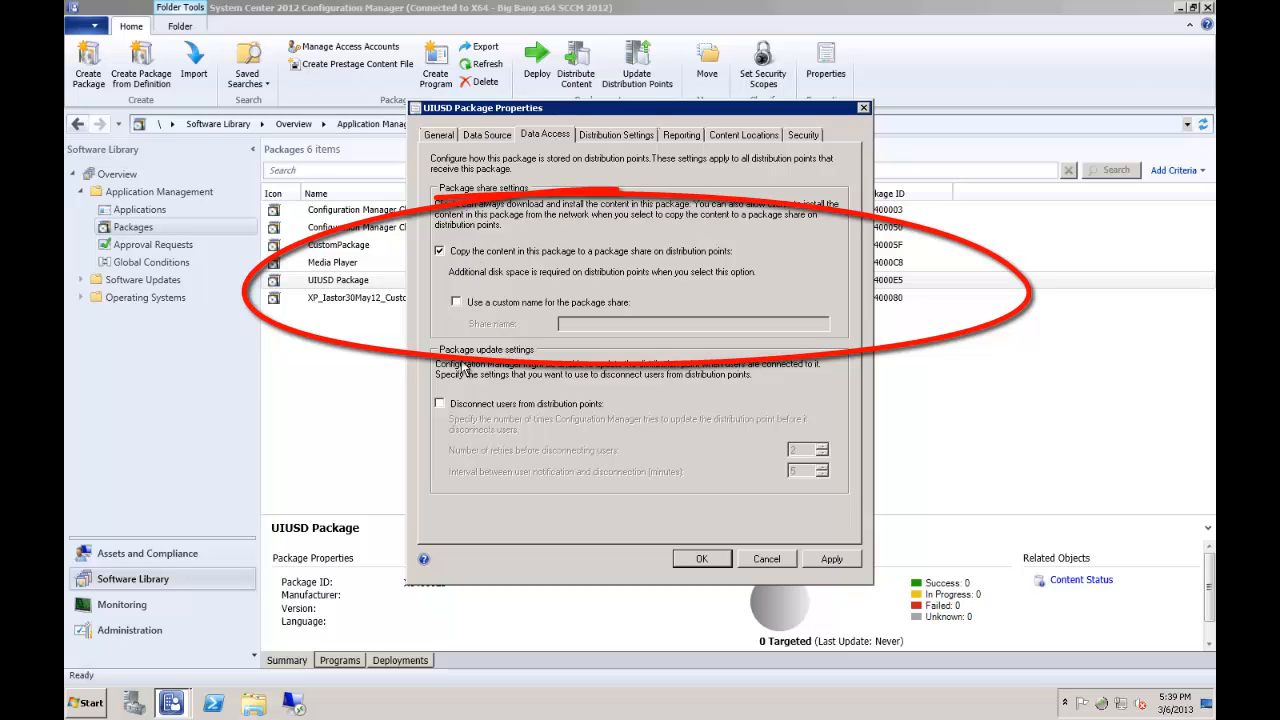
mouse_move(540, 382)
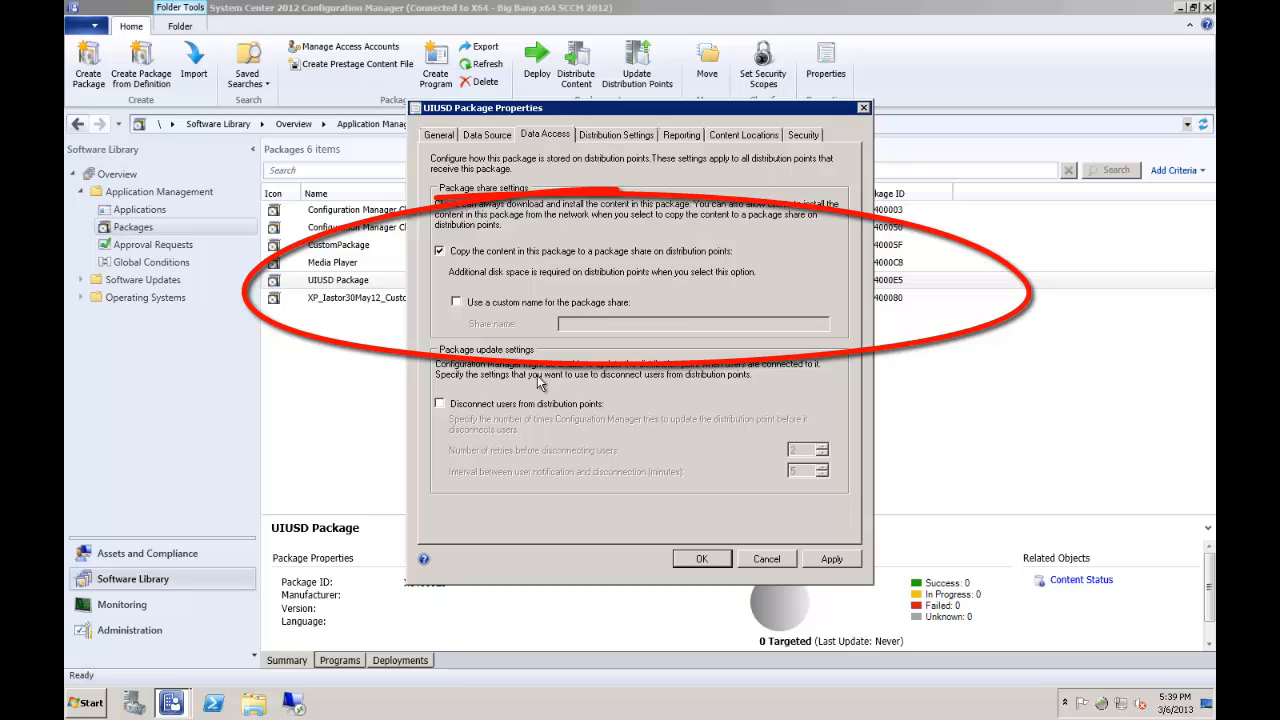
mouse_move(510, 390)
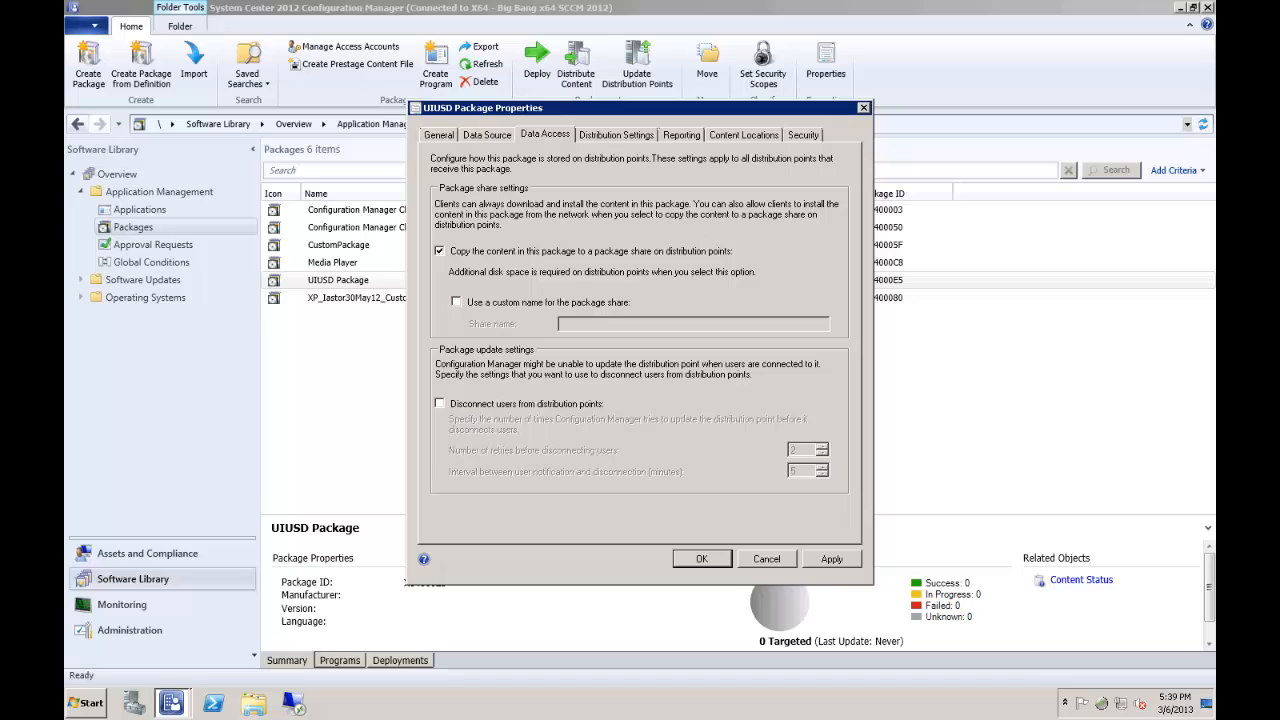
mouse_move(555, 185)
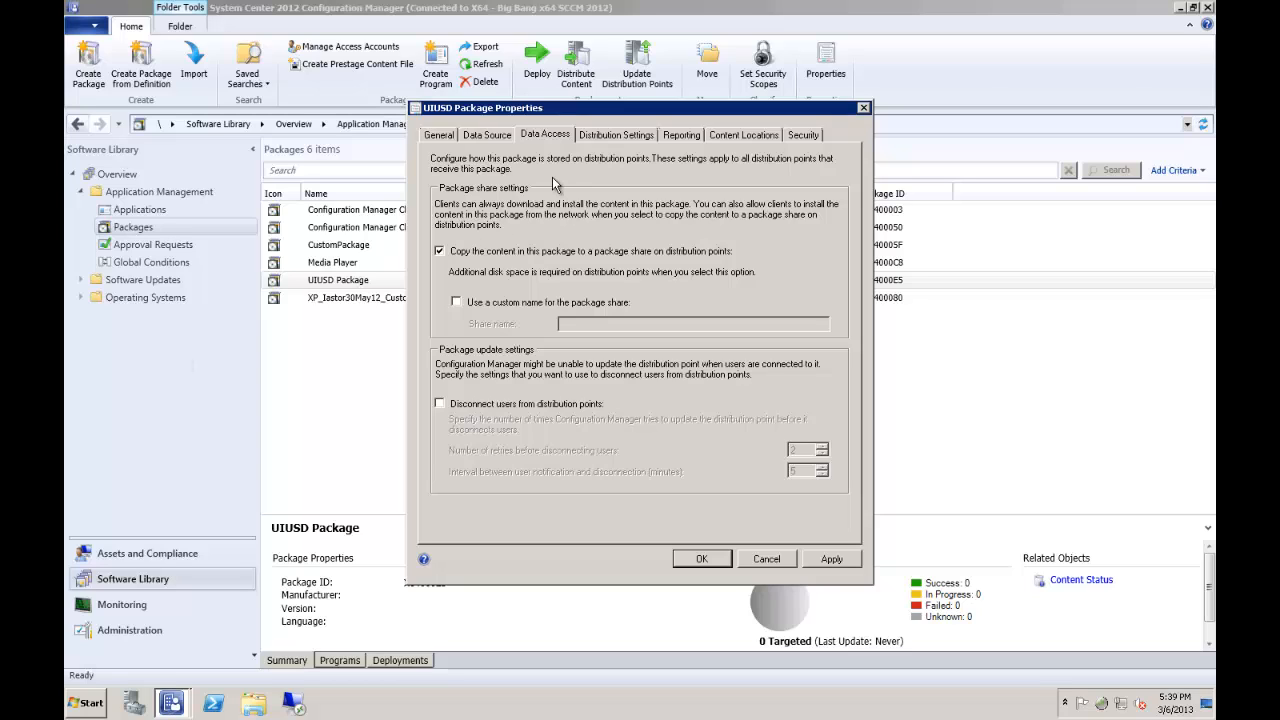
mouse_move(512, 178)
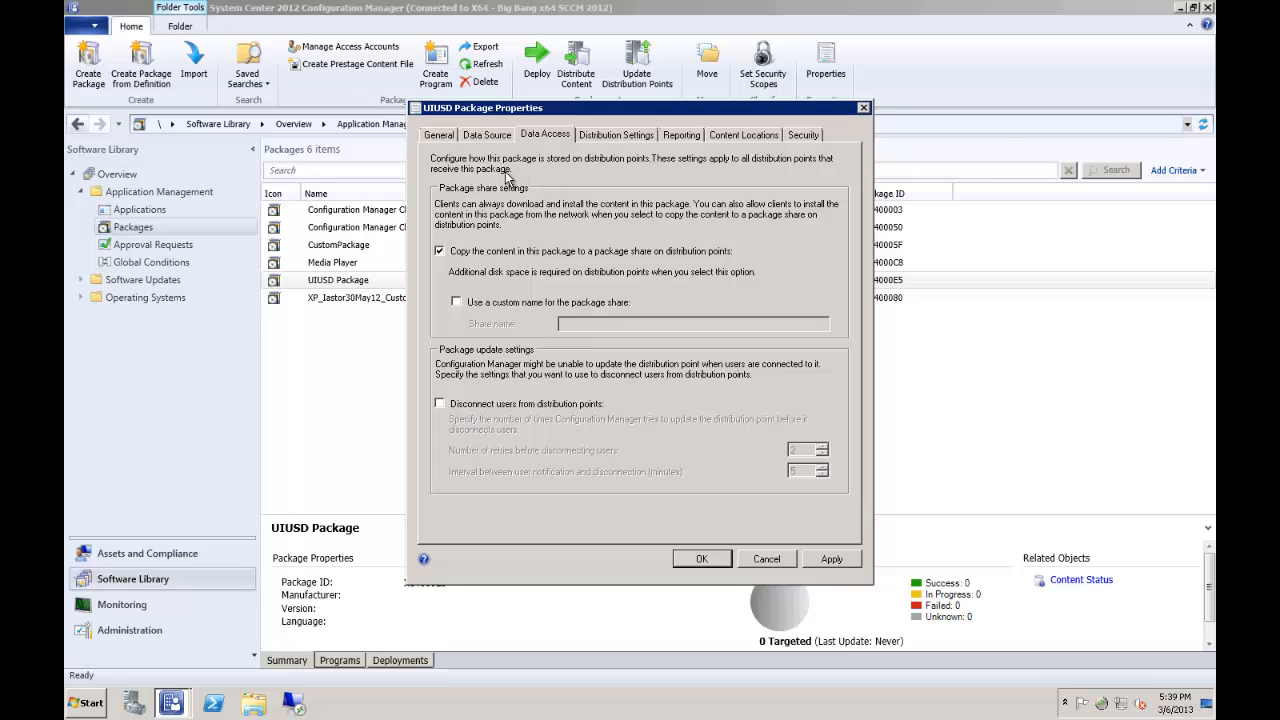
mouse_move(495, 133)
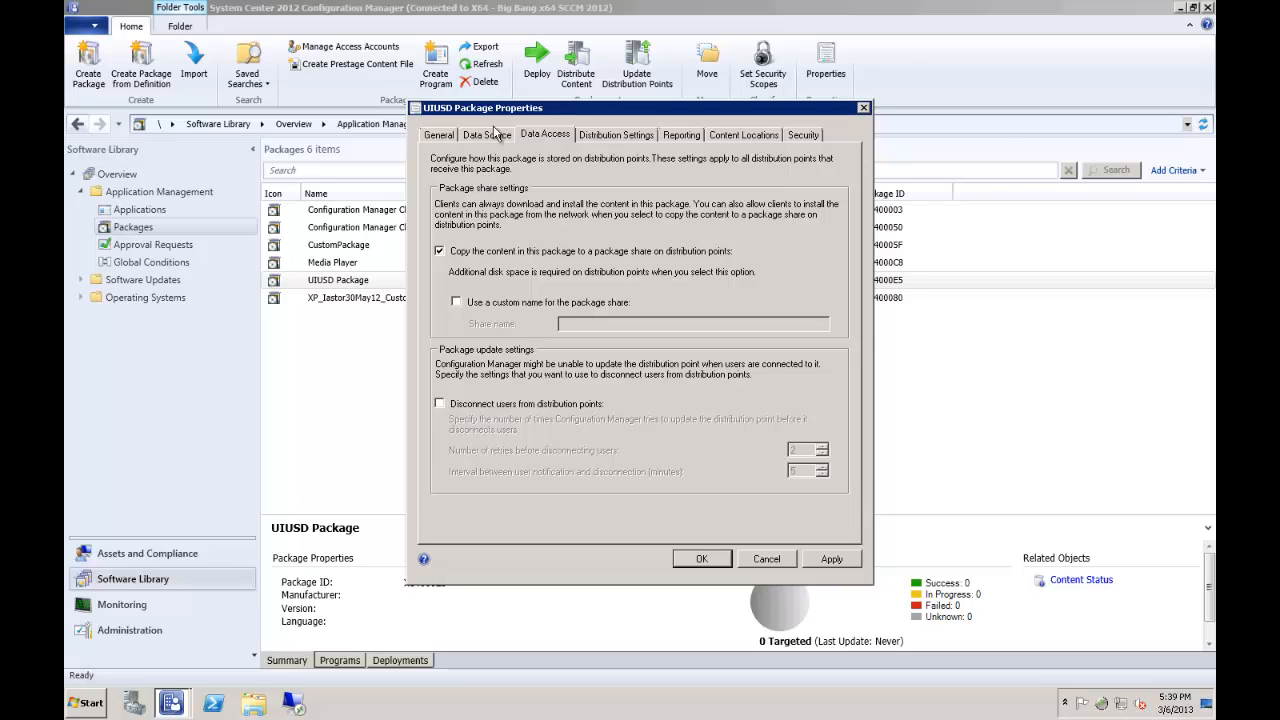
Enable binary differential replication, keep the source folder unchanged, and save the package properties.
left_click(487, 134)
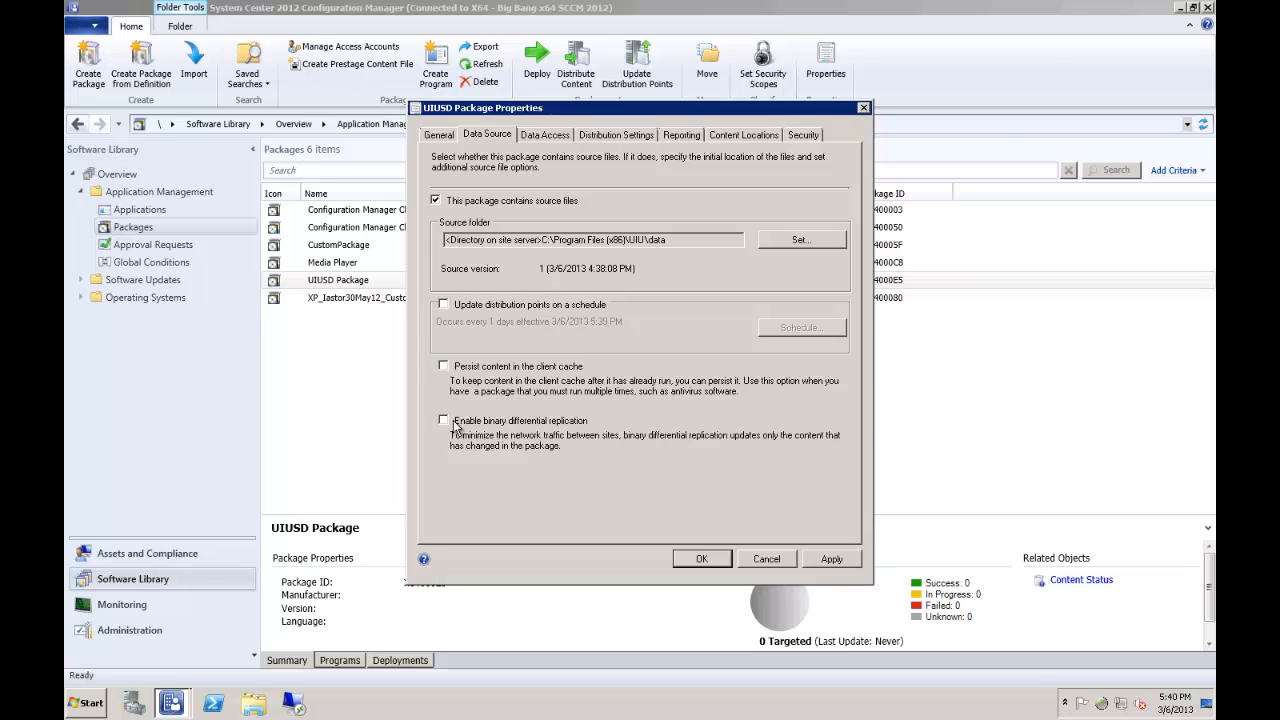
left_click(443, 420)
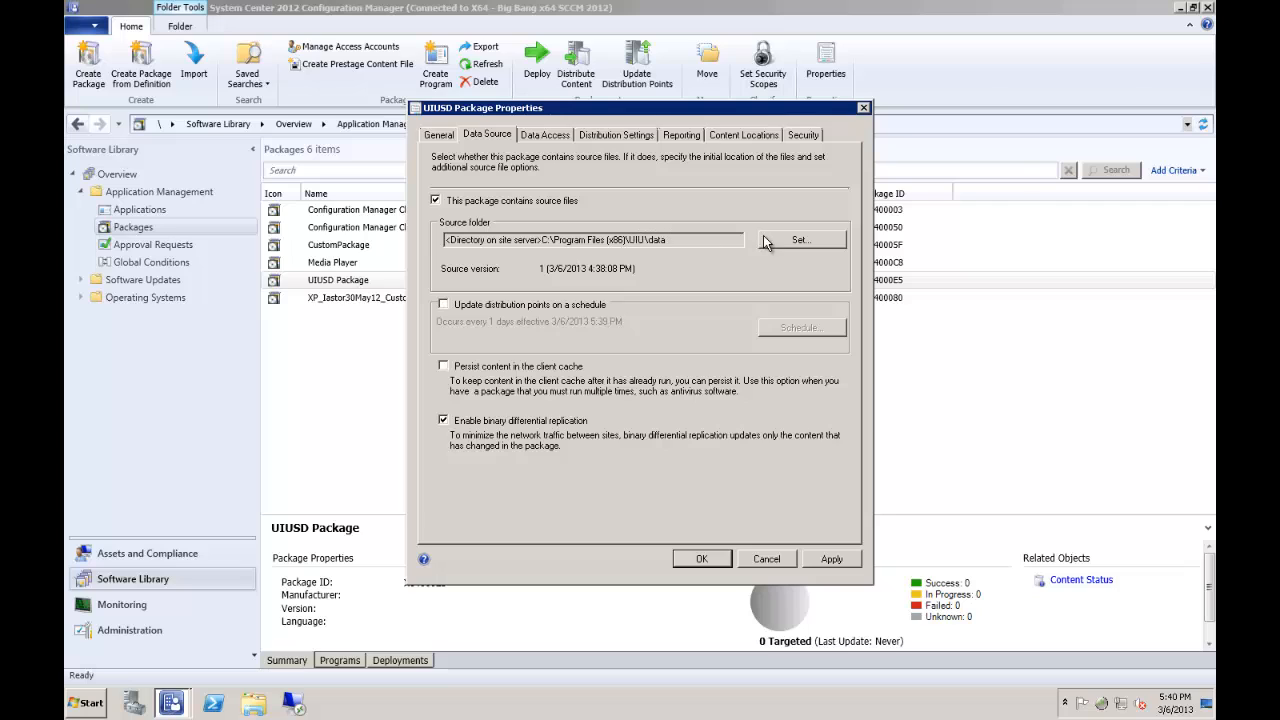
mouse_move(793, 250)
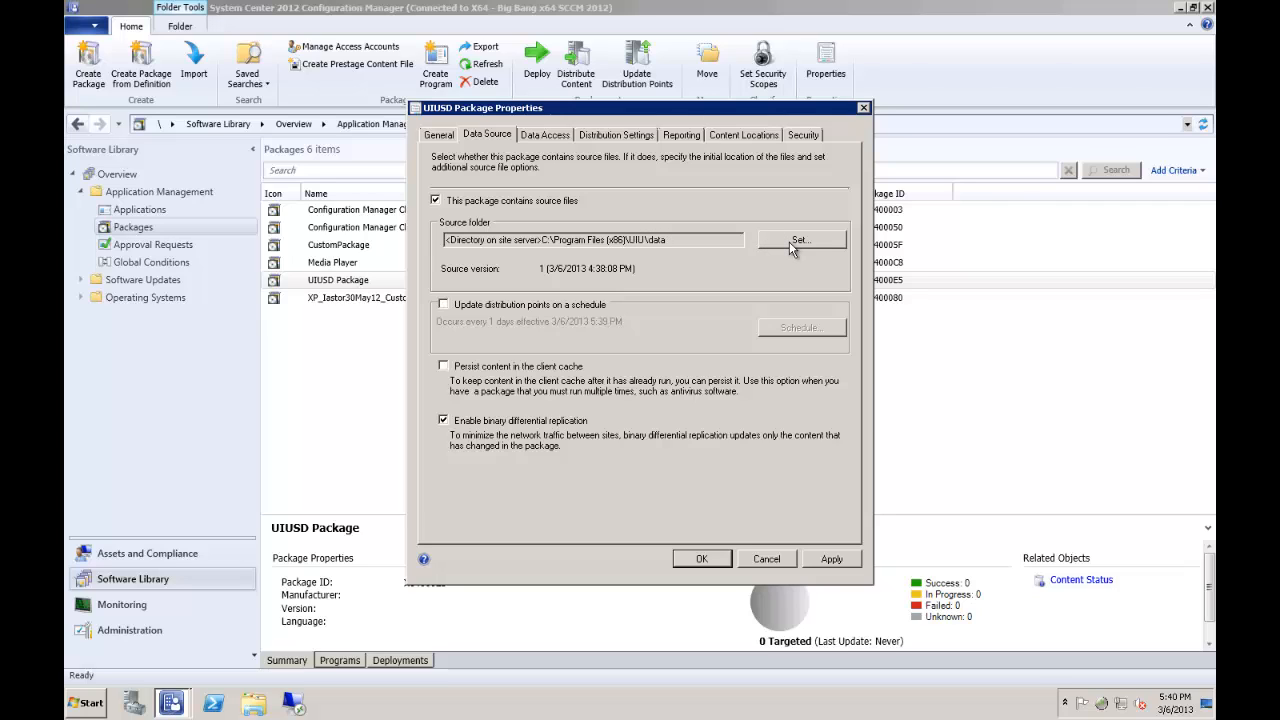
left_click(800, 240)
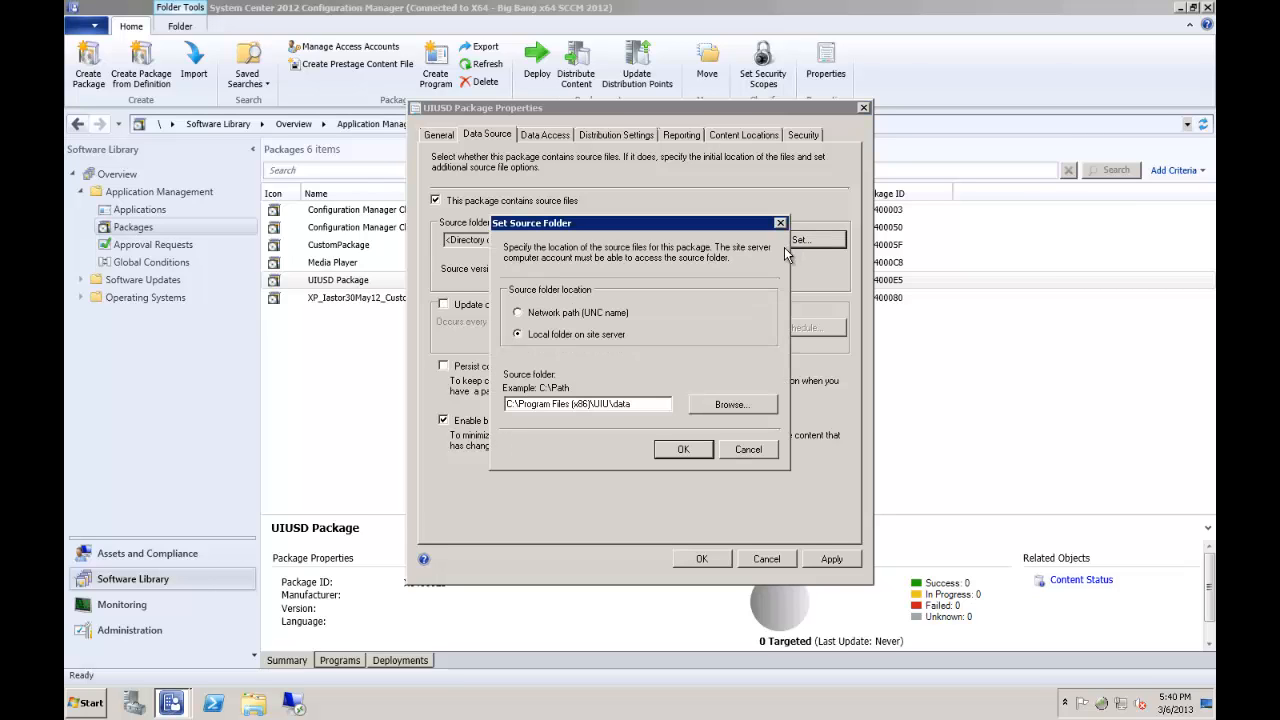
mouse_move(757, 277)
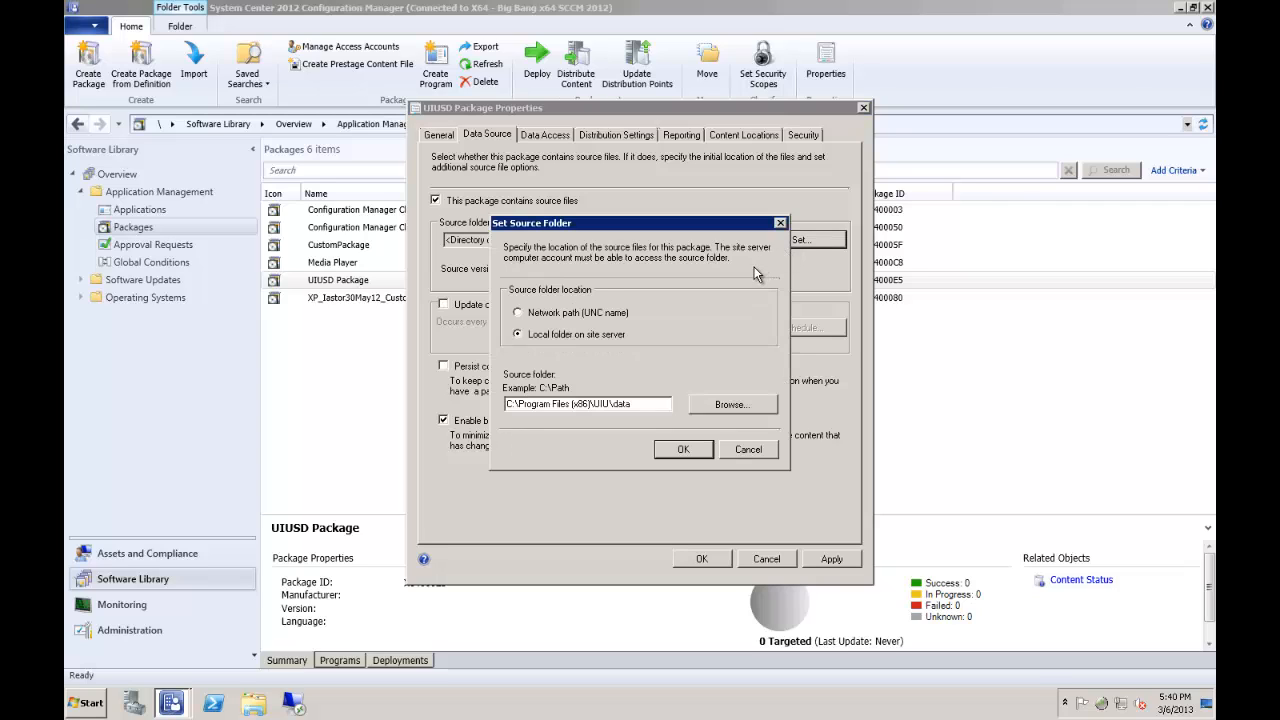
mouse_move(764, 302)
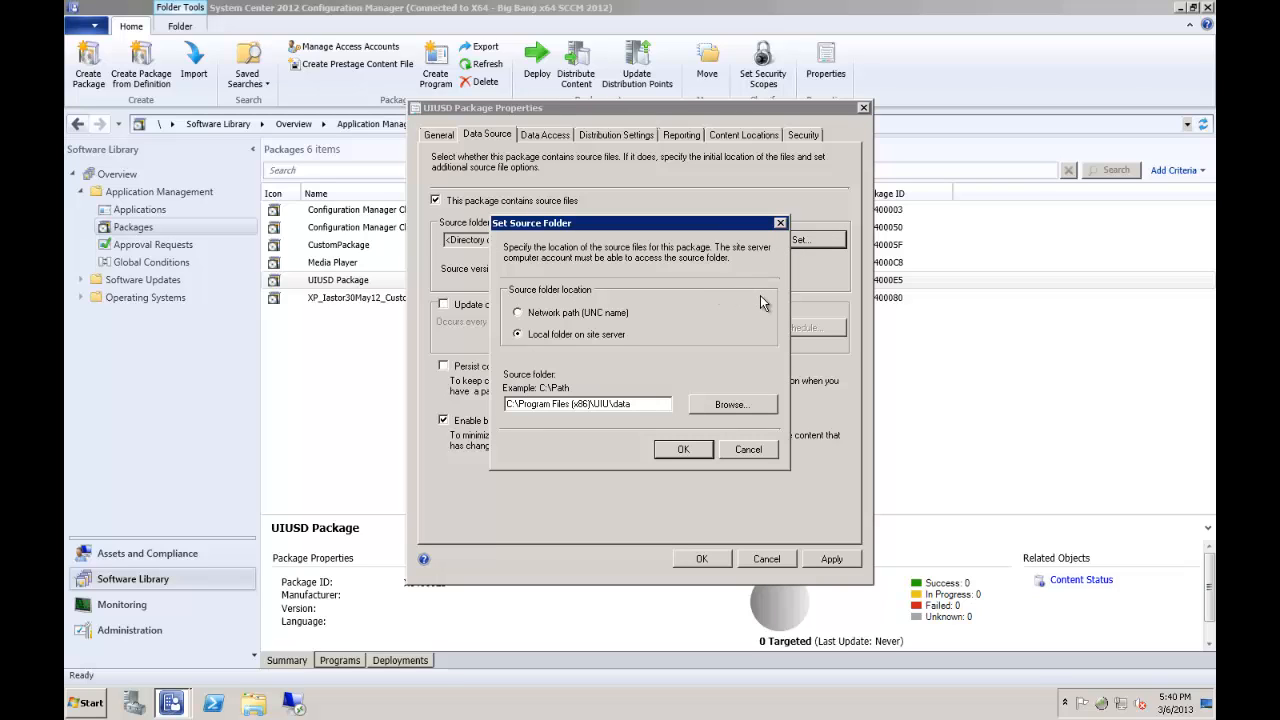
mouse_move(685, 338)
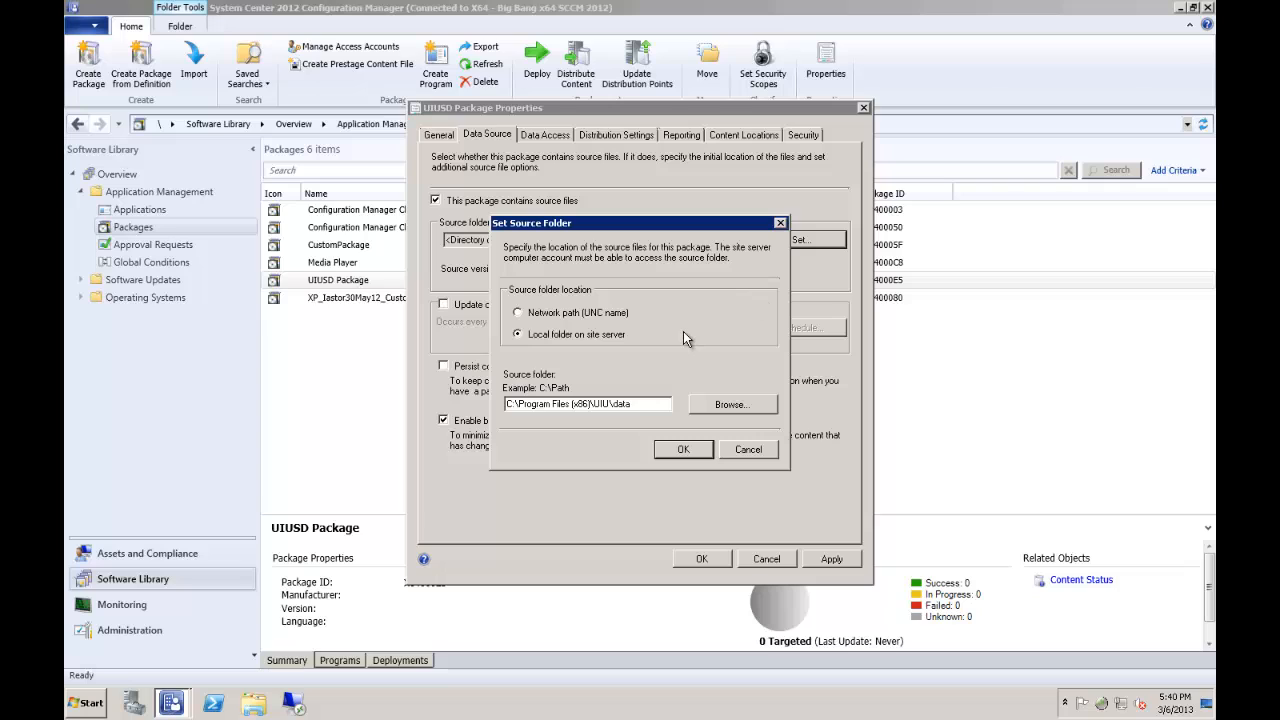
mouse_move(698, 354)
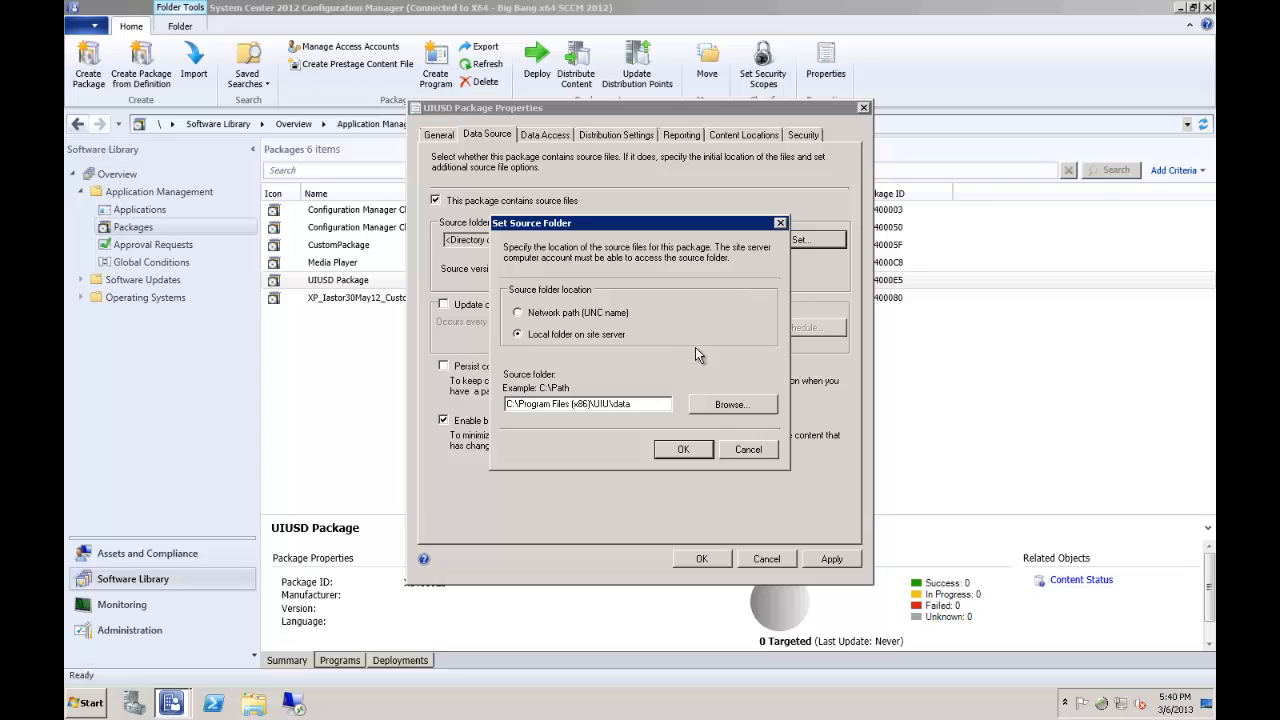
left_click(683, 449)
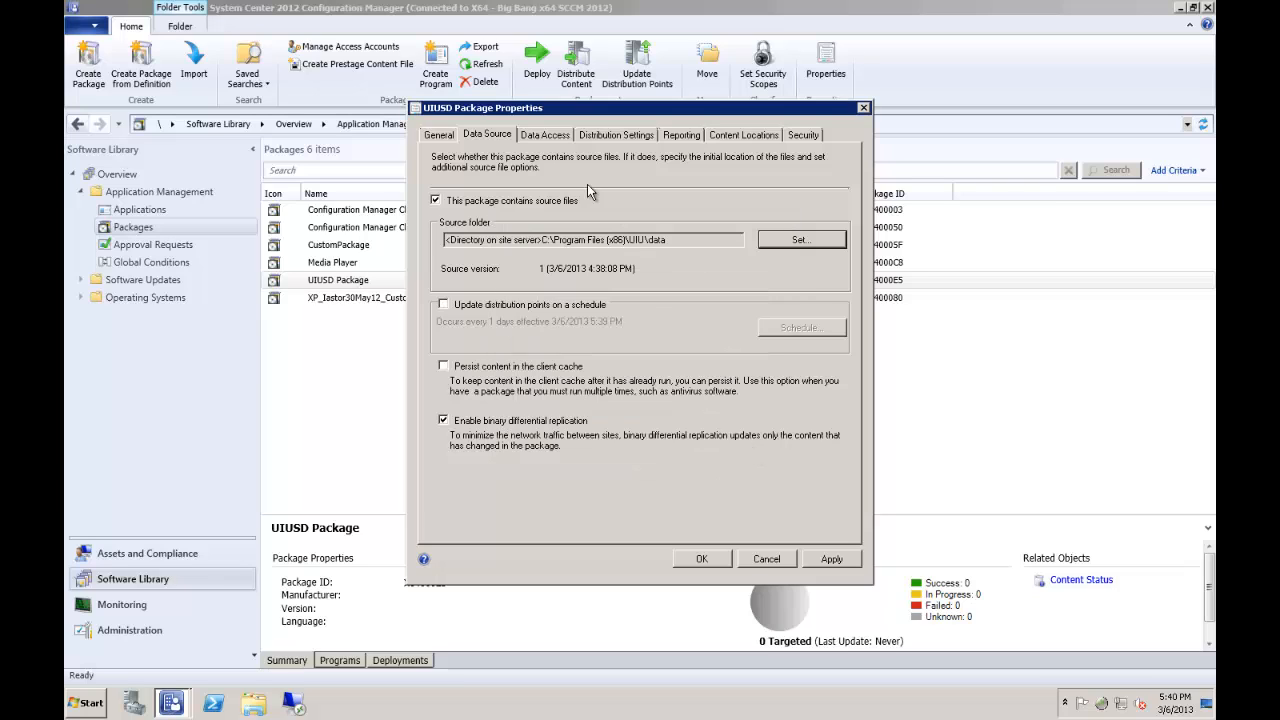
left_click(701, 558)
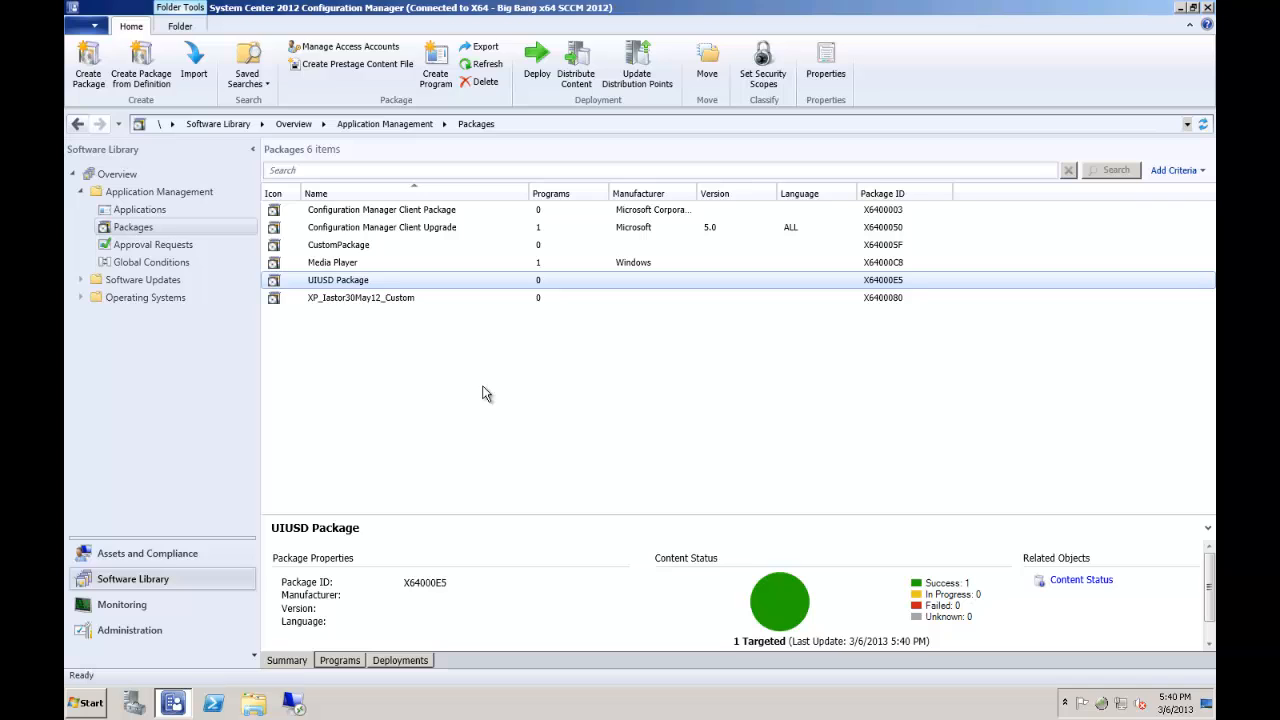
mouse_move(422, 361)
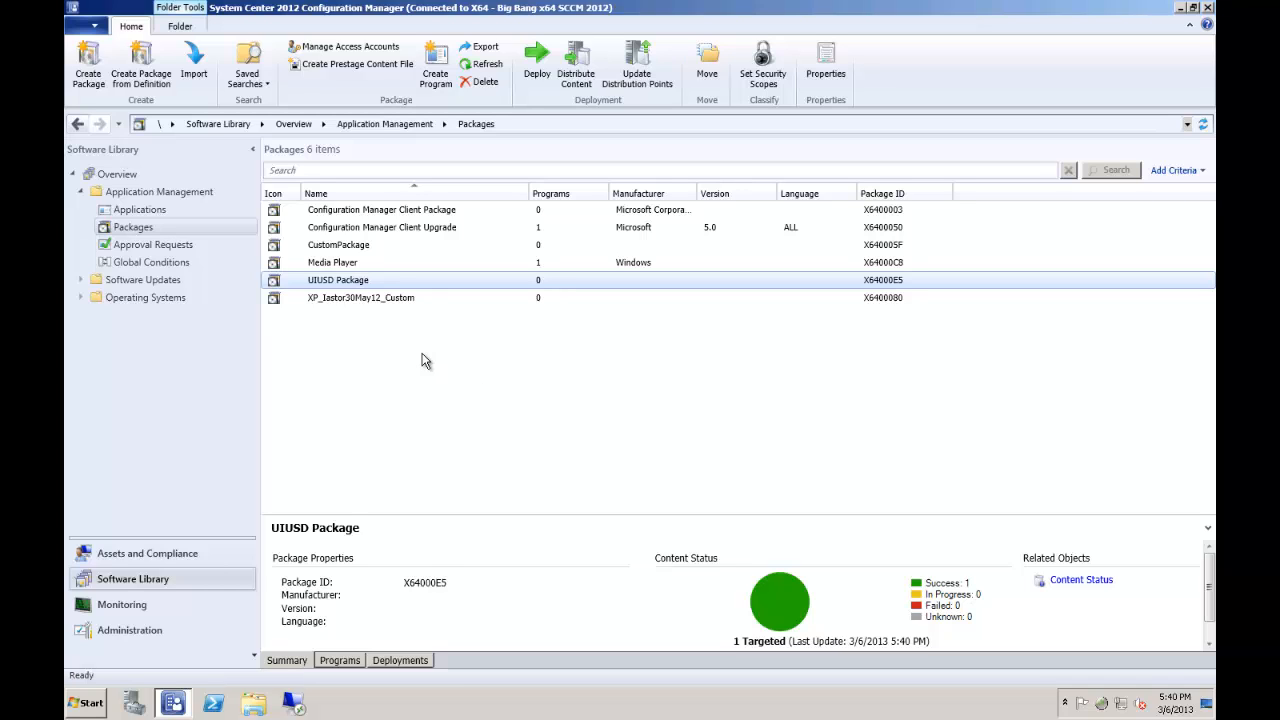
mouse_move(120, 461)
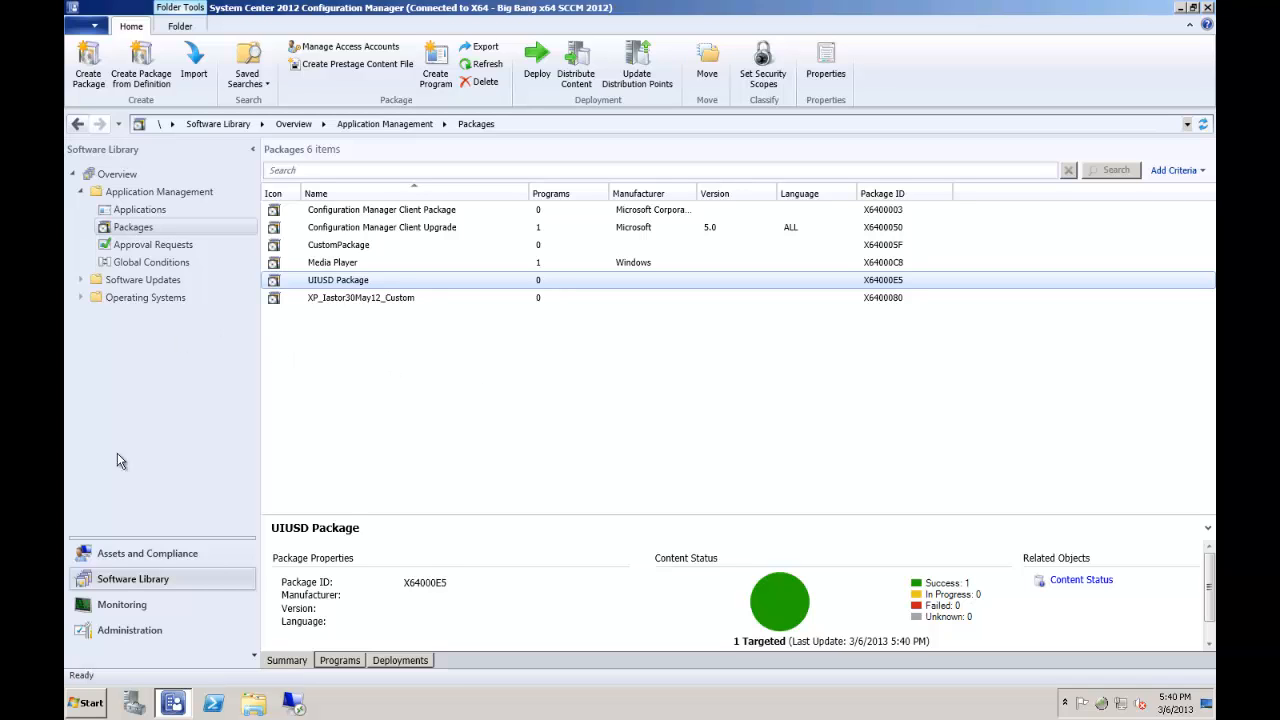
mouse_move(87, 305)
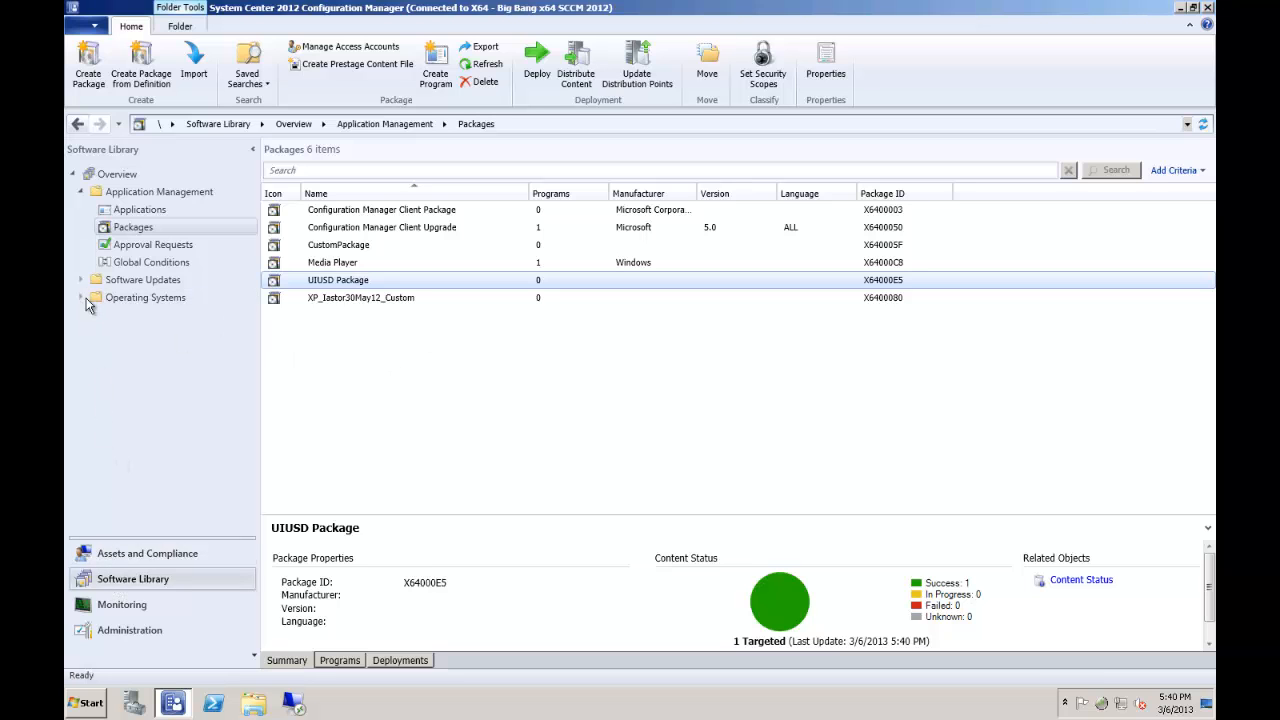
List the task sequences under Operating Systems, including Video Demonstration Task Sequence.
left_click(146, 402)
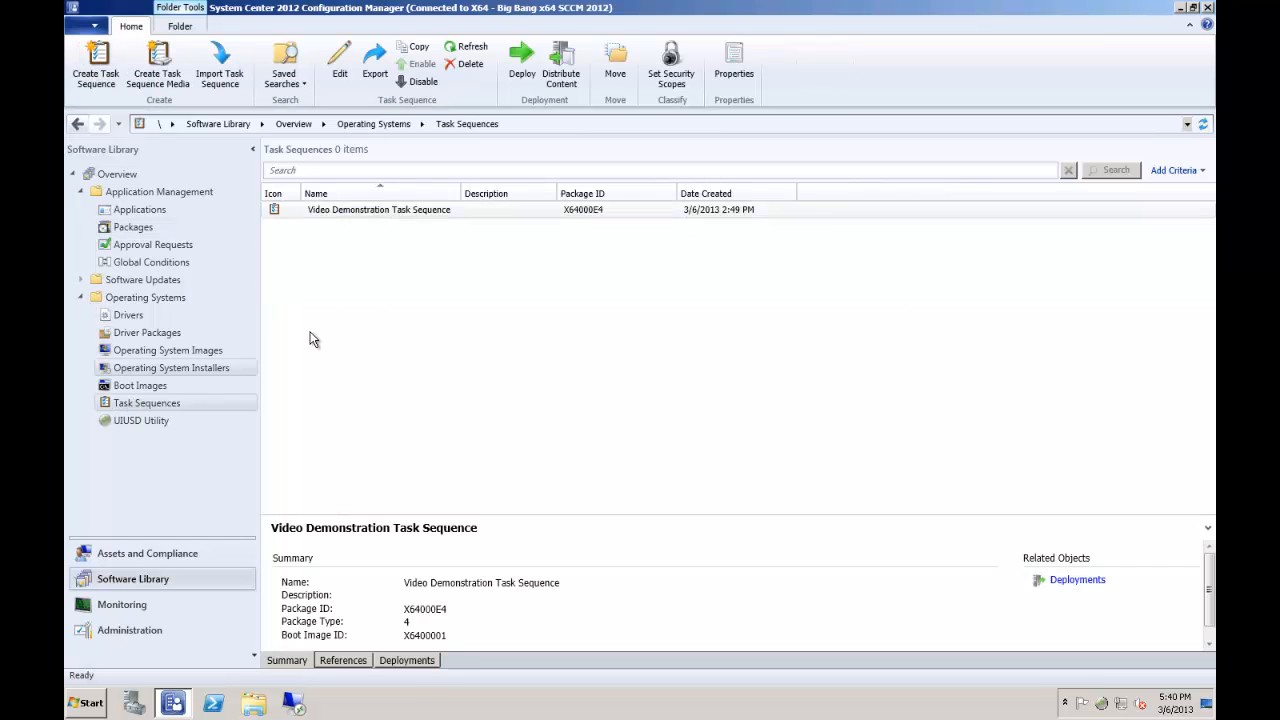
Edit the Video Demonstration Task Sequence from its right-click menu to open the Task Sequence Editor.
left_click(378, 209)
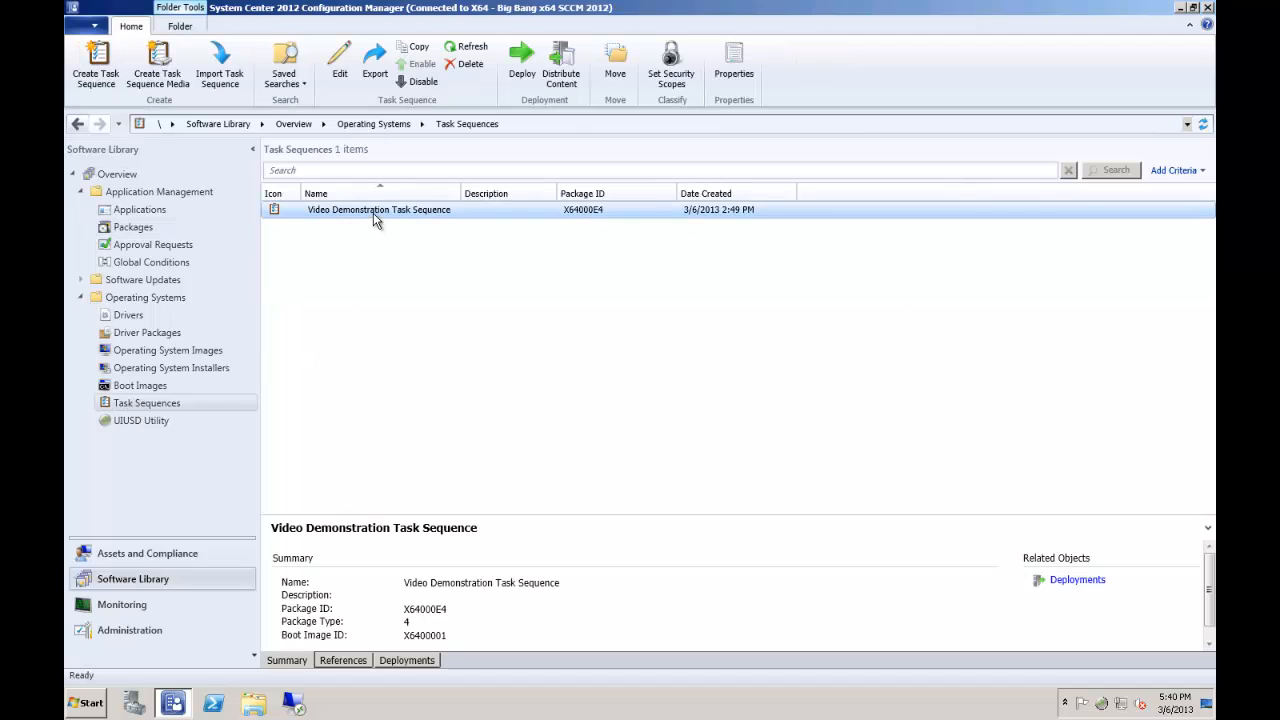
right_click(378, 209)
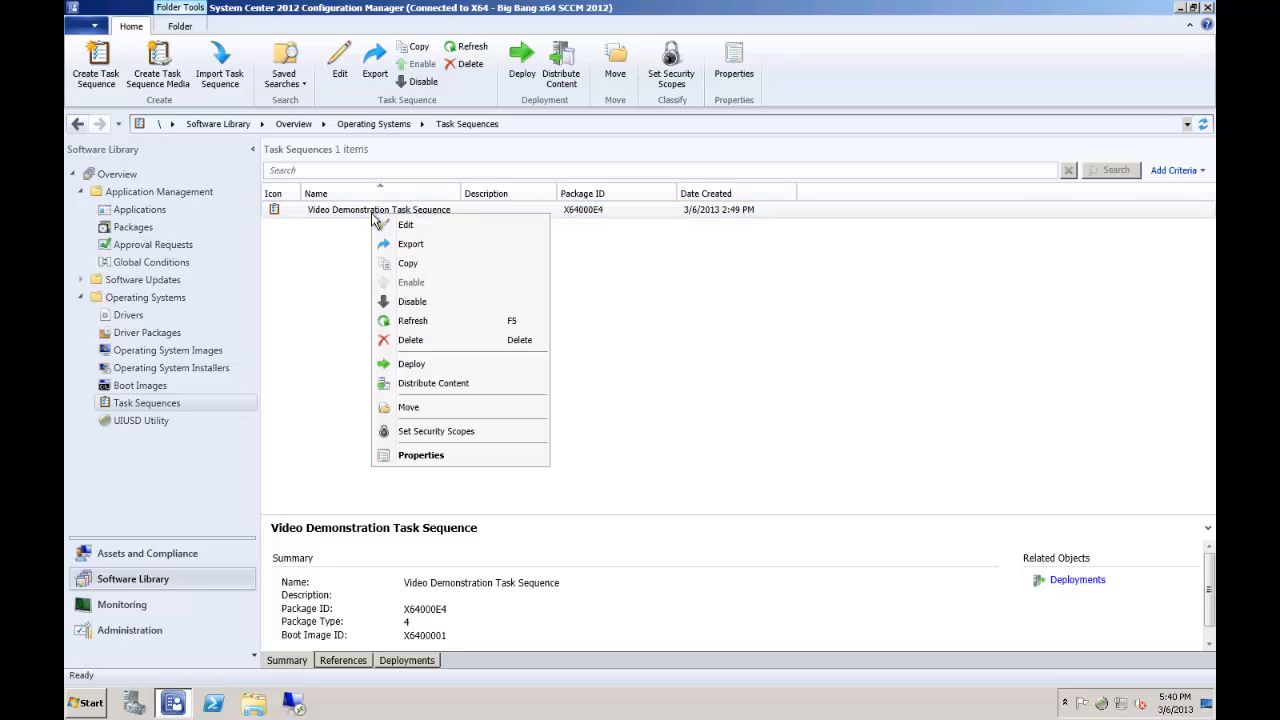
mouse_move(412, 225)
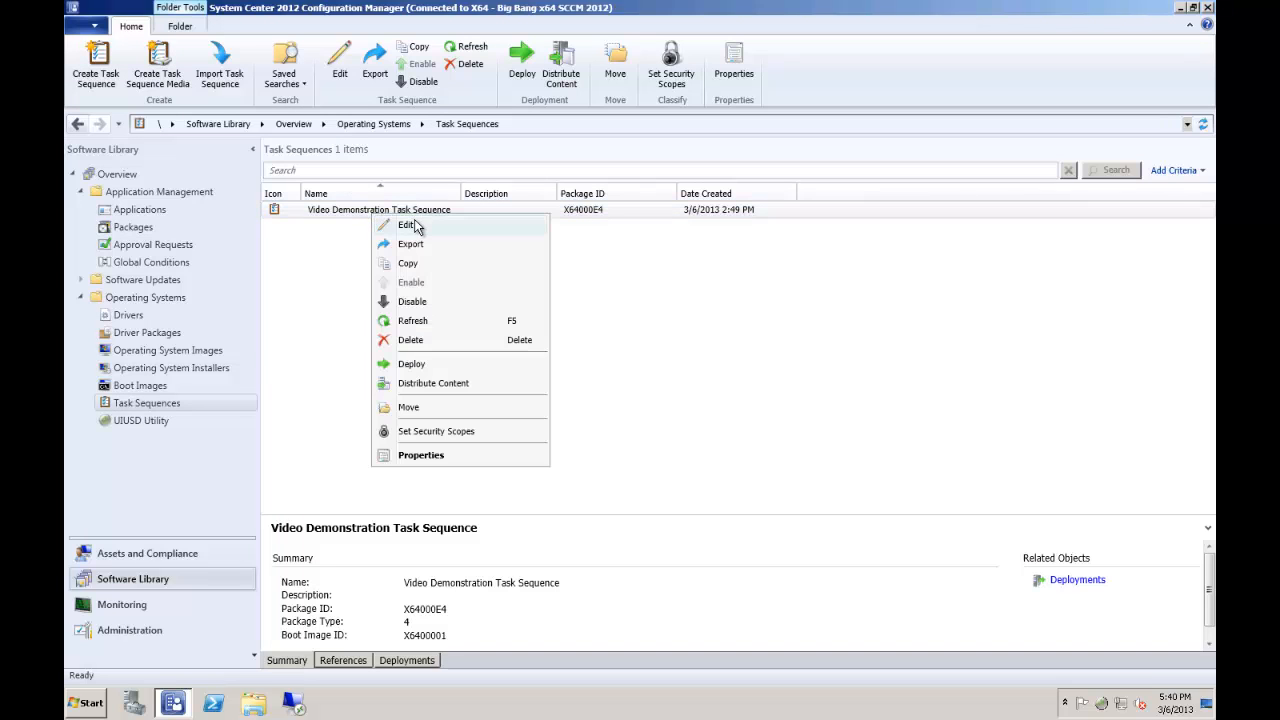
left_click(407, 224)
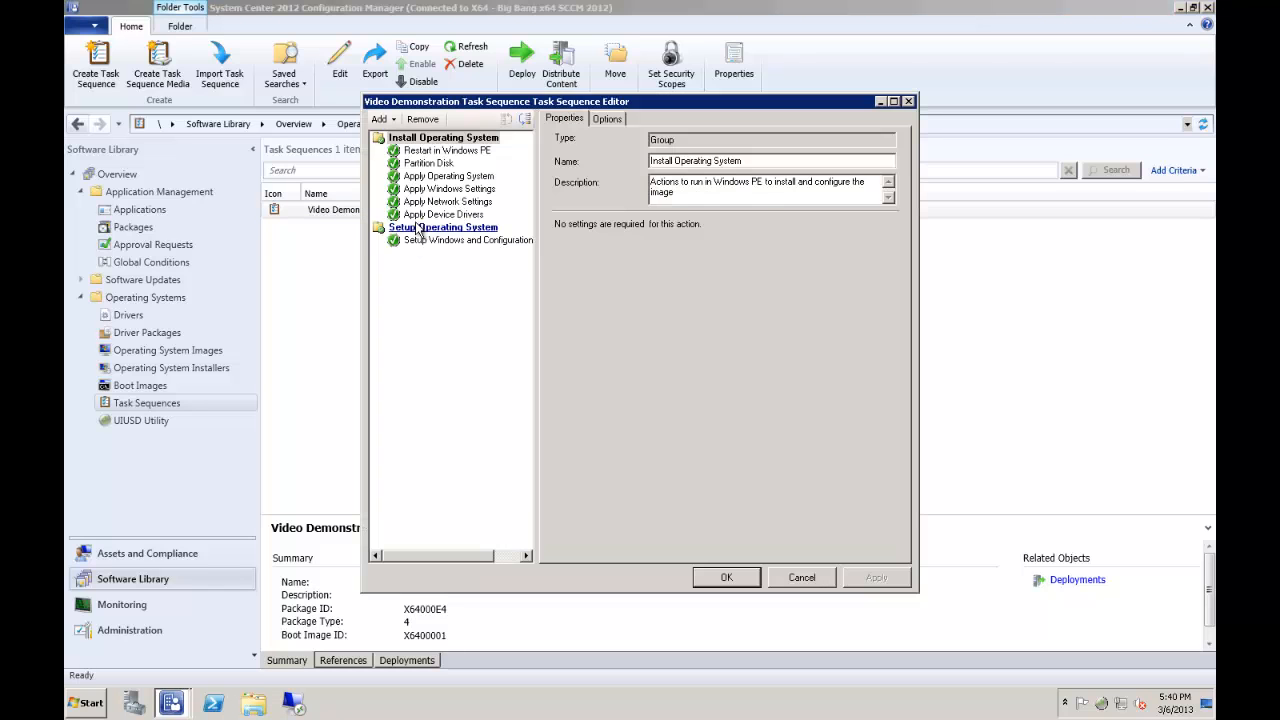
Insert a UIUSD Machine Configuration step from the Add menu's Universal Imaging Utility group.
left_click(380, 119)
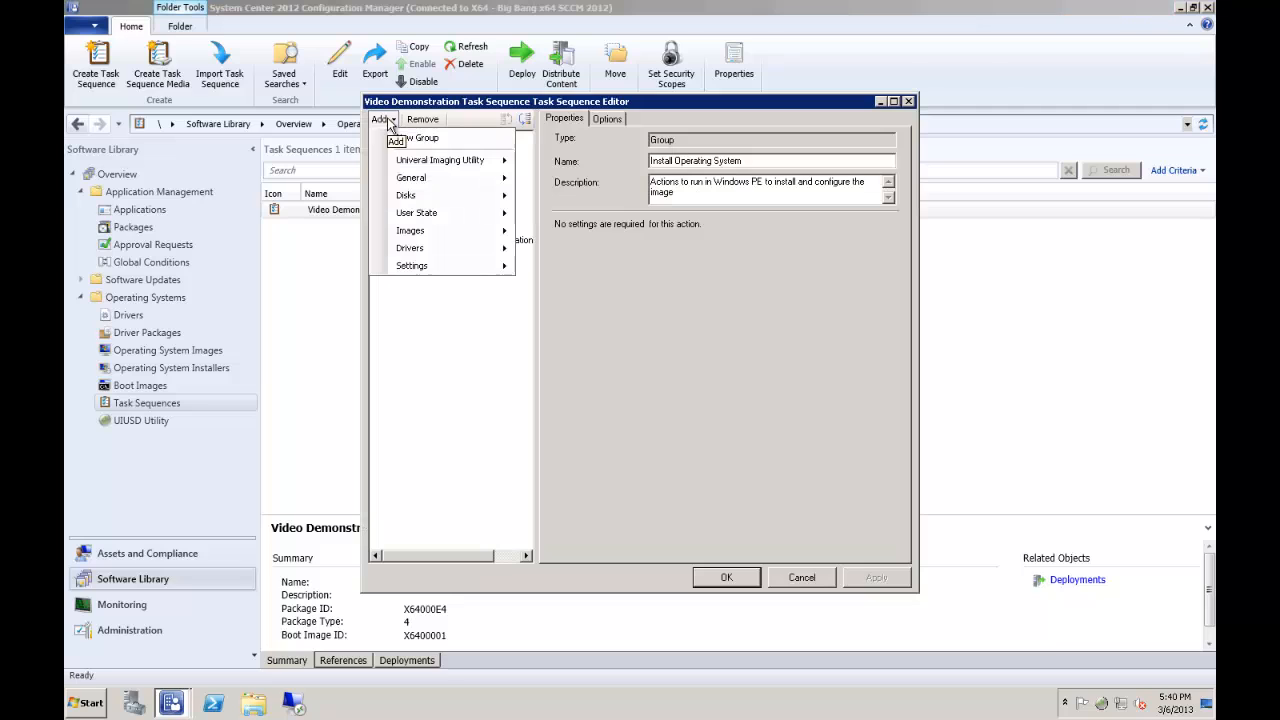
mouse_move(440, 160)
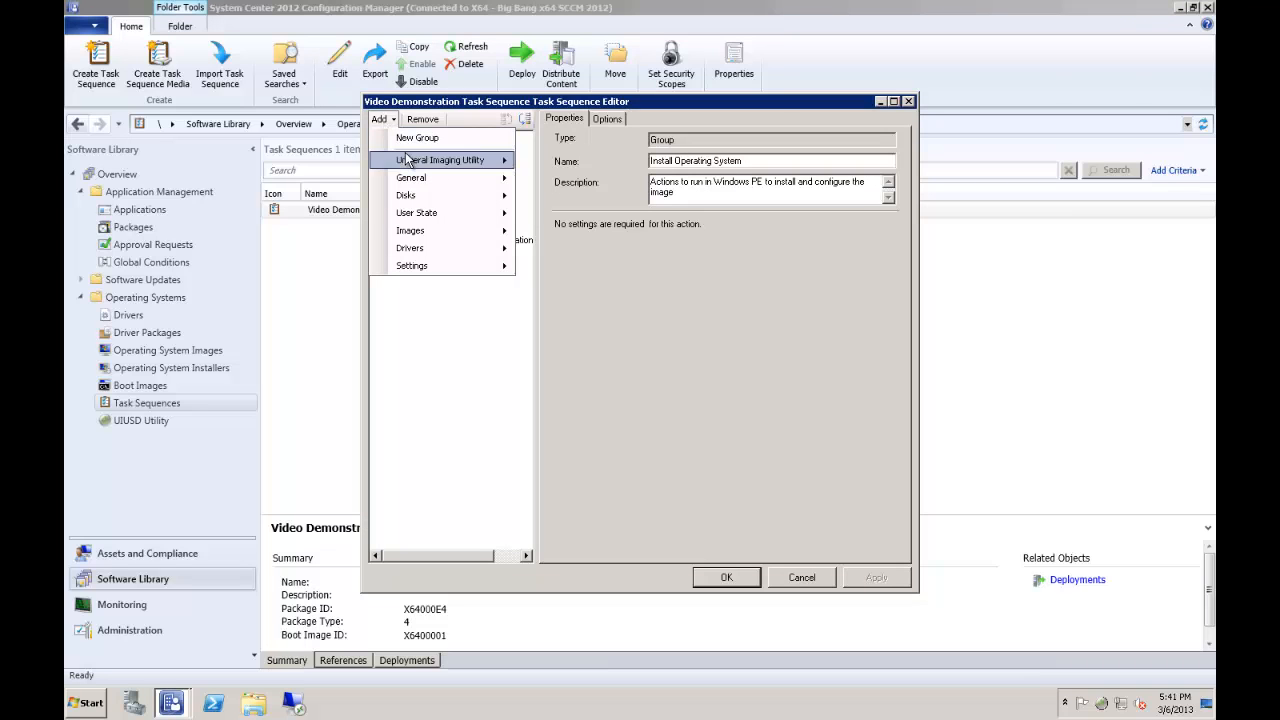
mouse_move(440, 160)
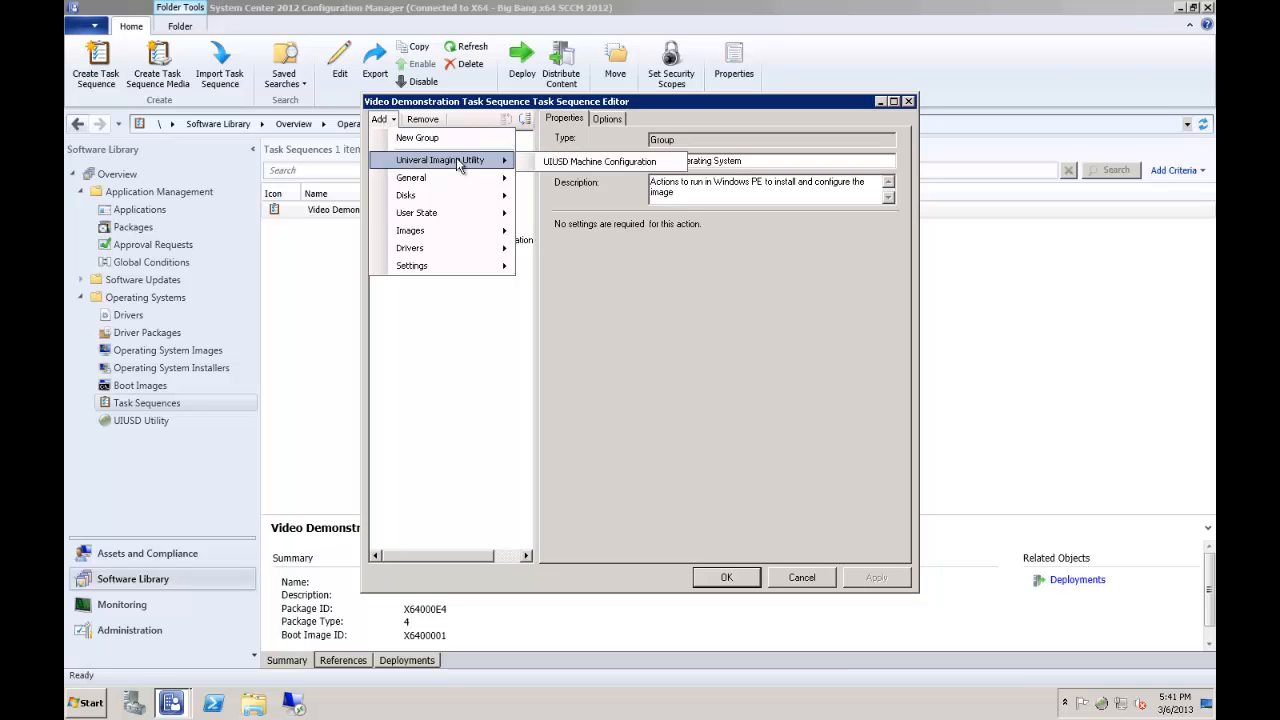
mouse_move(585, 161)
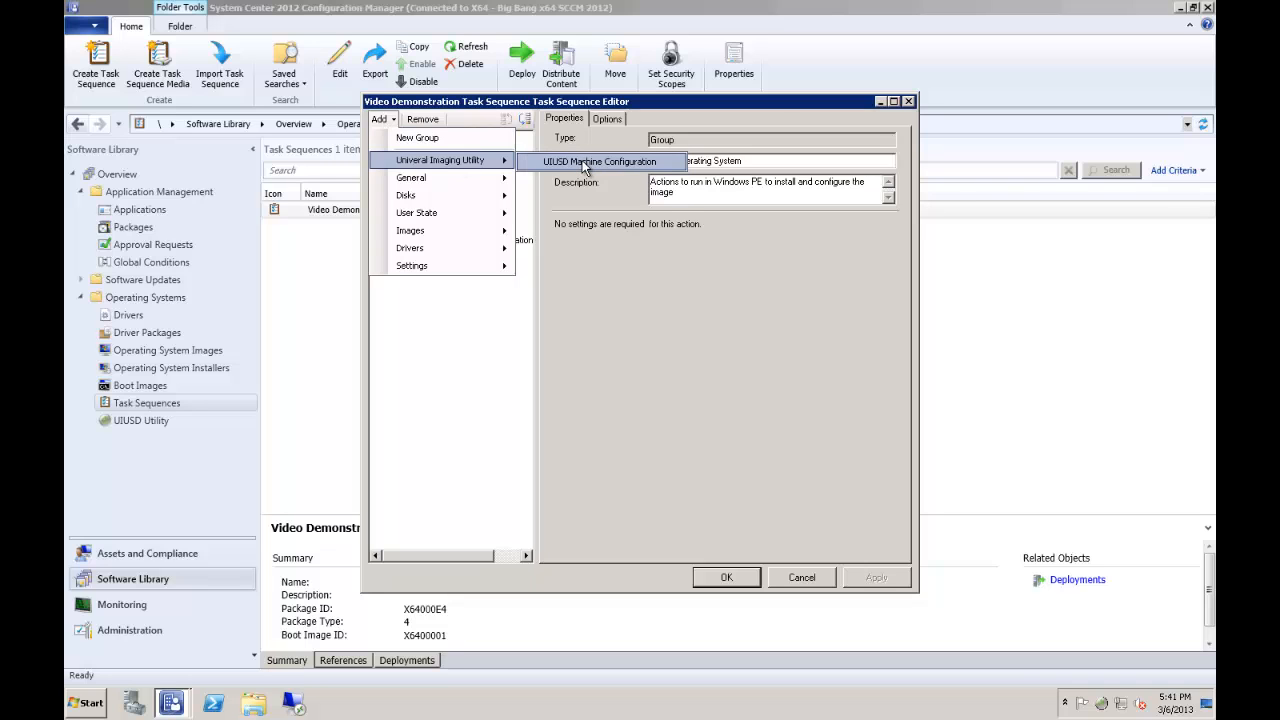
left_click(599, 161)
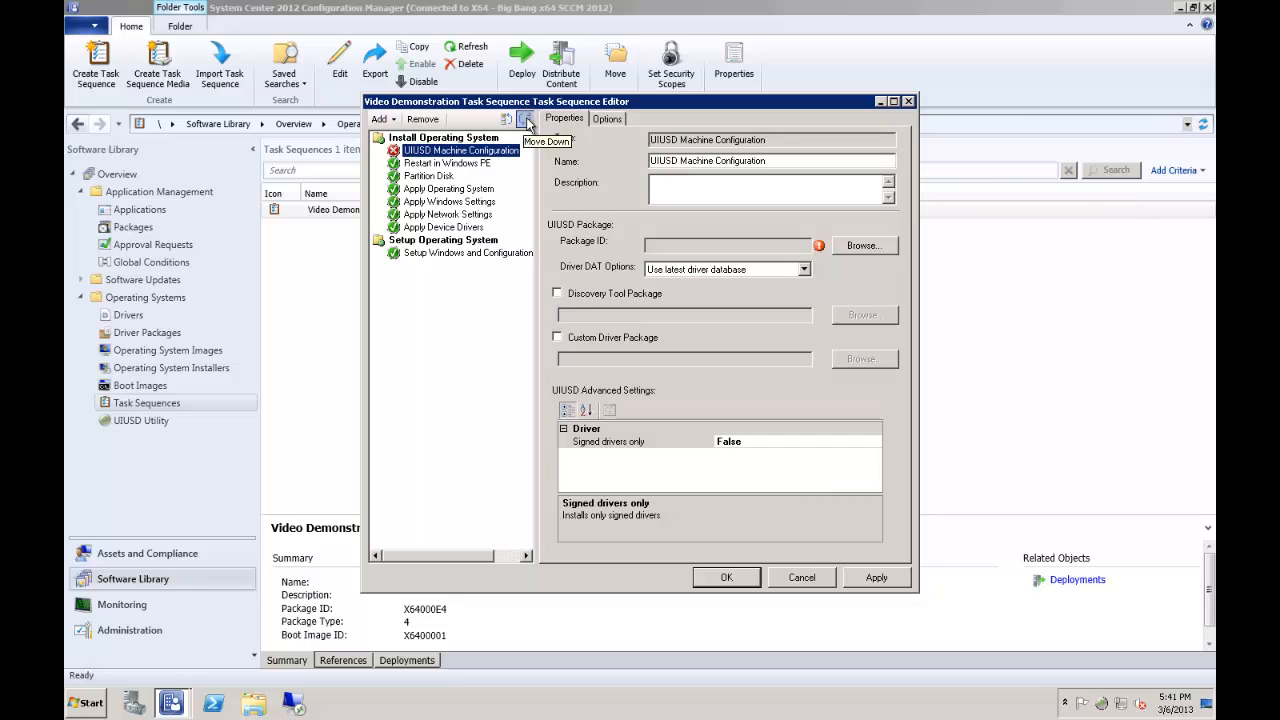
mouse_move(528, 124)
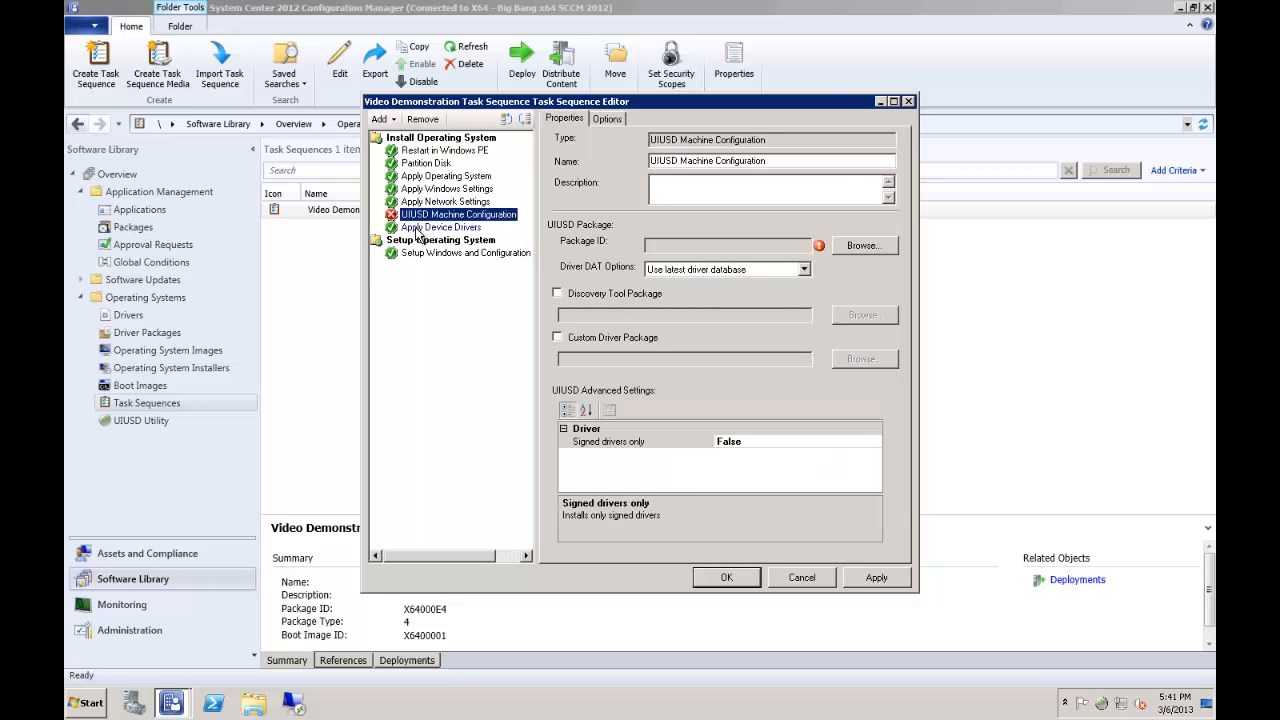
Tick 'Disable this step' on Apply Device Drivers' Options, then reselect UIUSD Machine Configuration.
left_click(442, 227)
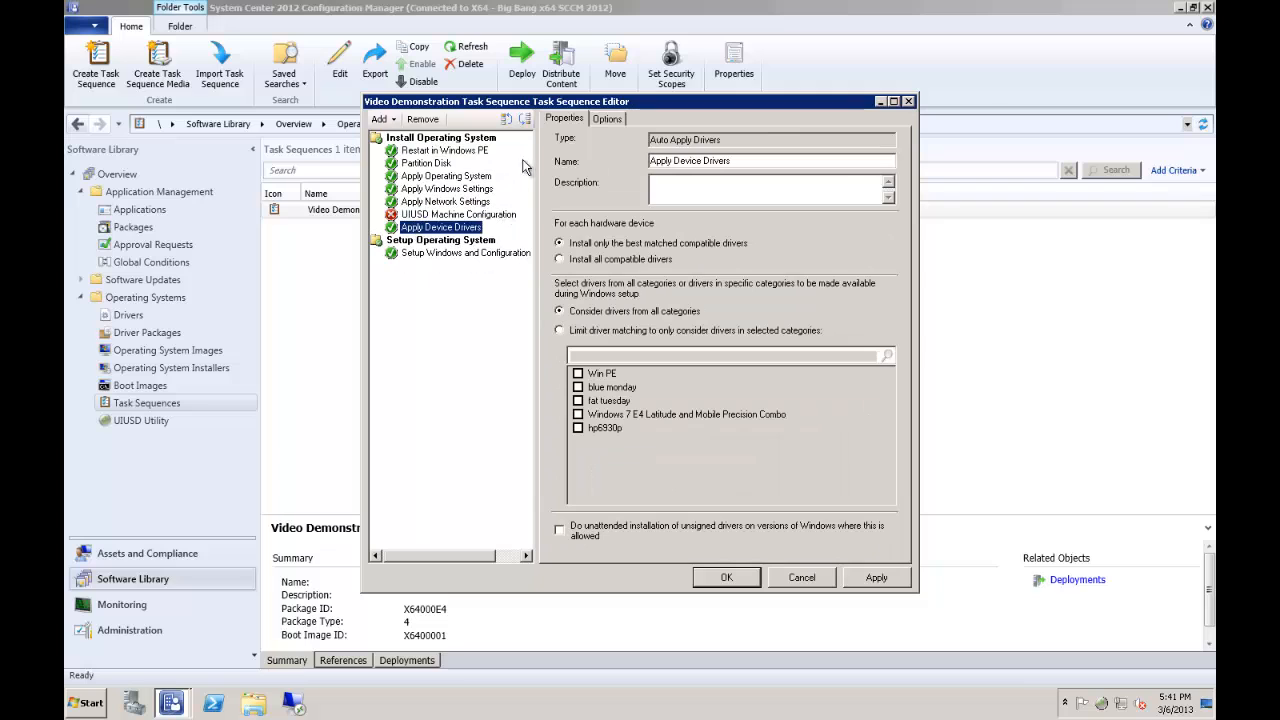
left_click(607, 119)
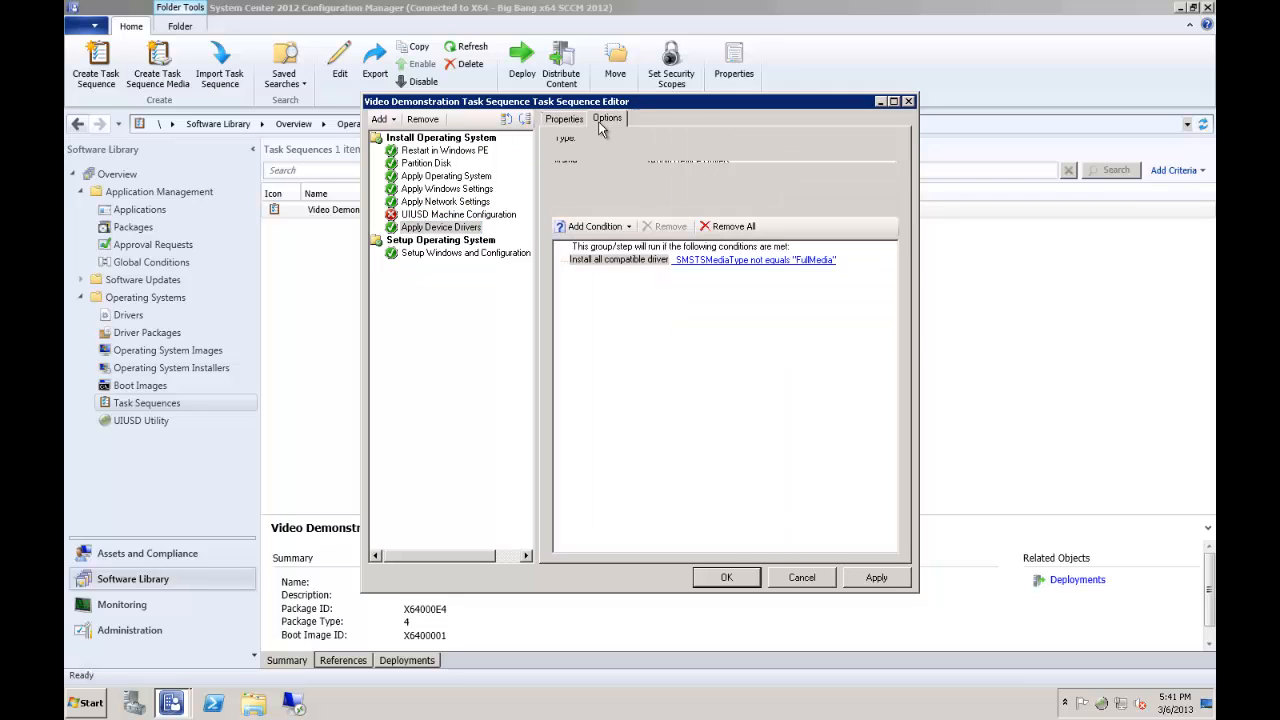
left_click(458, 214)
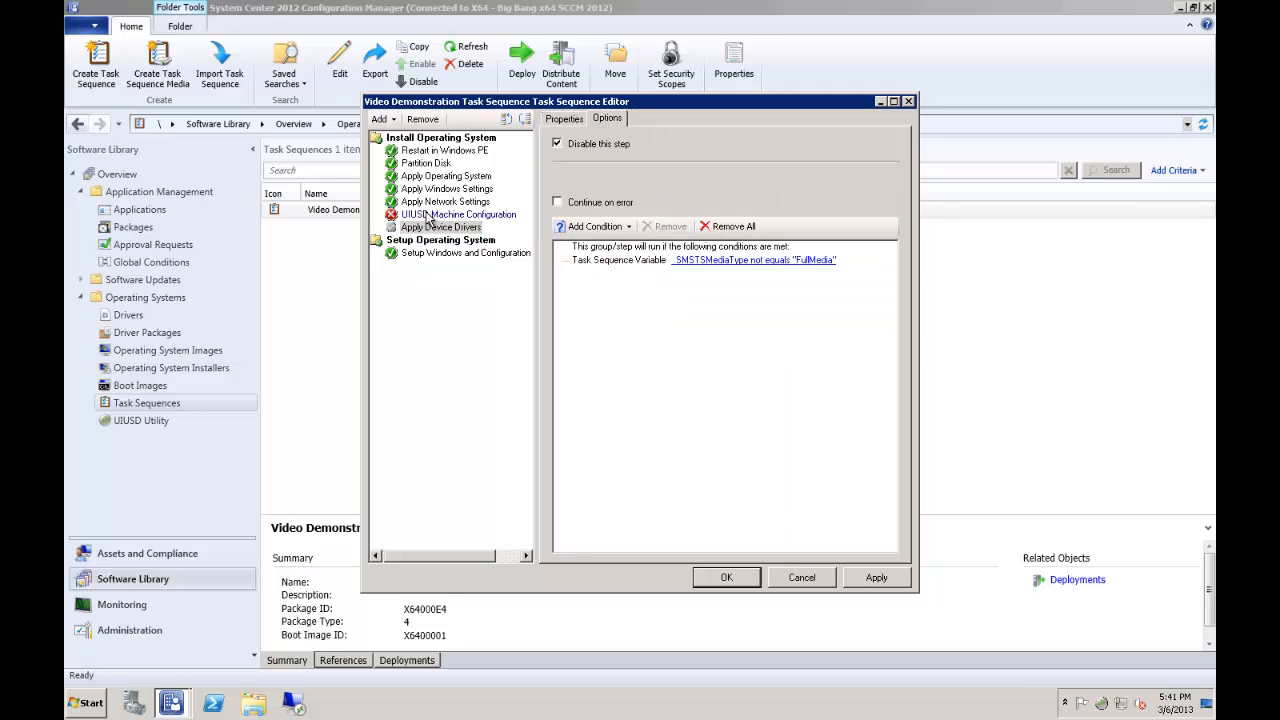
left_click(459, 214)
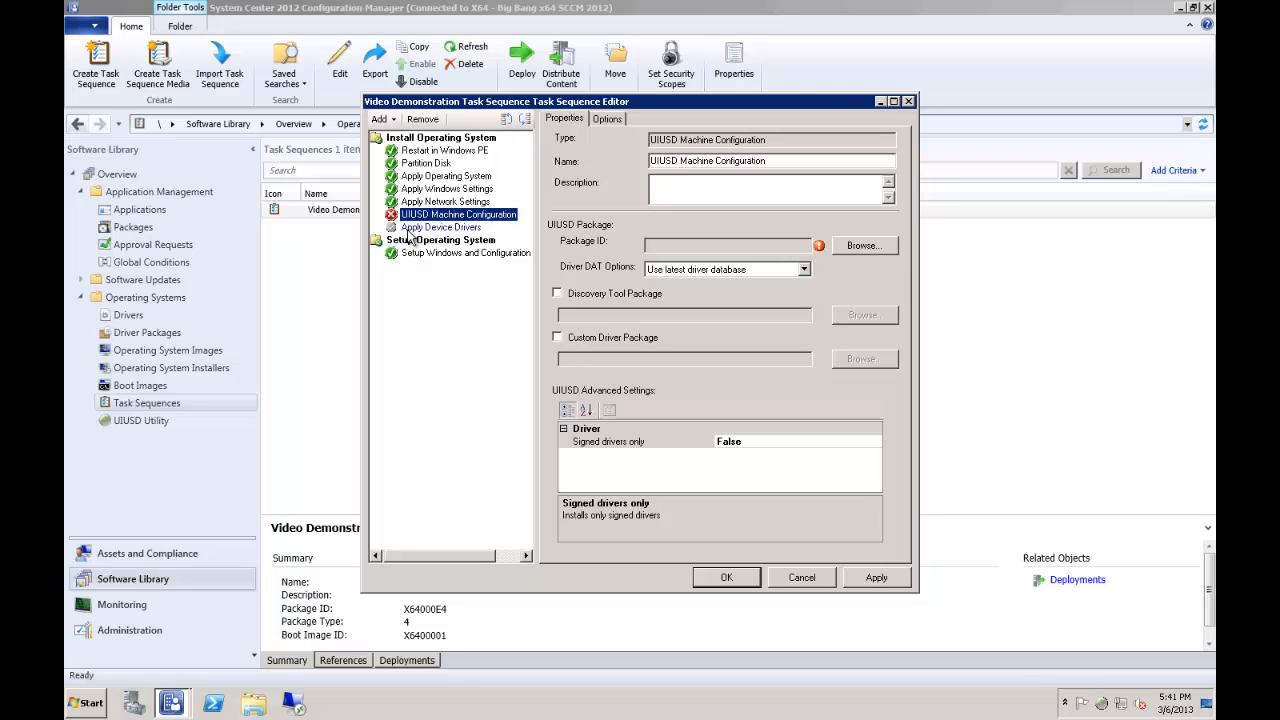
left_click(441, 227)
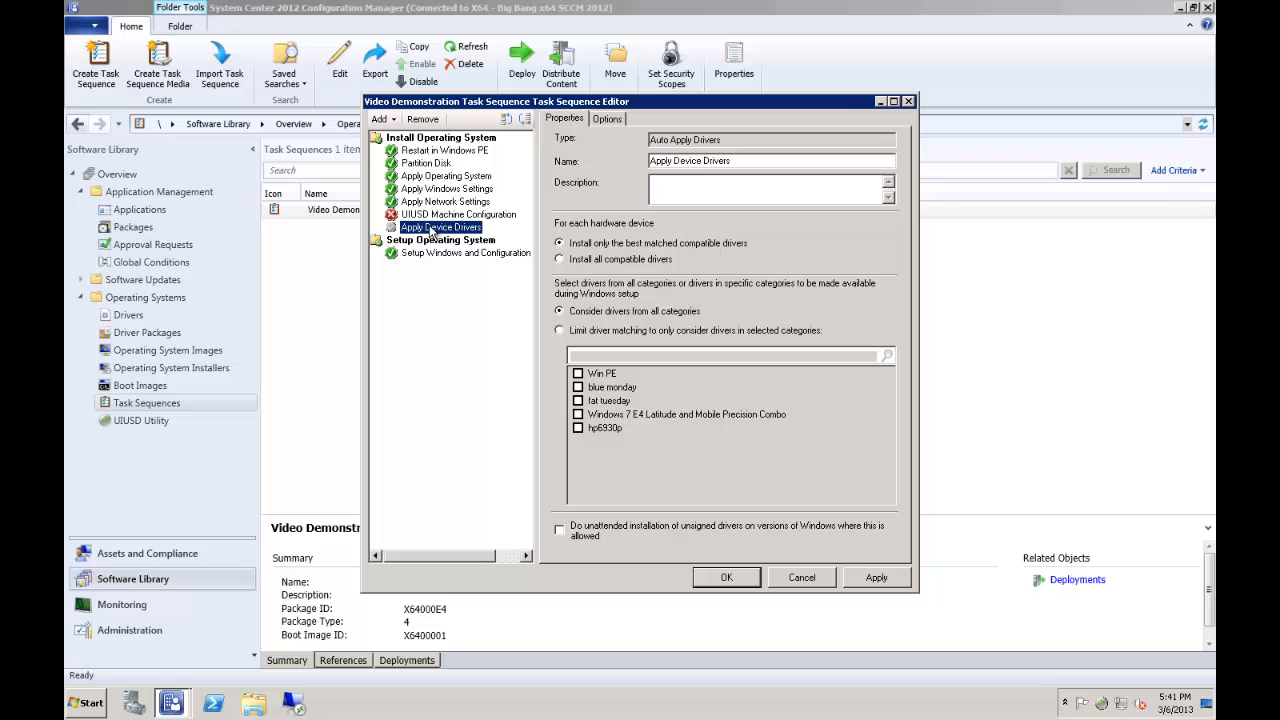
left_click(458, 214)
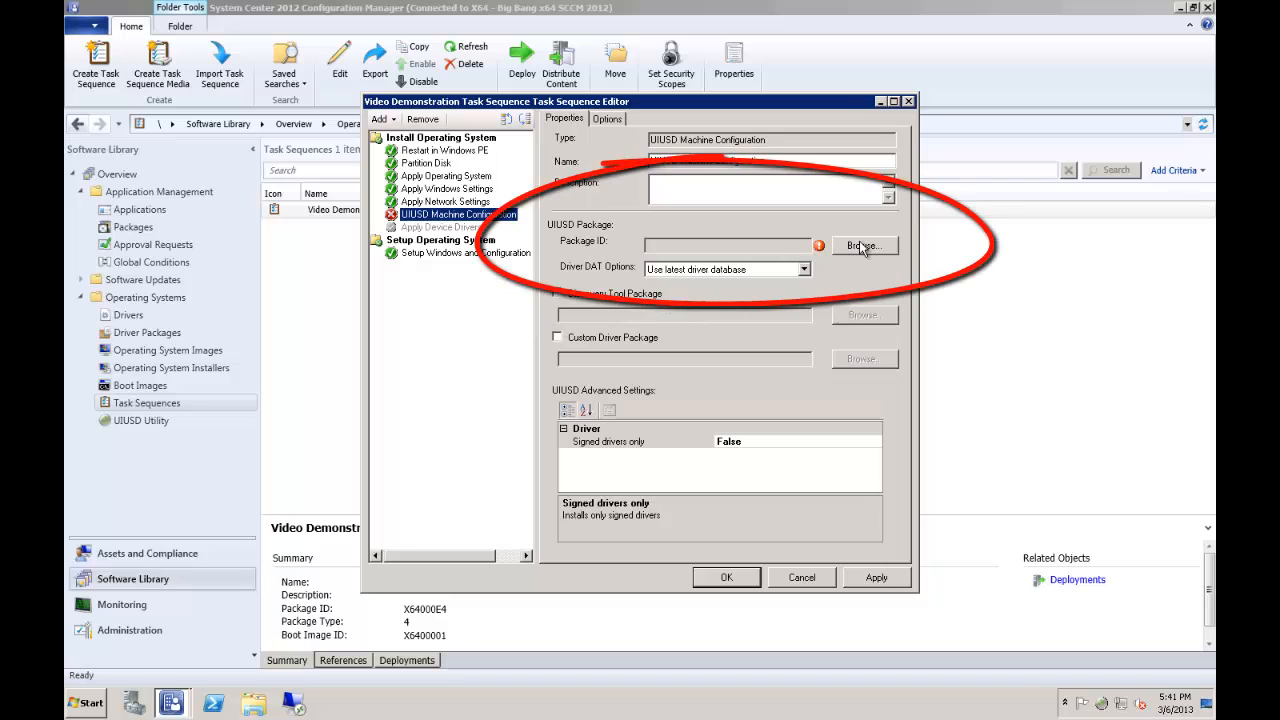
Browse for a package and select UIUSD Package (X64000E5) for the UIUSD step.
left_click(862, 245)
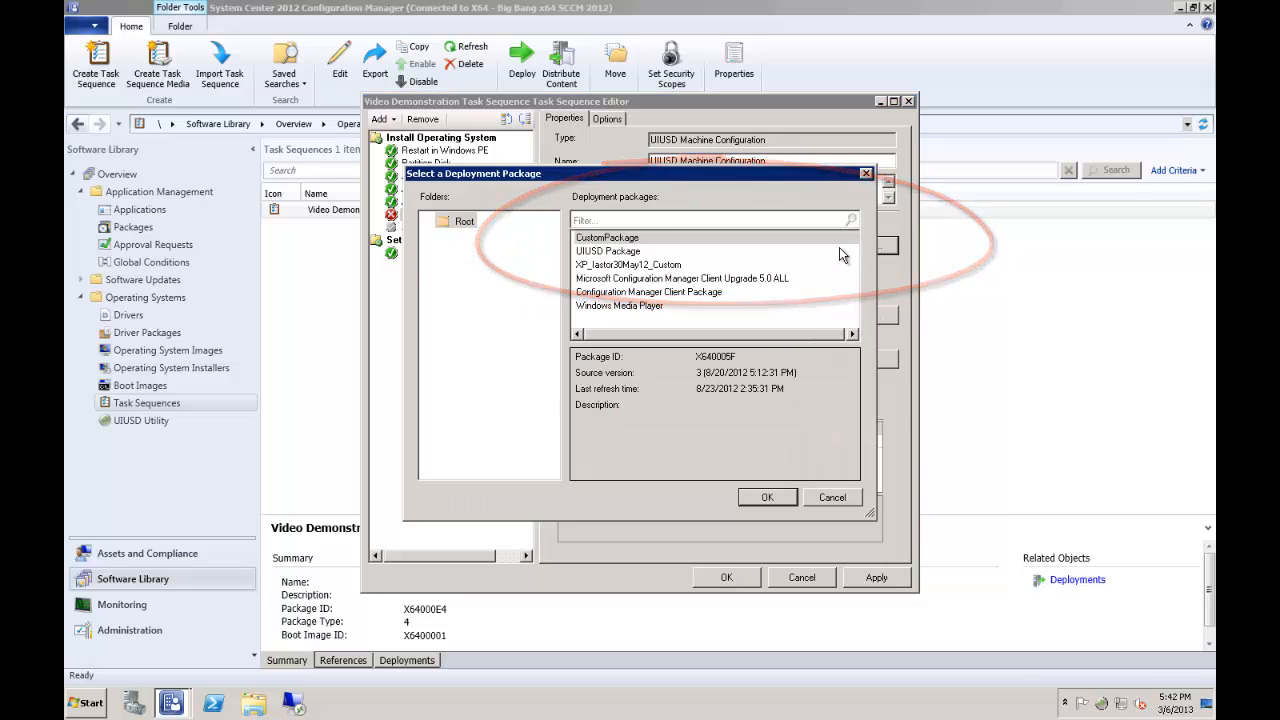
left_click(608, 251)
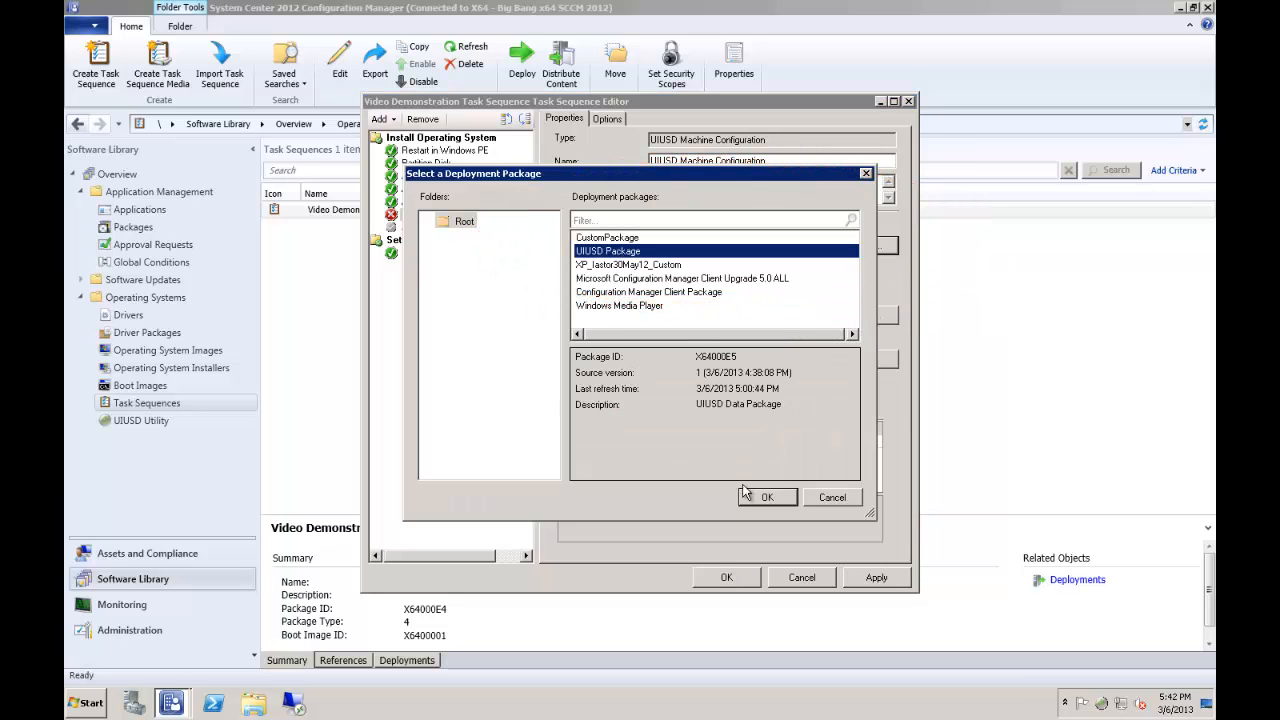
left_click(767, 497)
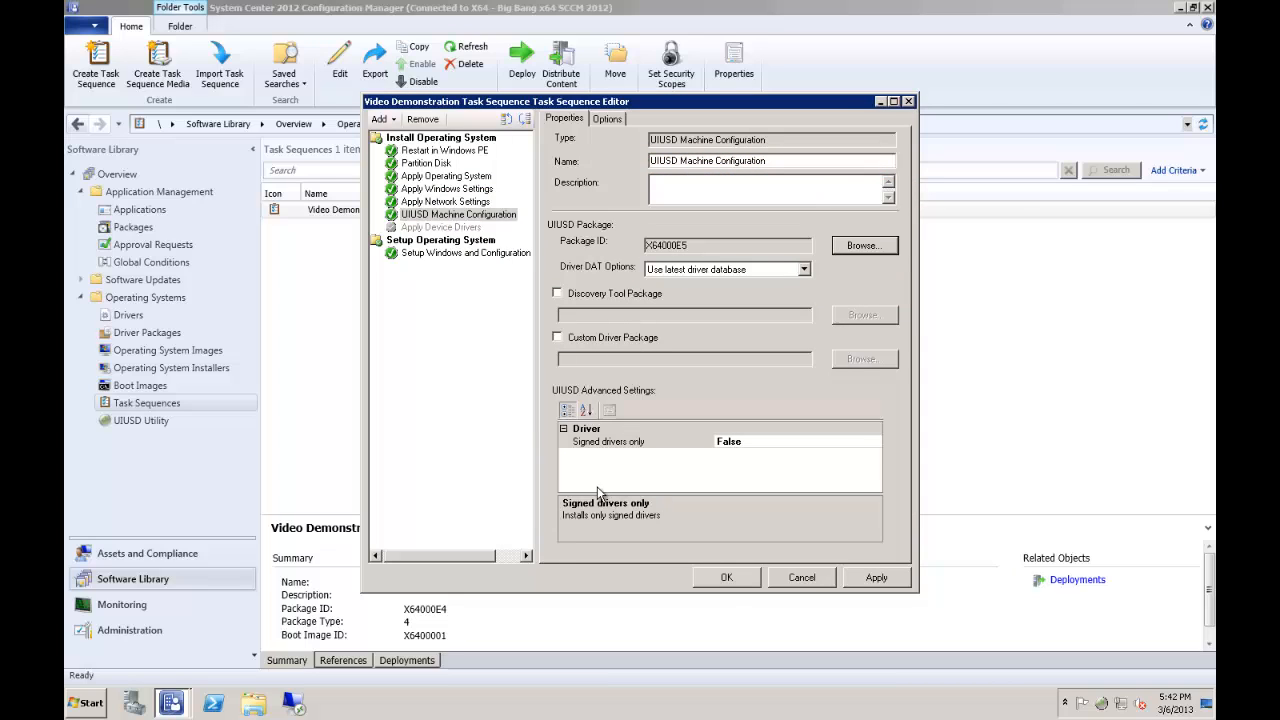
mouse_move(641, 462)
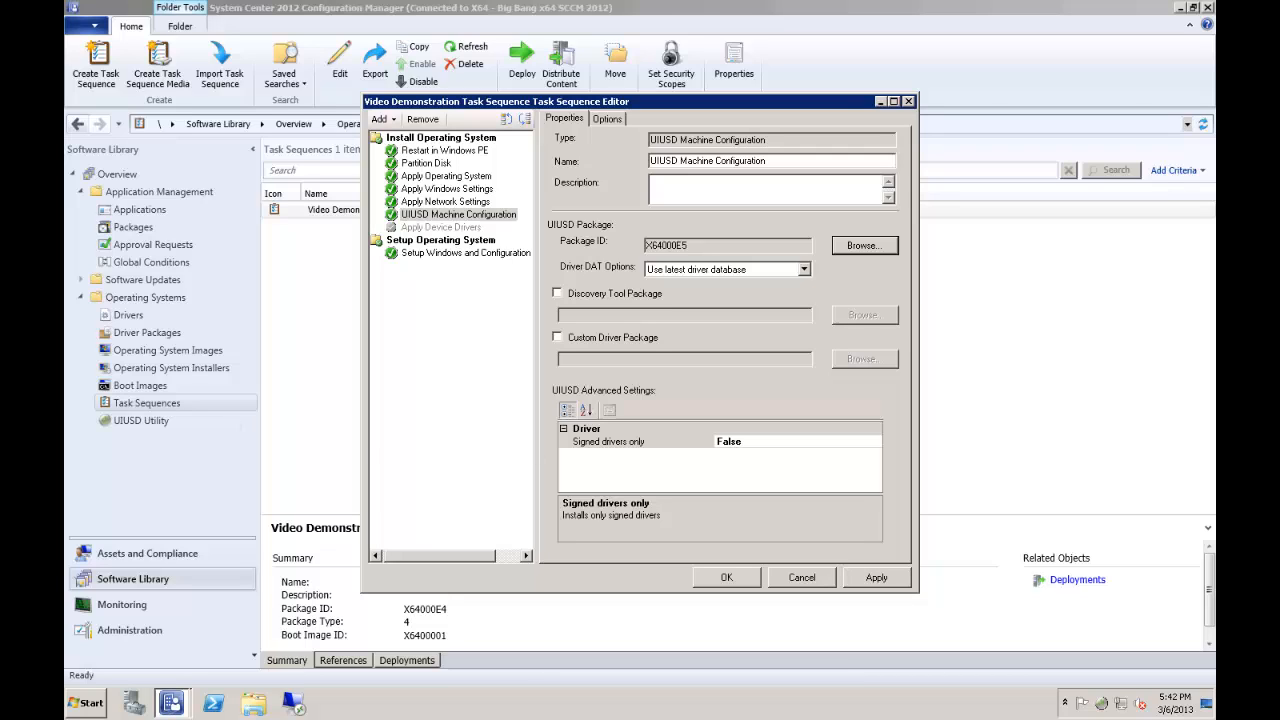
mouse_move(473, 405)
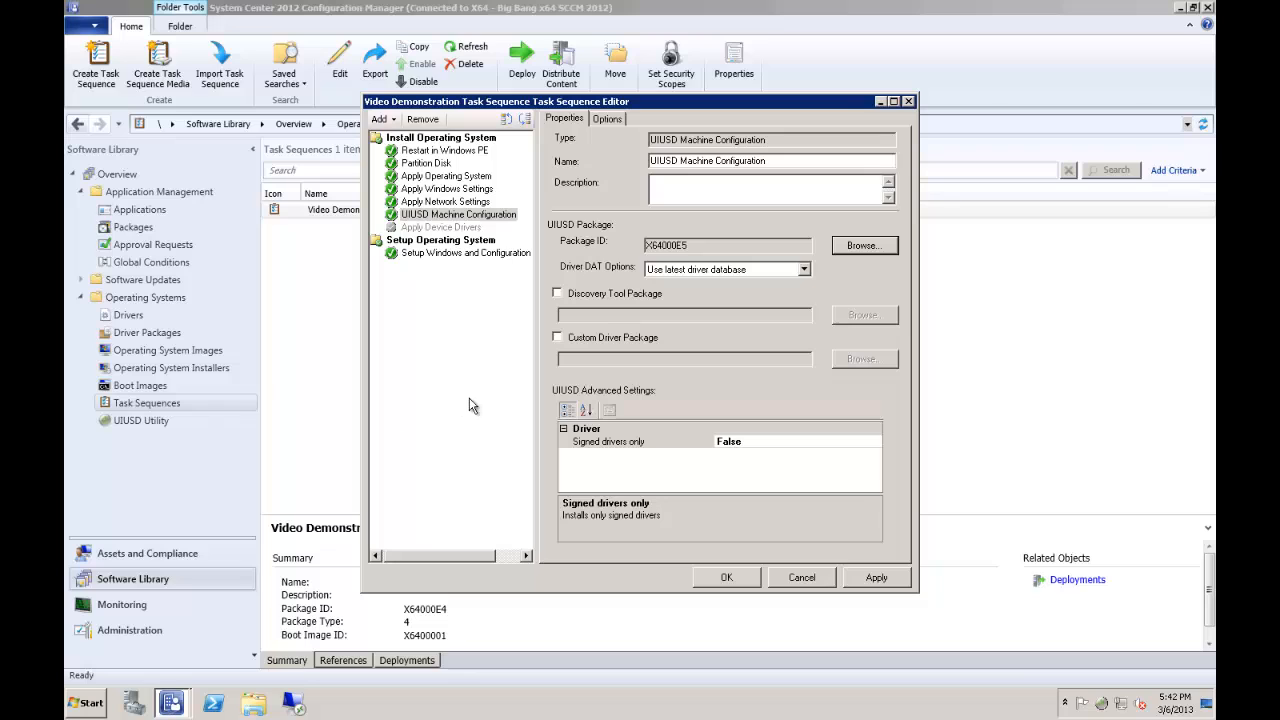
Keep Driver DAT Options on 'Use latest driver database' and tick Discovery Tool Package.
left_click(802, 269)
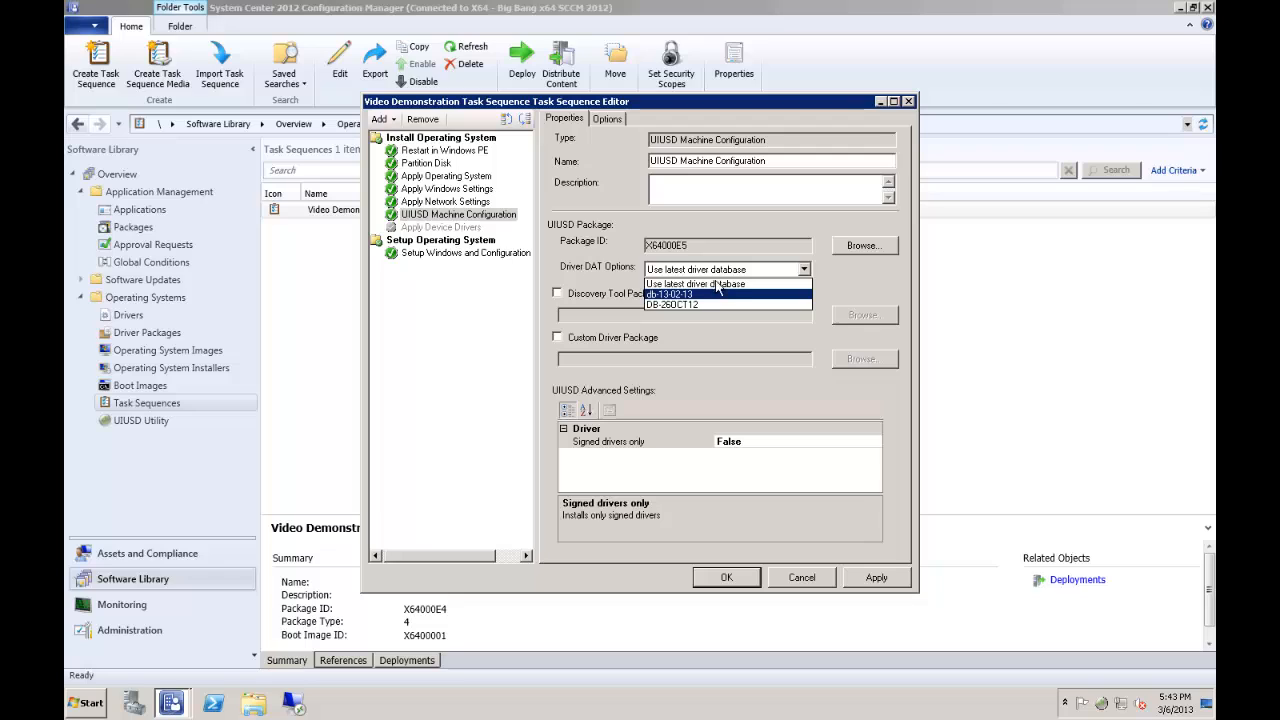
left_click(695, 283)
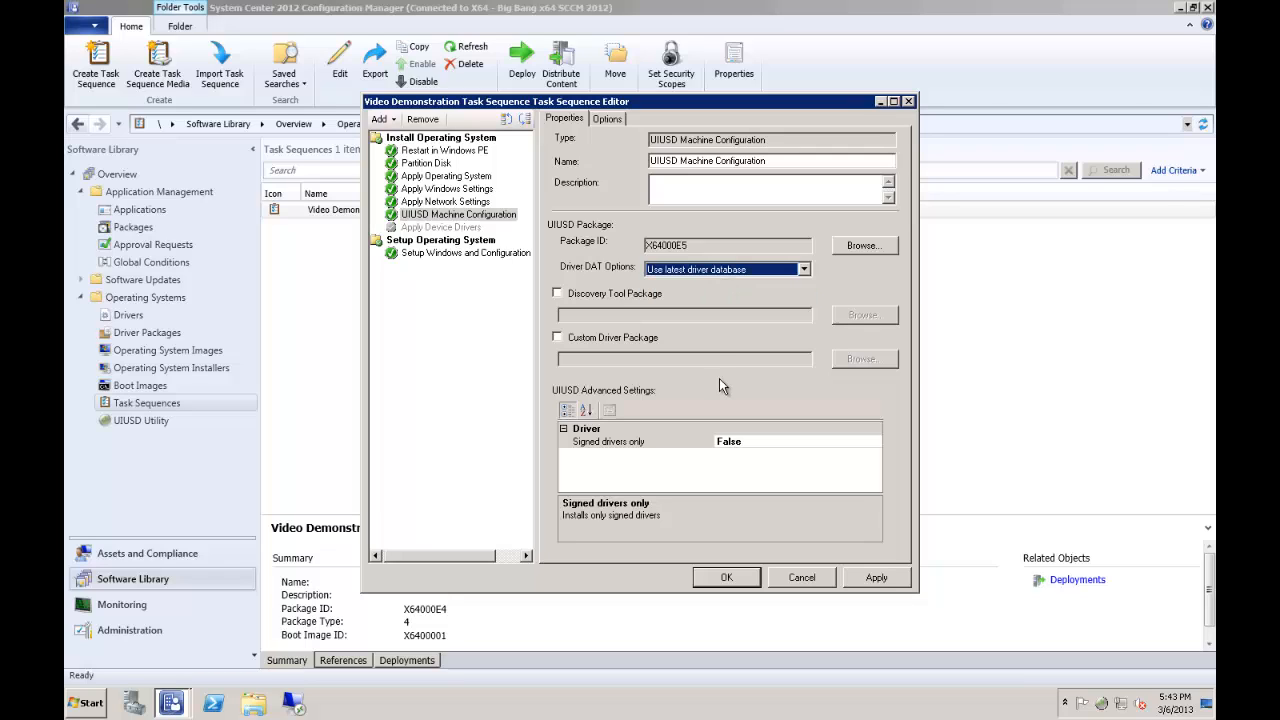
mouse_move(660, 342)
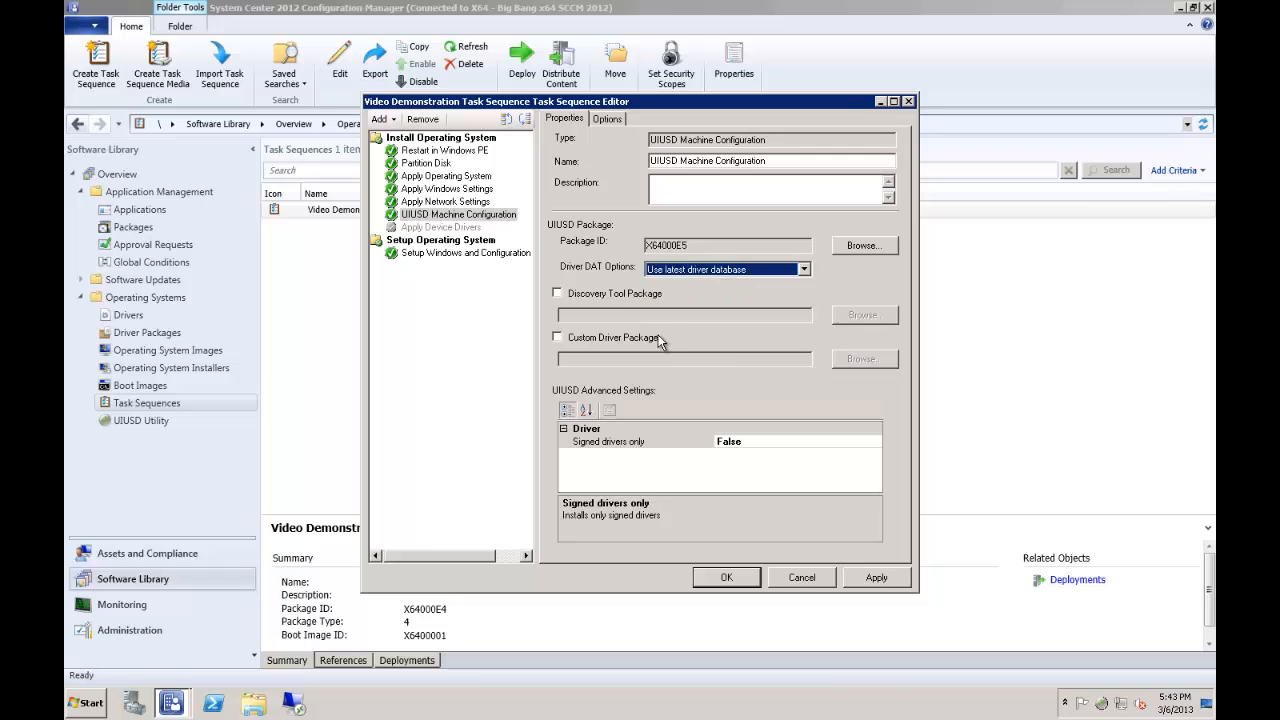
left_click(557, 293)
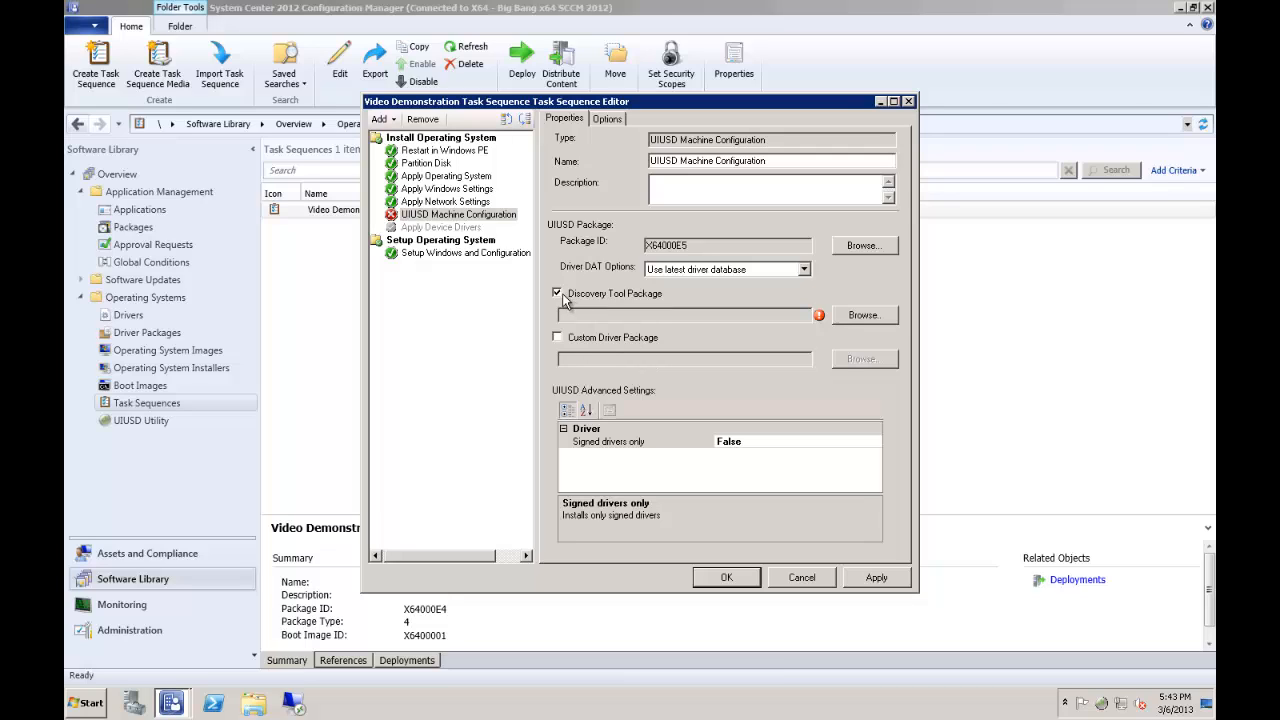
Replace Discovery Tool Package with Custom Driver Package, selecting CustomPackage (X640005F).
left_click(557, 293)
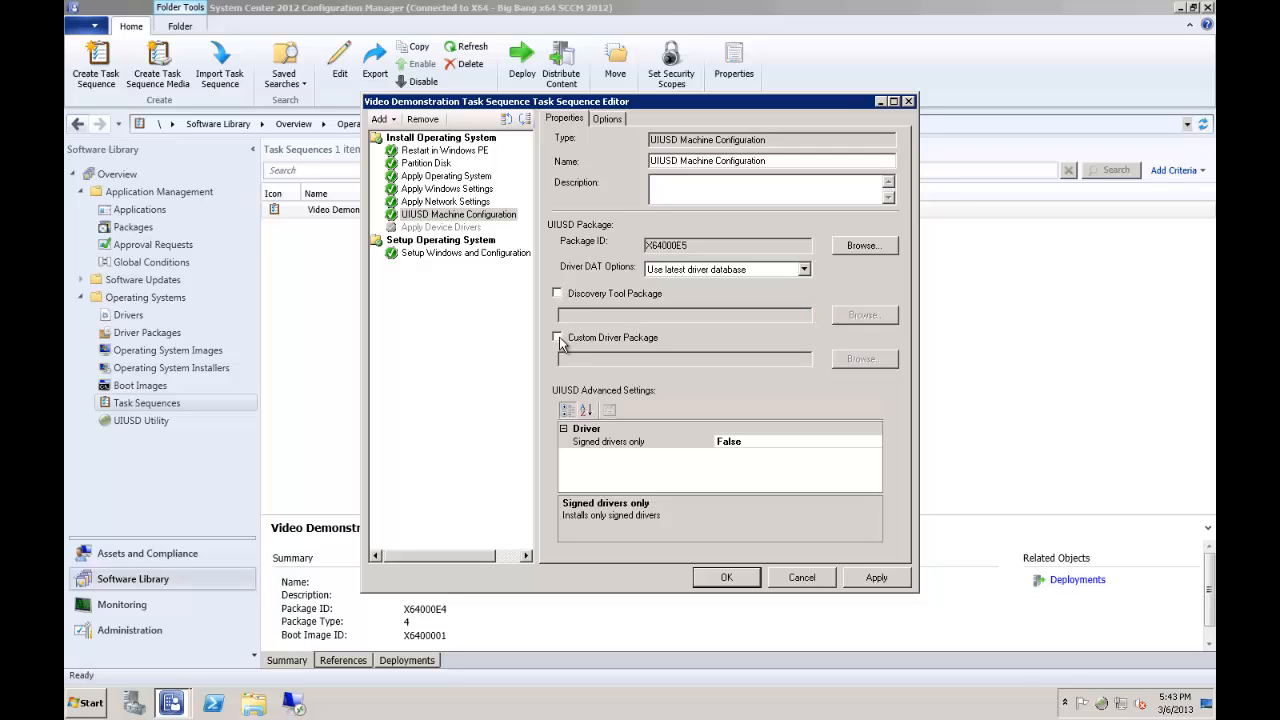
left_click(557, 337)
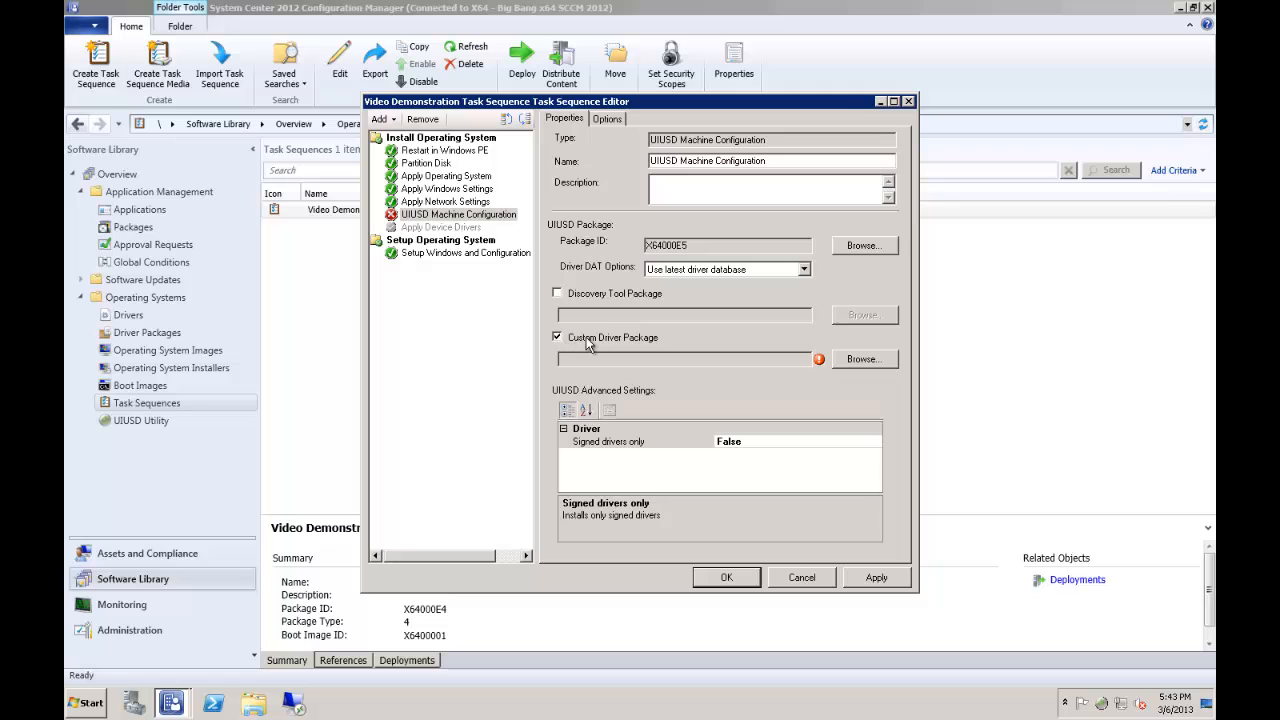
mouse_move(770, 363)
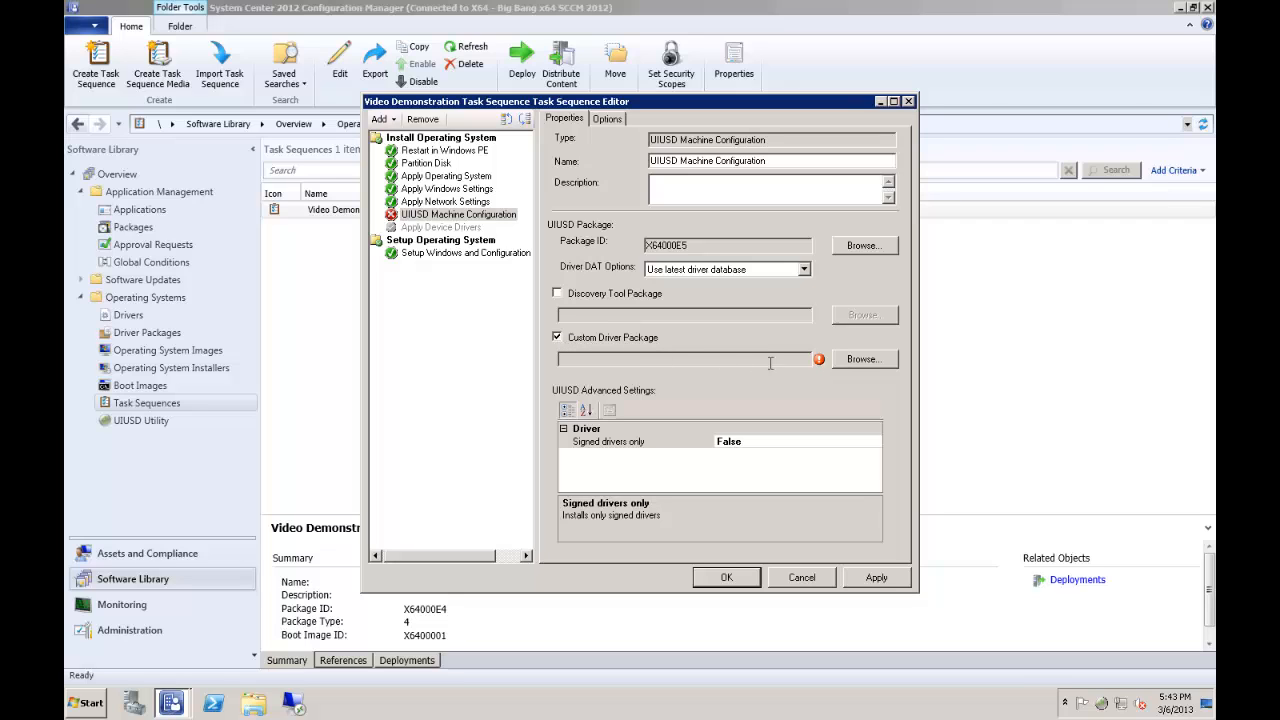
left_click(862, 359)
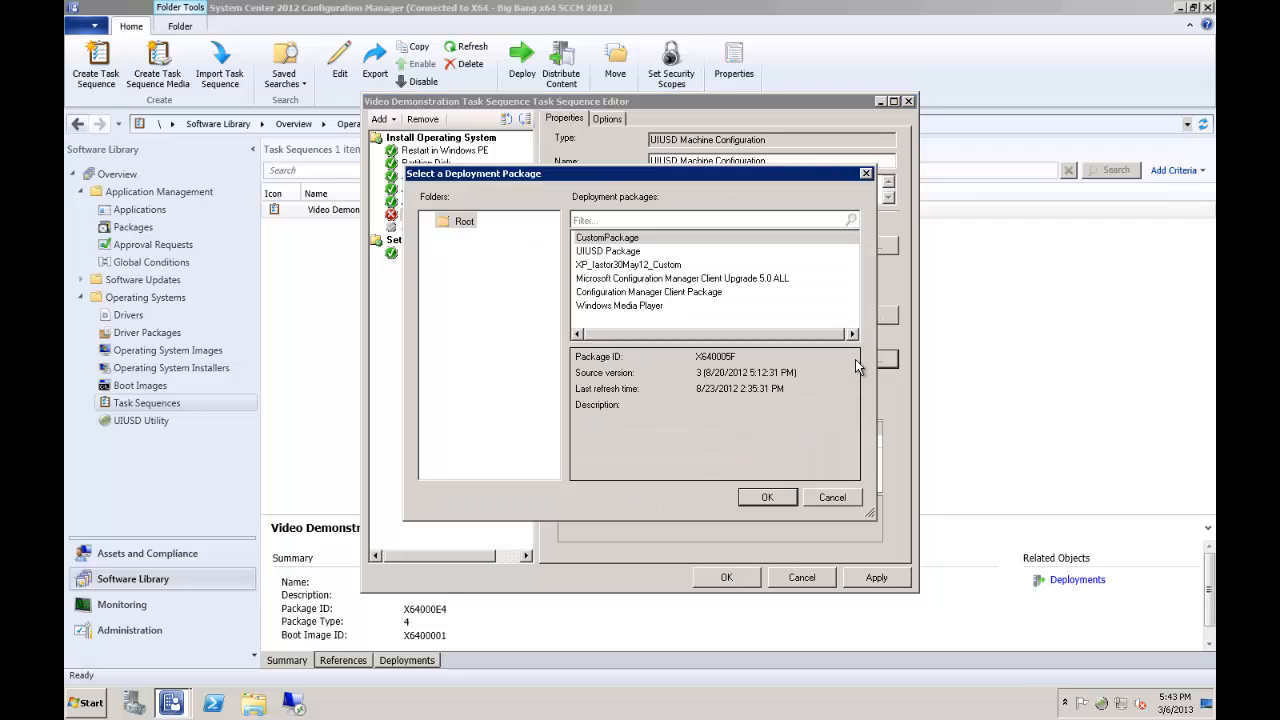
mouse_move(673, 290)
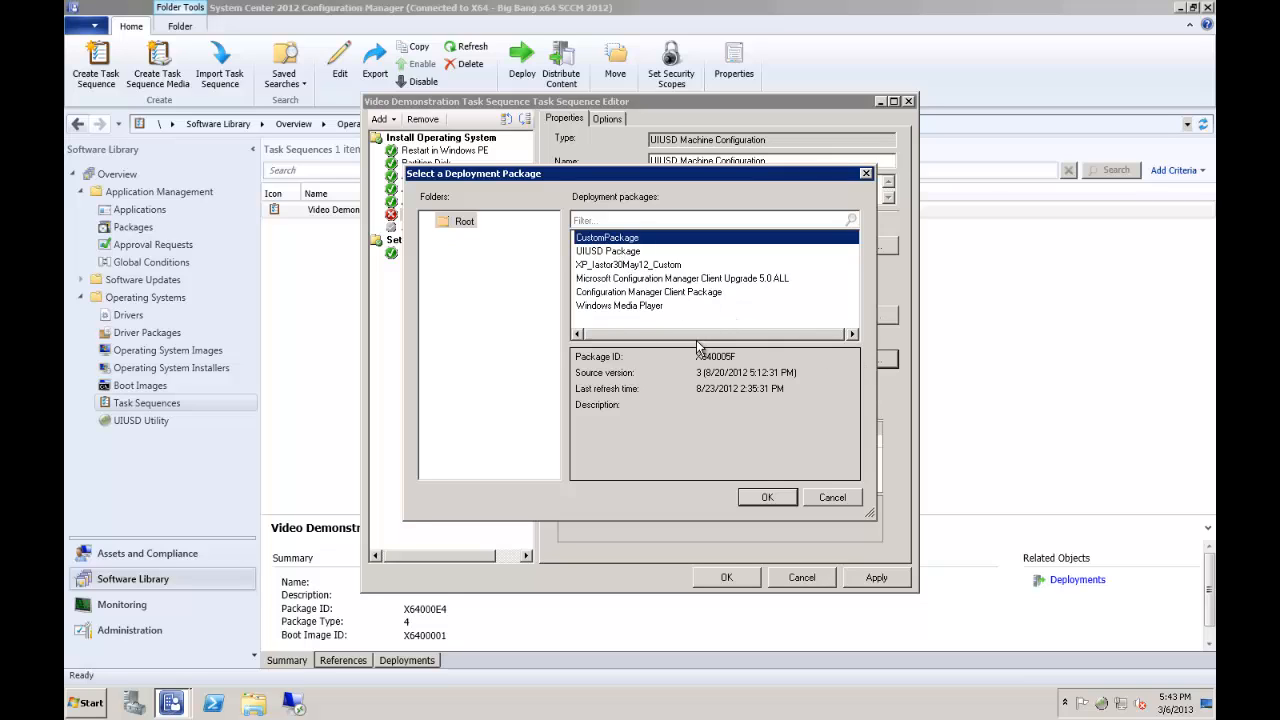
mouse_move(767, 497)
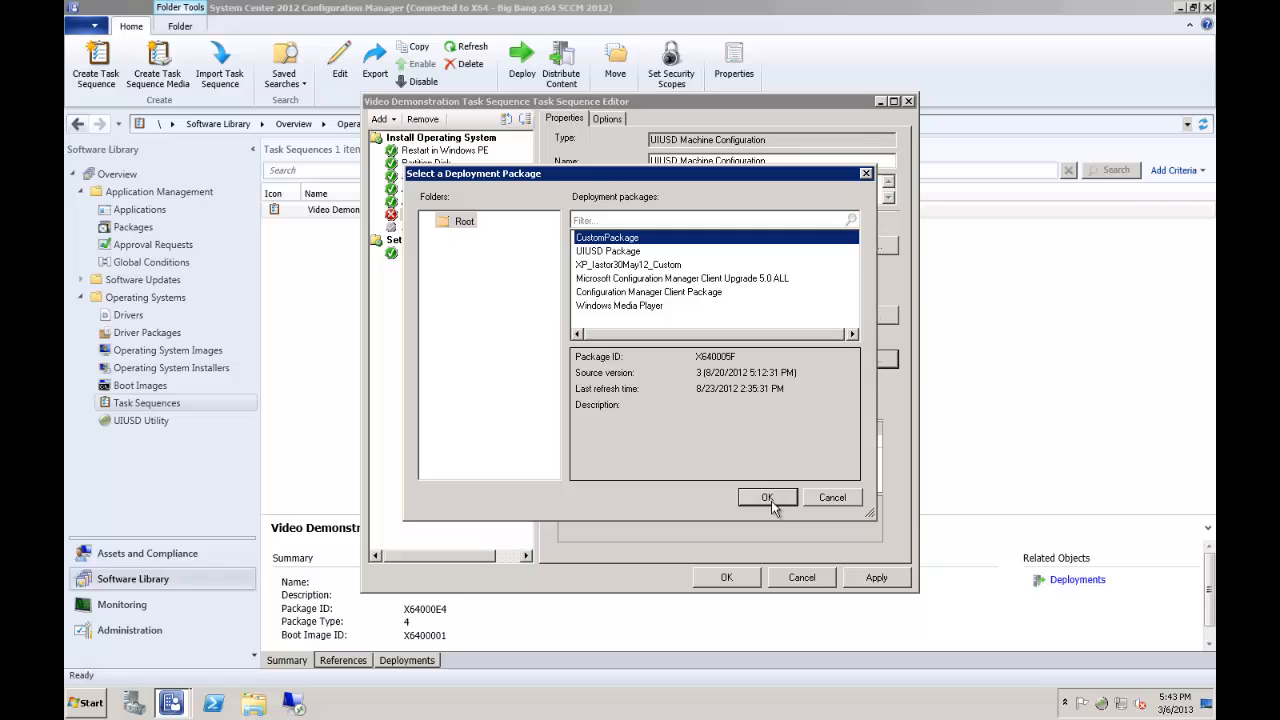
left_click(767, 497)
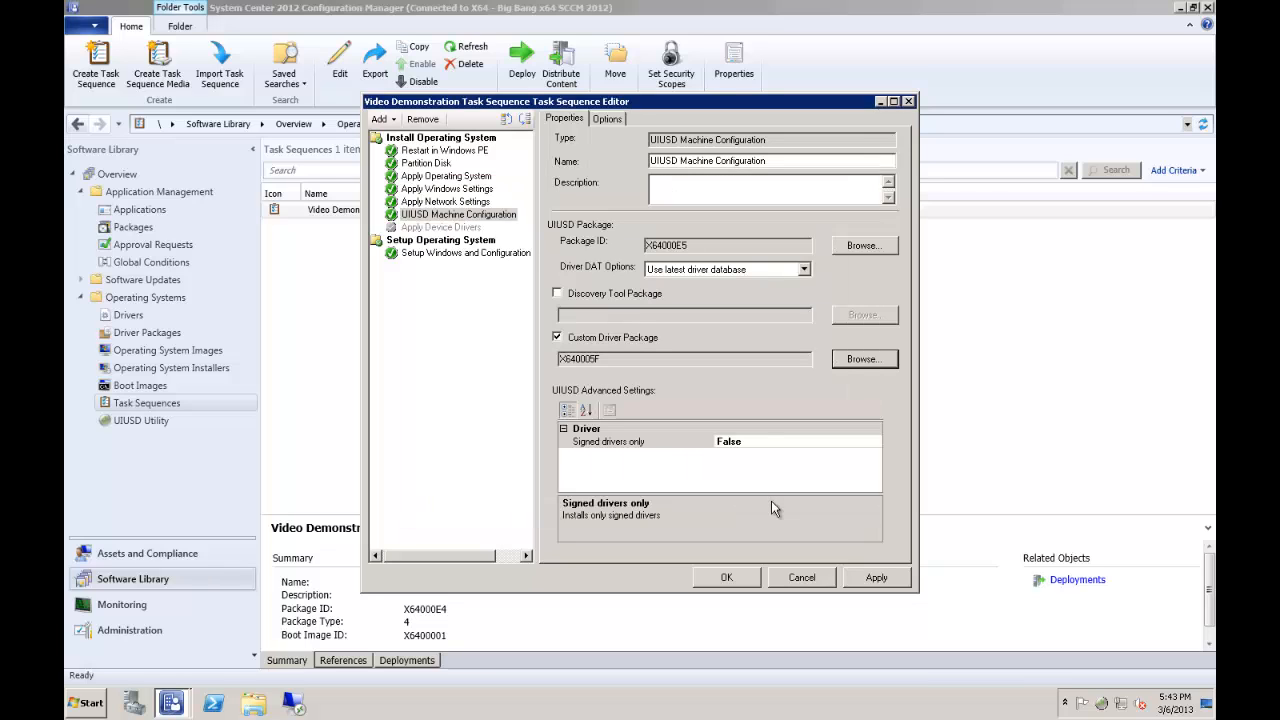
mouse_move(703, 381)
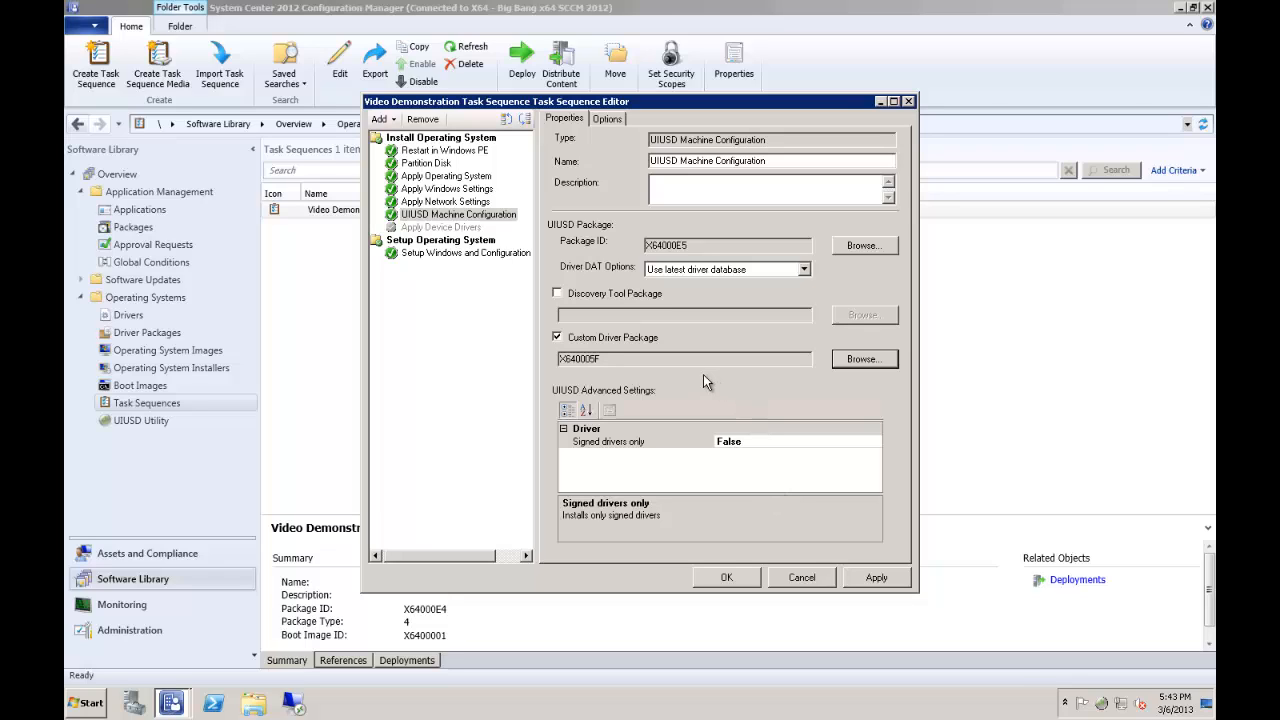
left_click(640, 441)
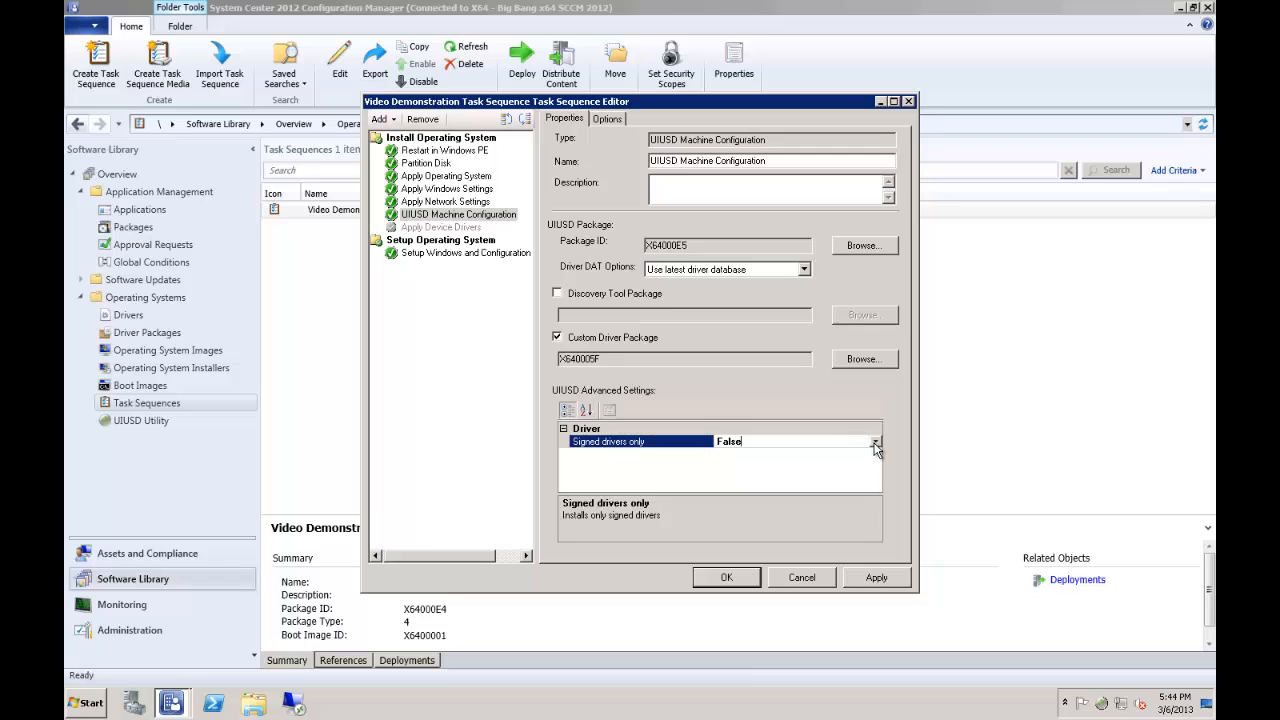
left_click(875, 441)
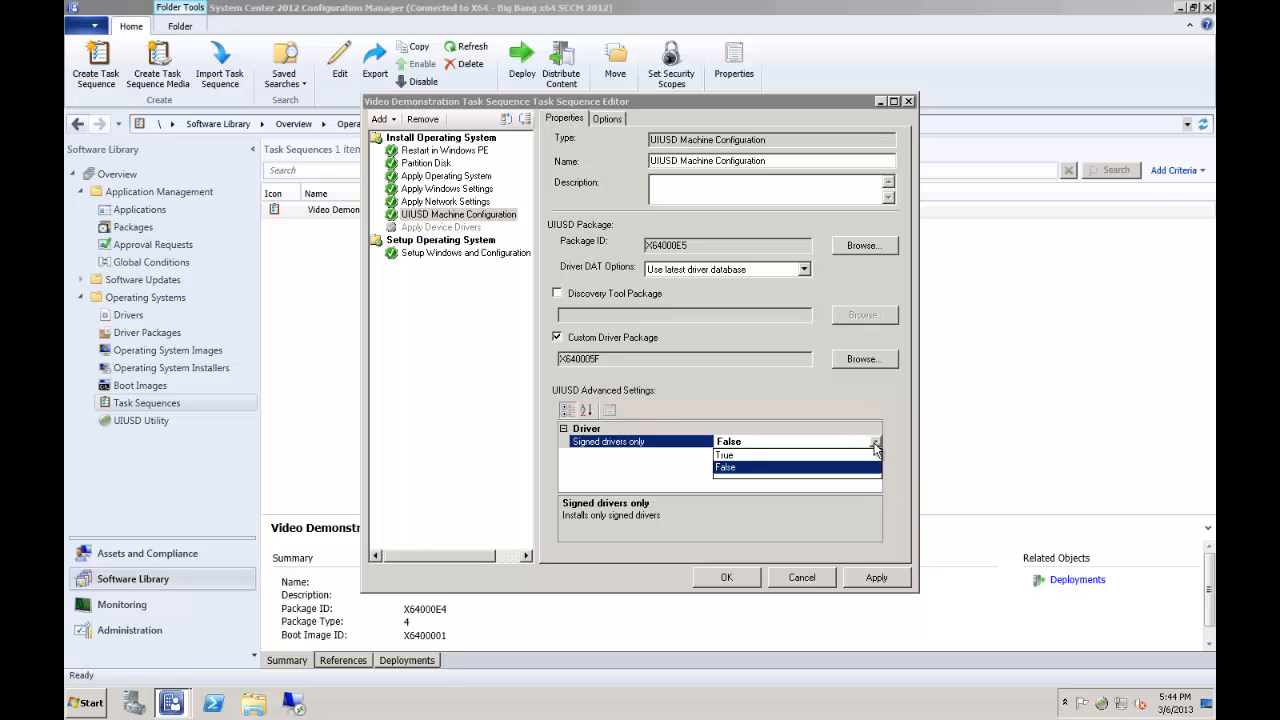
mouse_move(878, 448)
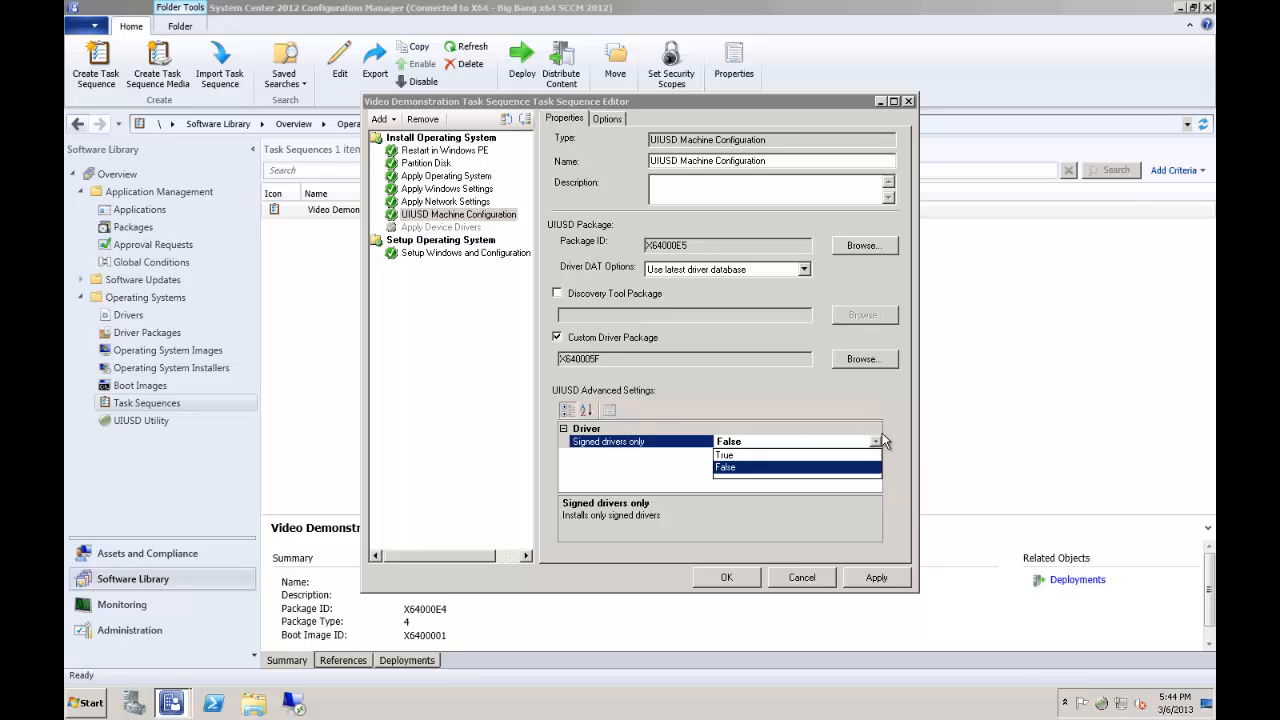
left_click(725, 467)
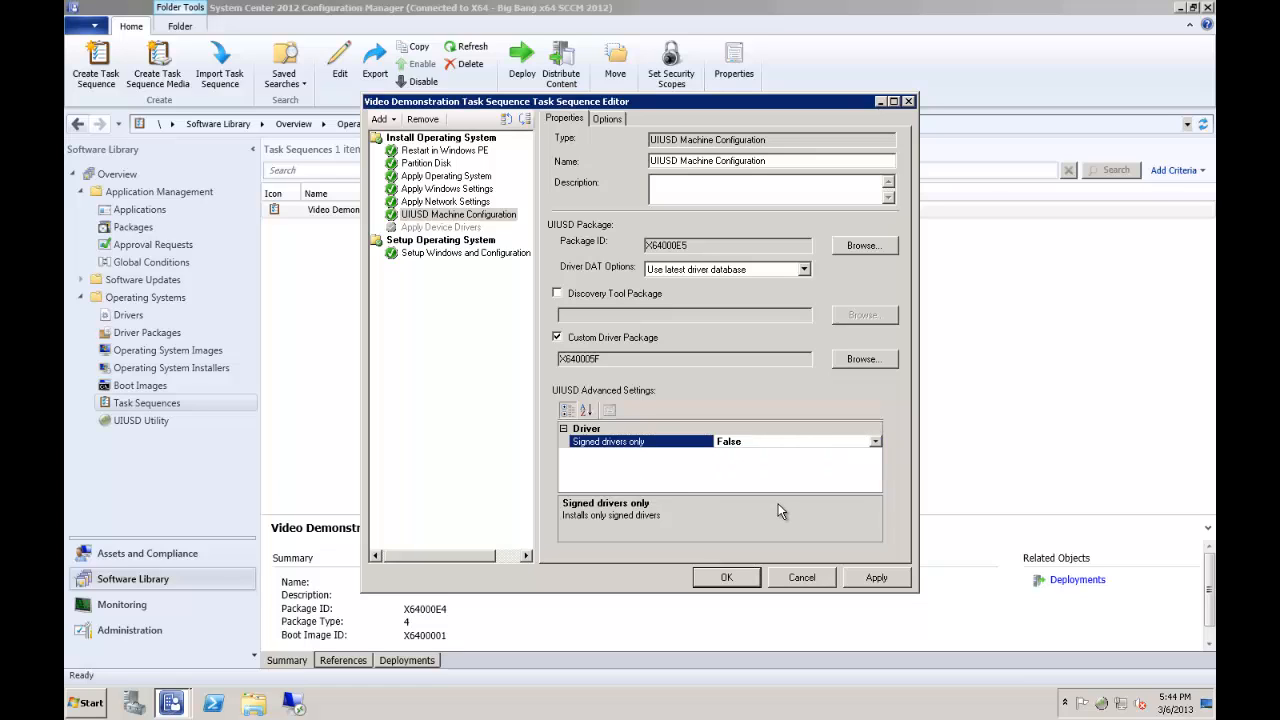
mouse_move(718, 565)
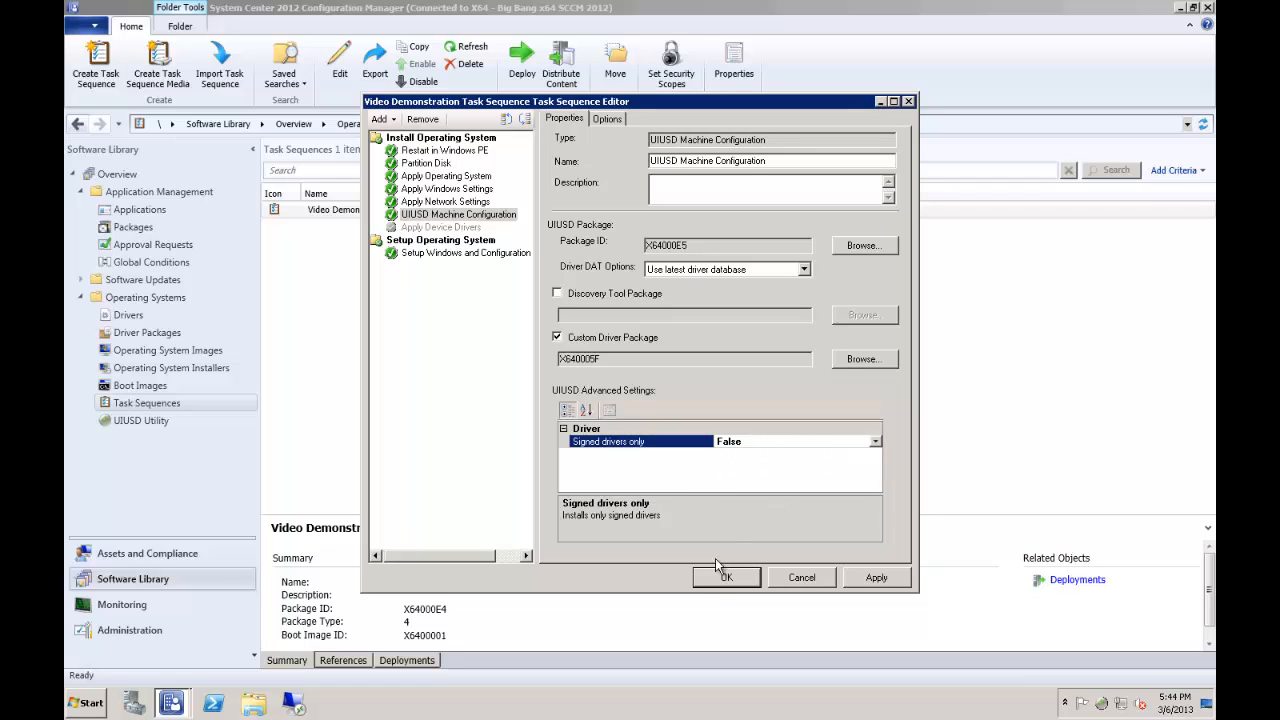
mouse_move(687, 600)
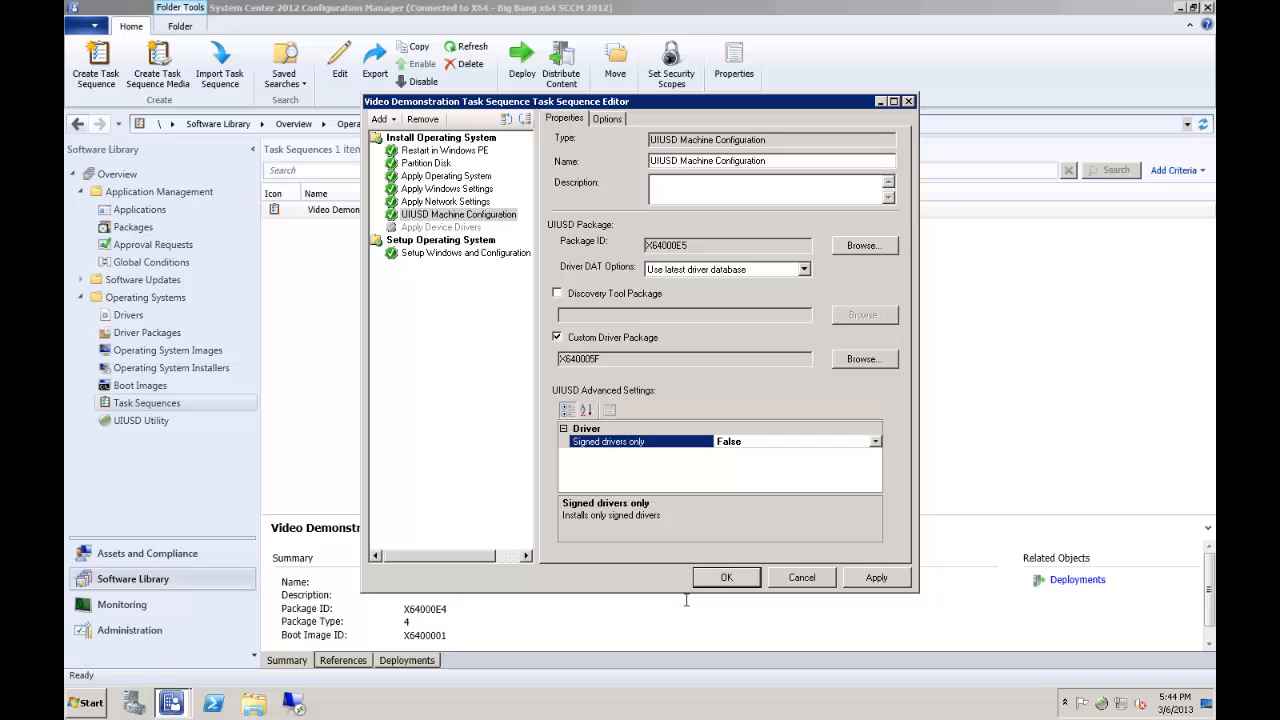
Accept the task sequence edits and close the Task Sequence Editor.
left_click(726, 577)
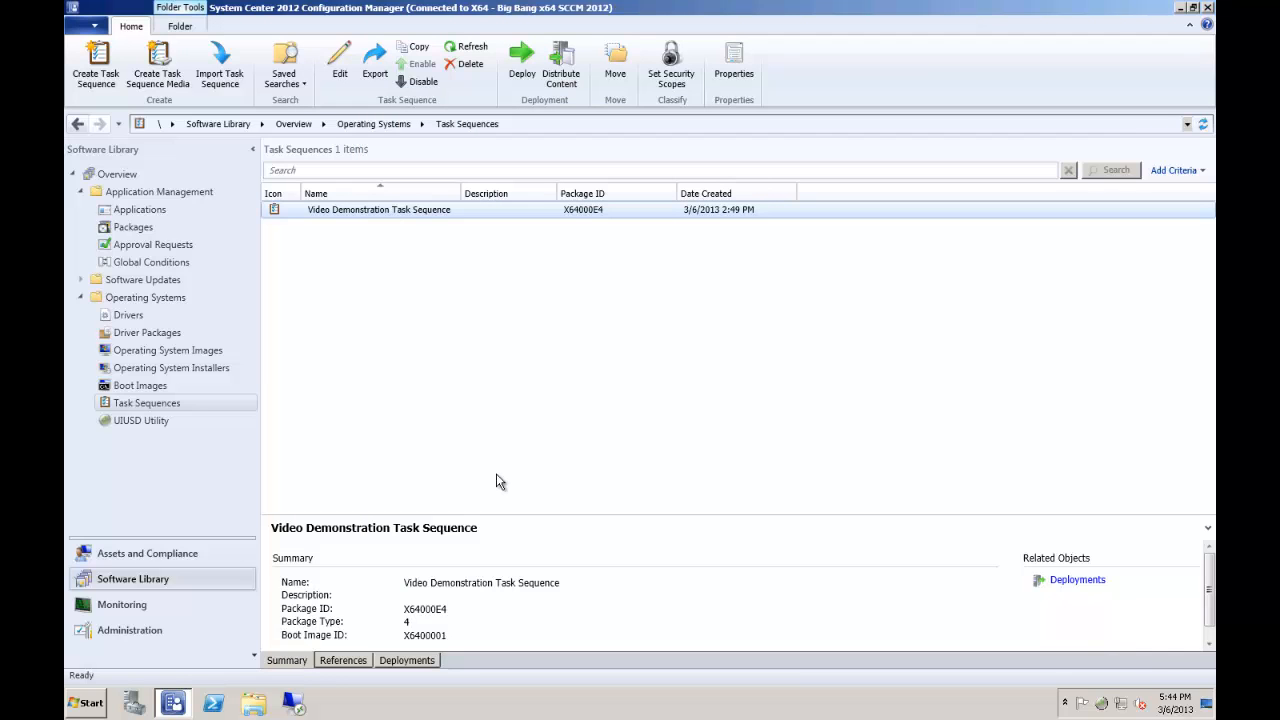
mouse_move(393, 408)
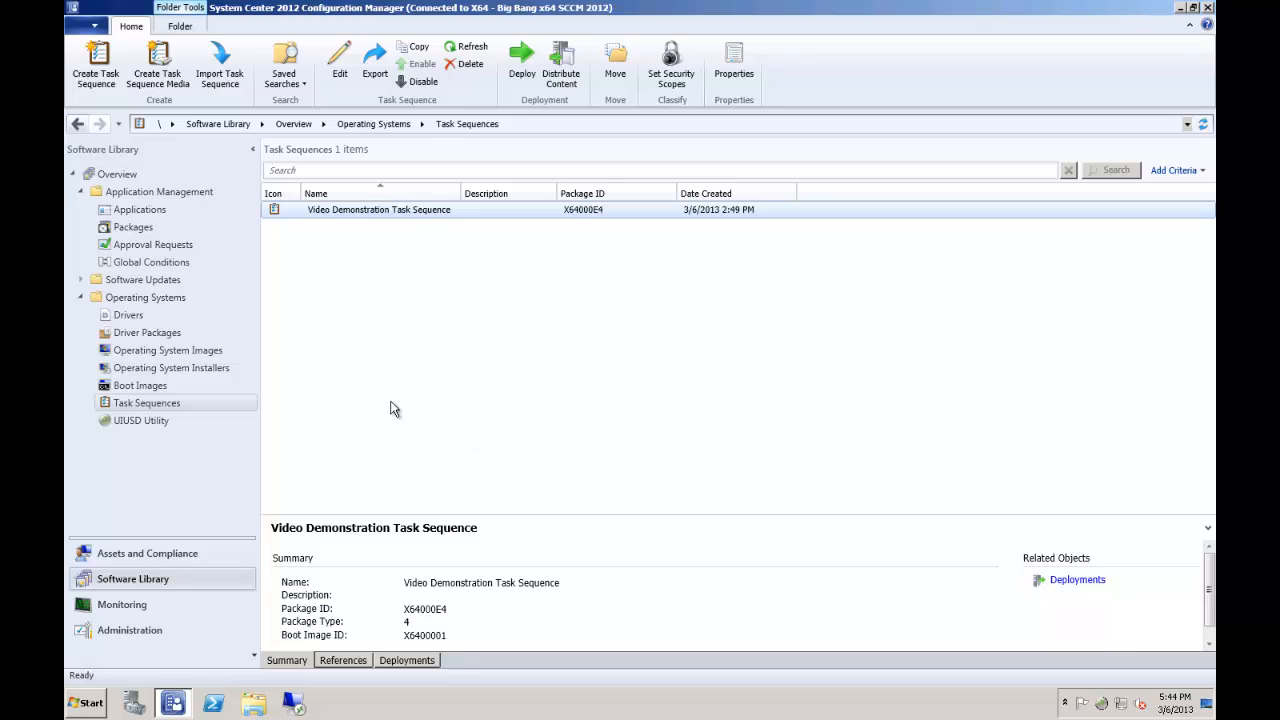
mouse_move(328, 354)
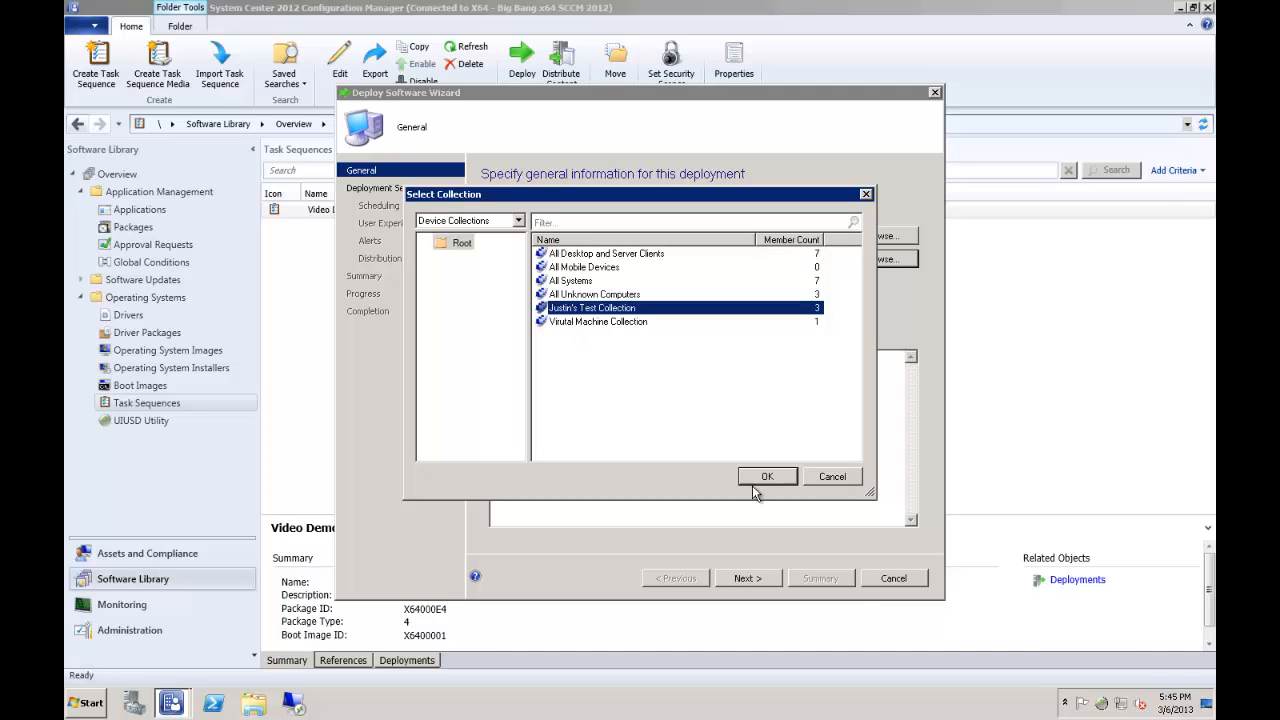
Confirm the device collection, set Purpose to Required, and advance to Distribution Points.
left_click(767, 476)
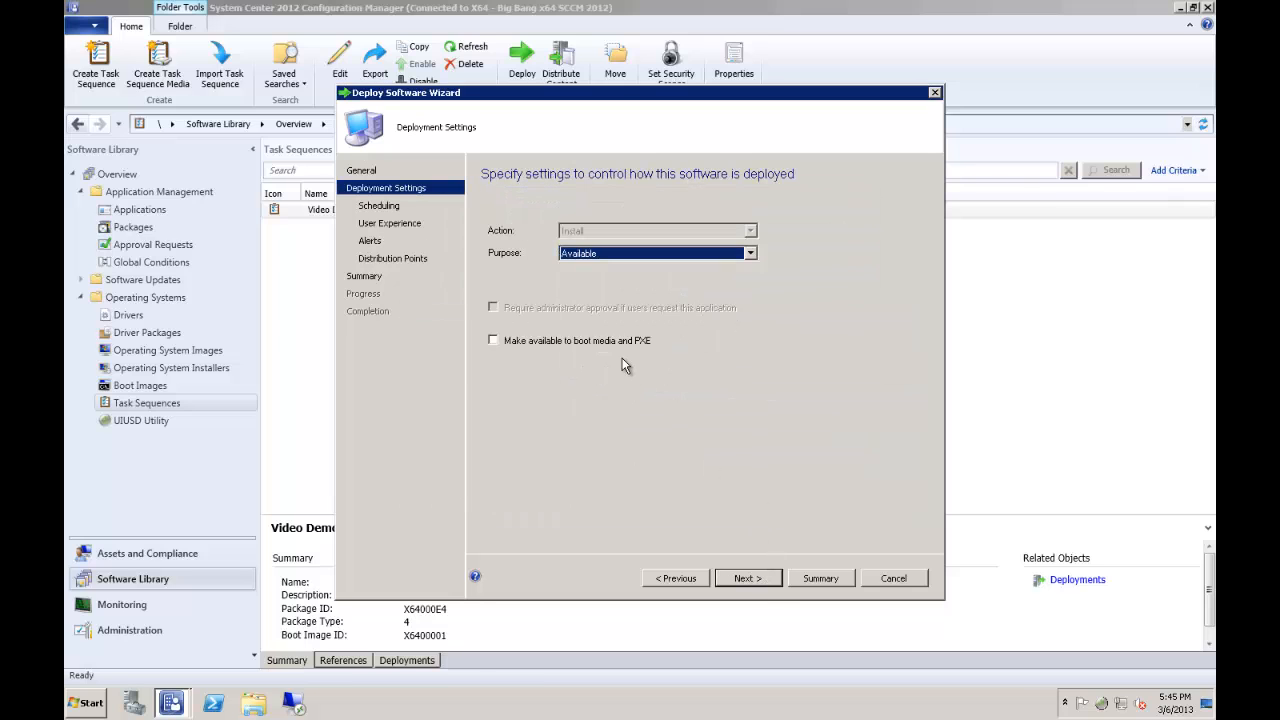
left_click(656, 253)
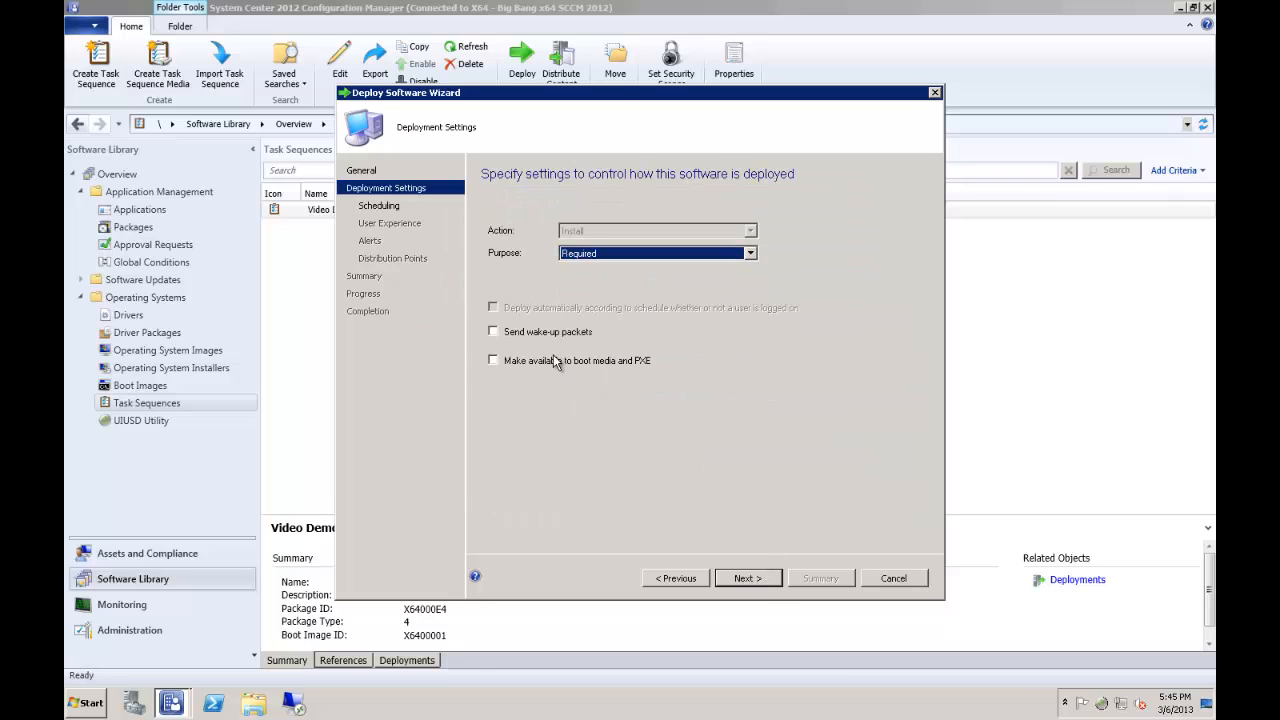
left_click(747, 578)
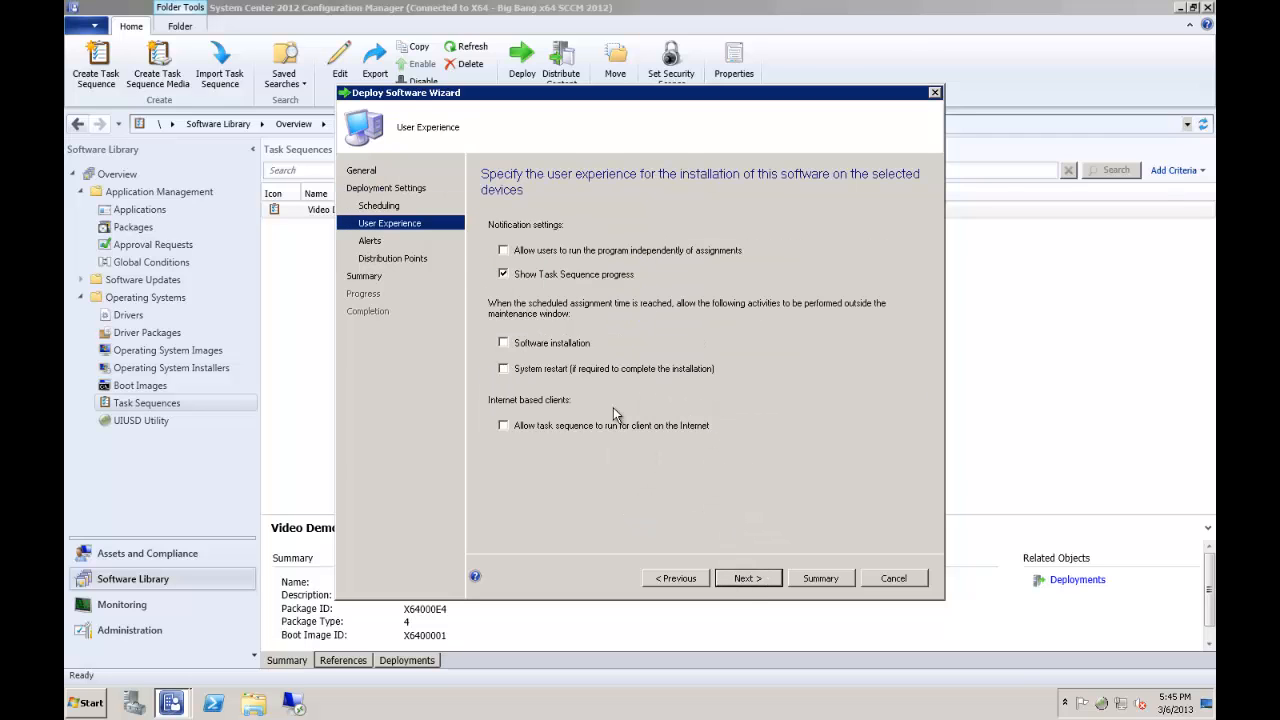
left_click(747, 578)
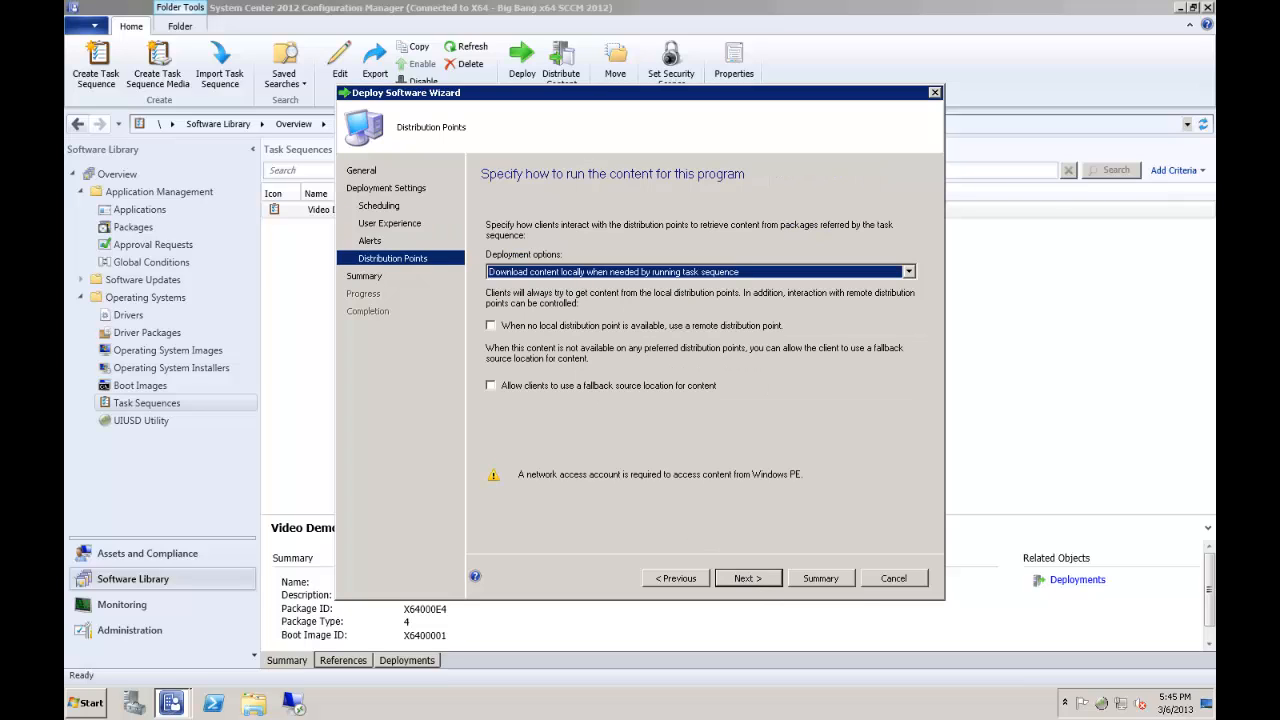
mouse_move(592, 328)
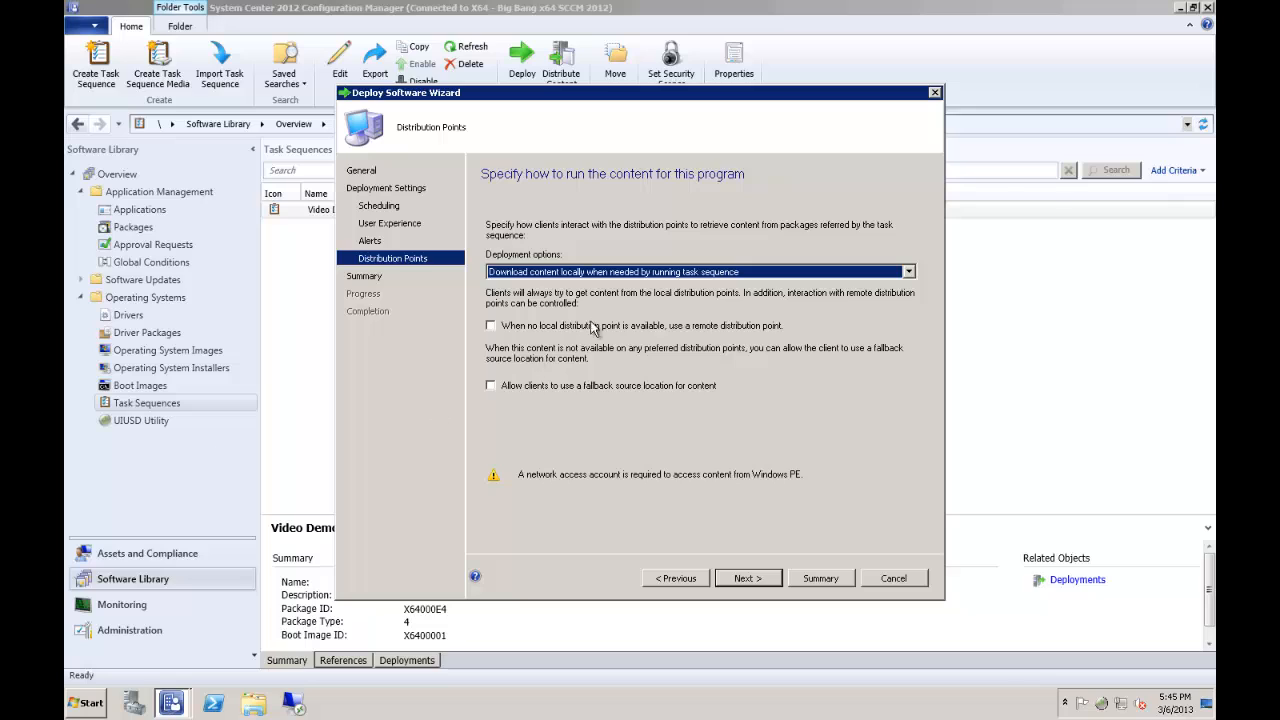
mouse_move(618, 283)
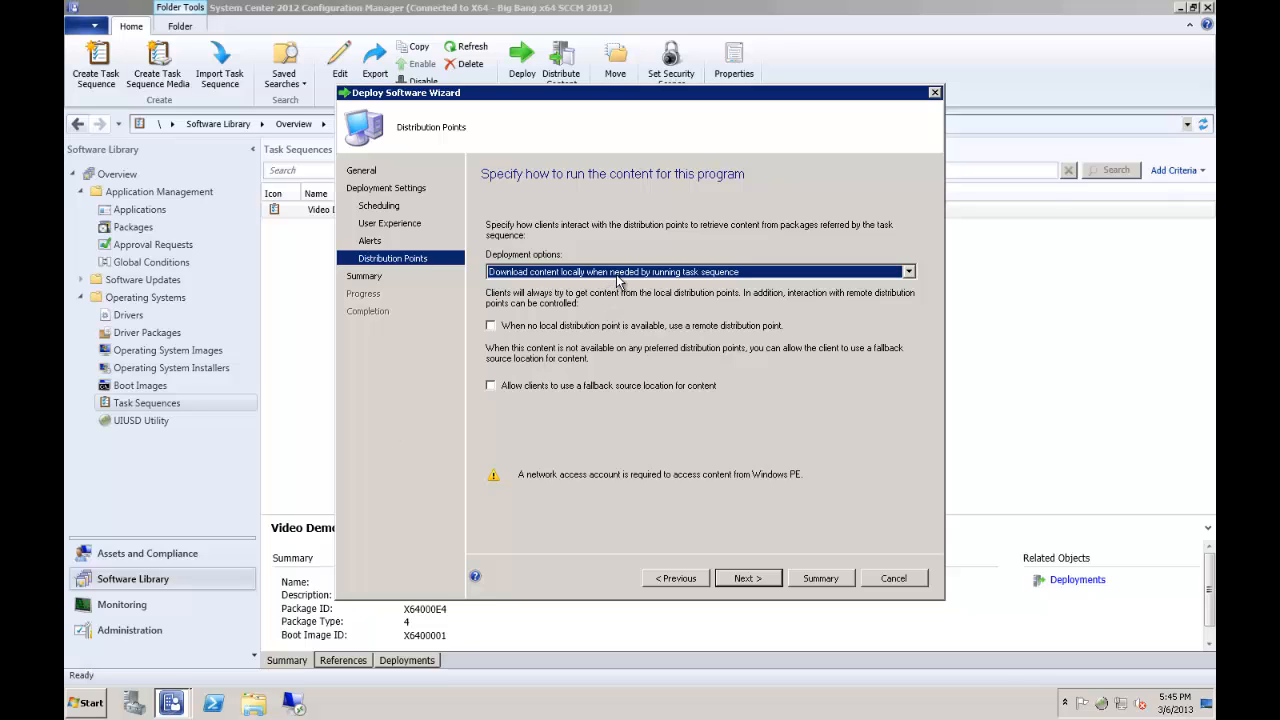
left_click(906, 271)
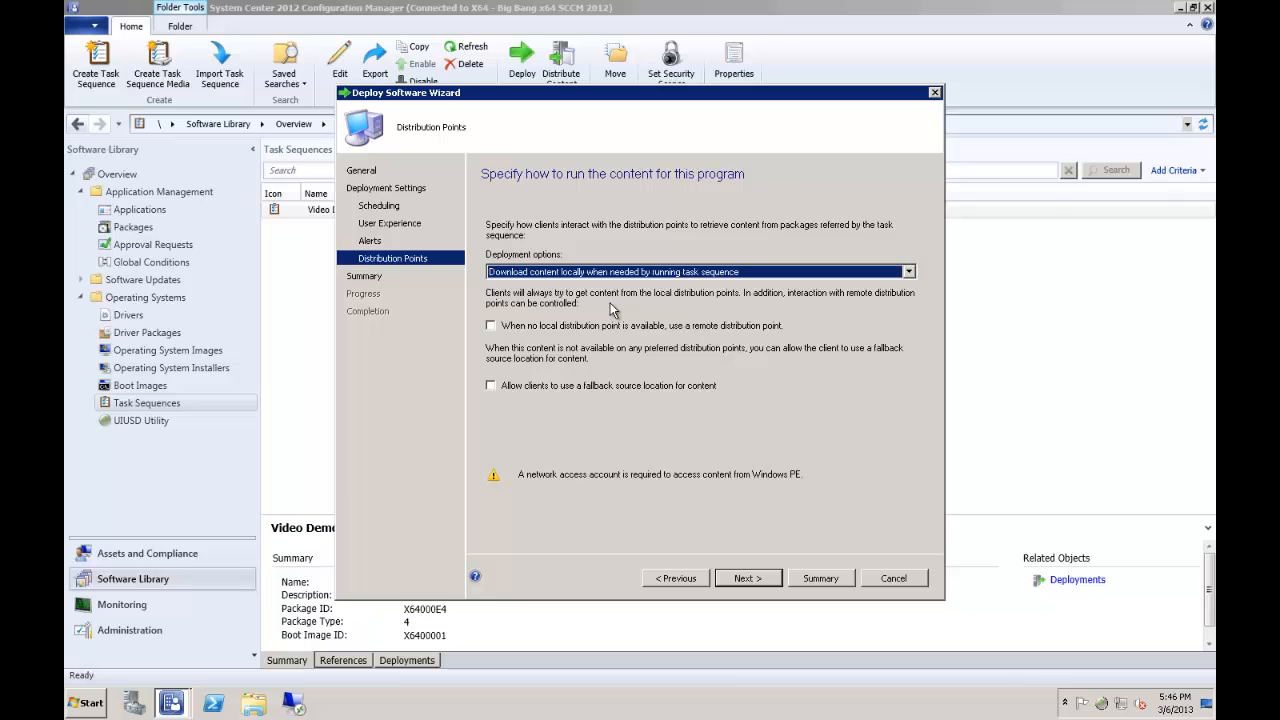
mouse_move(672, 555)
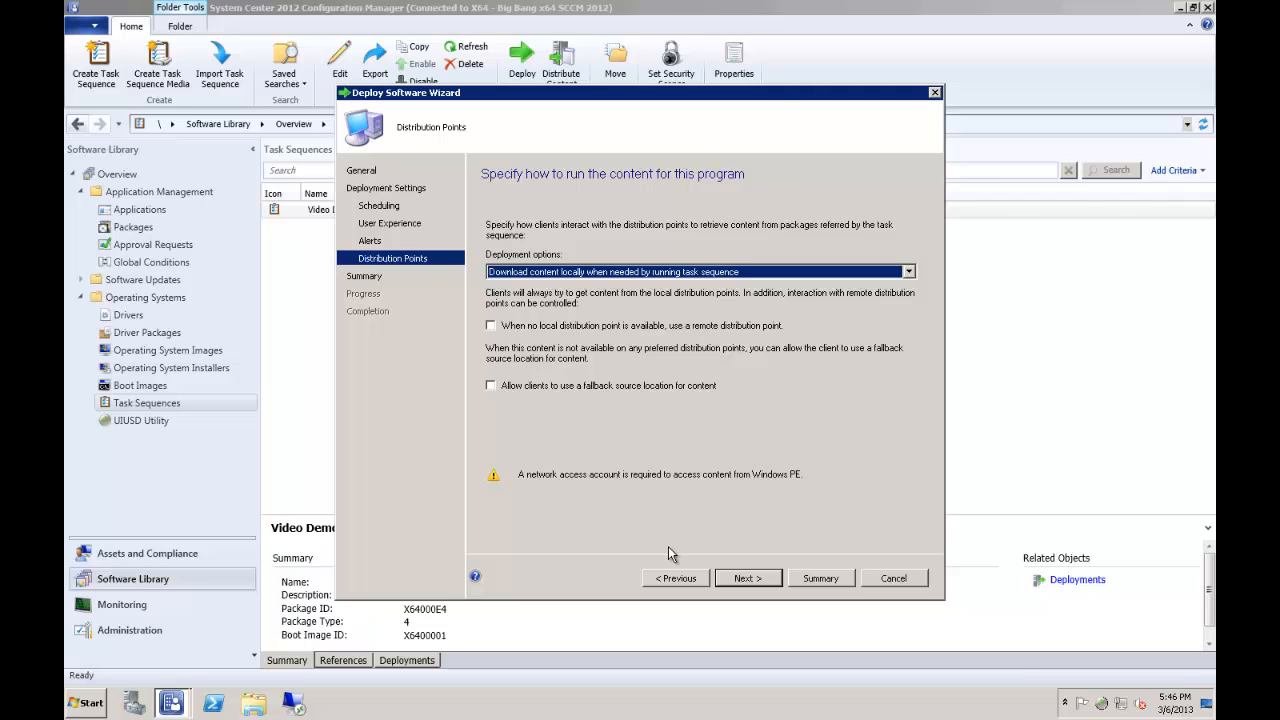
mouse_move(530, 513)
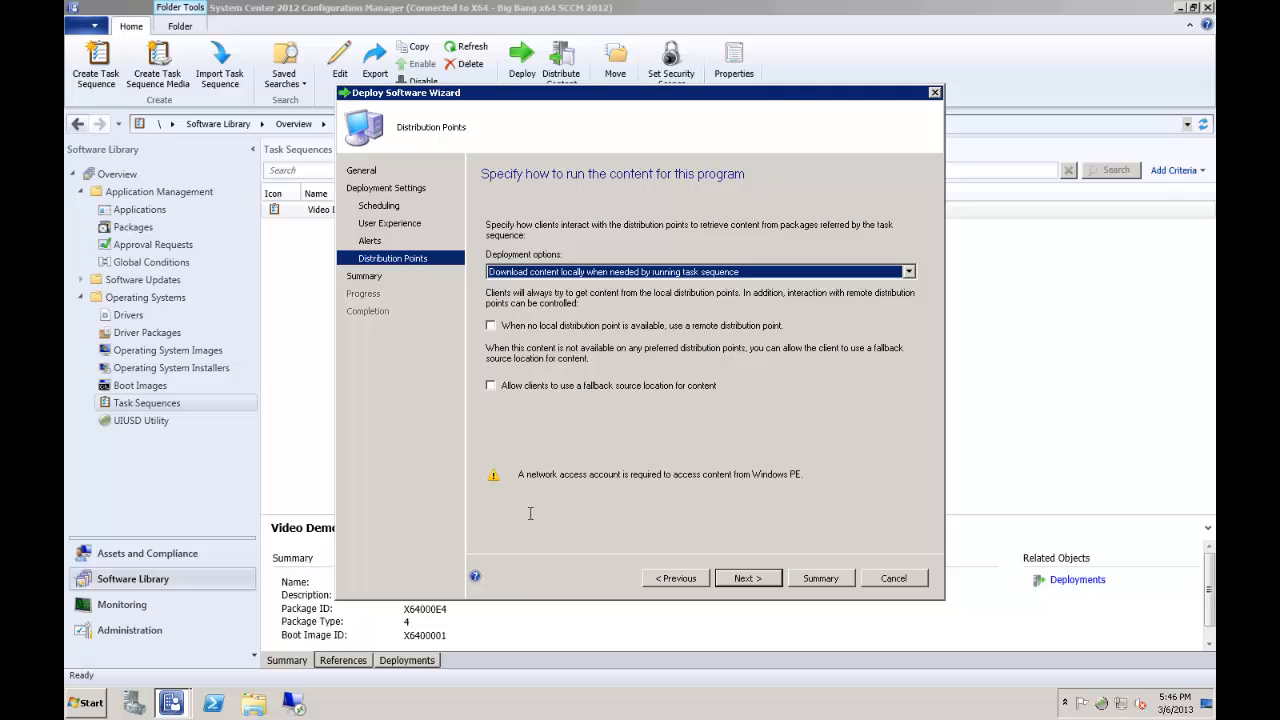
mouse_move(530, 513)
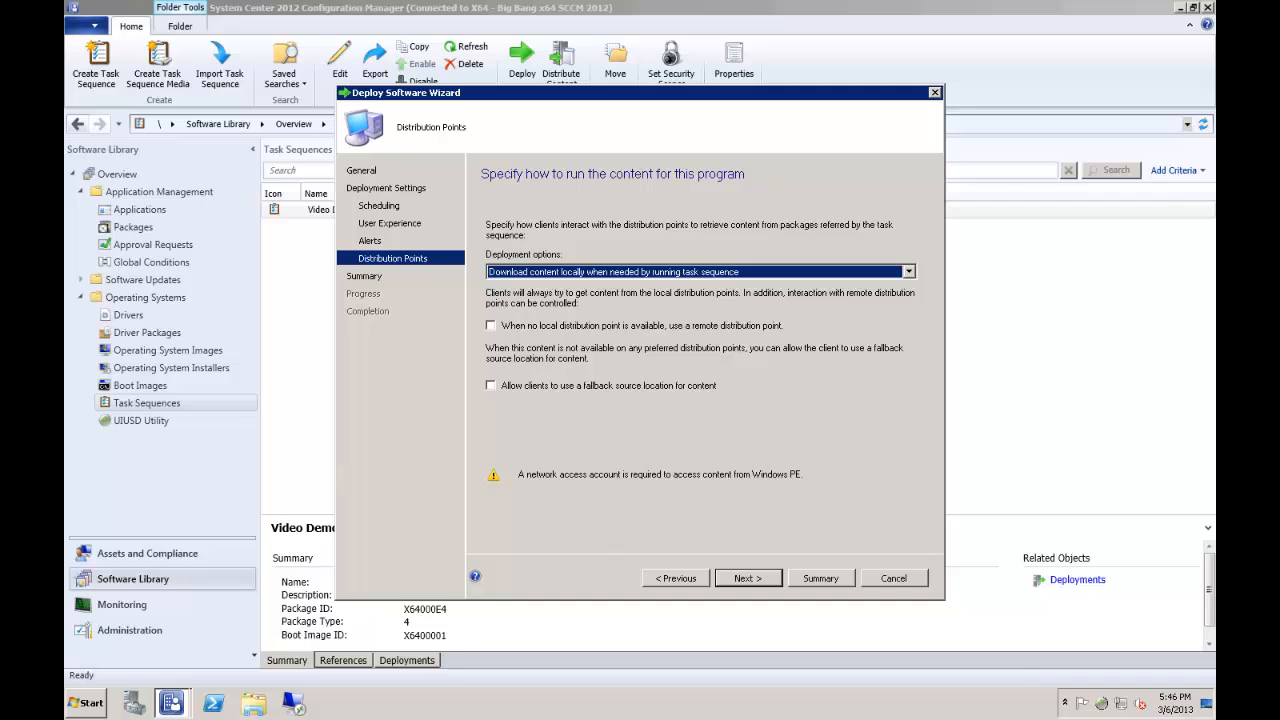
mouse_move(276, 470)
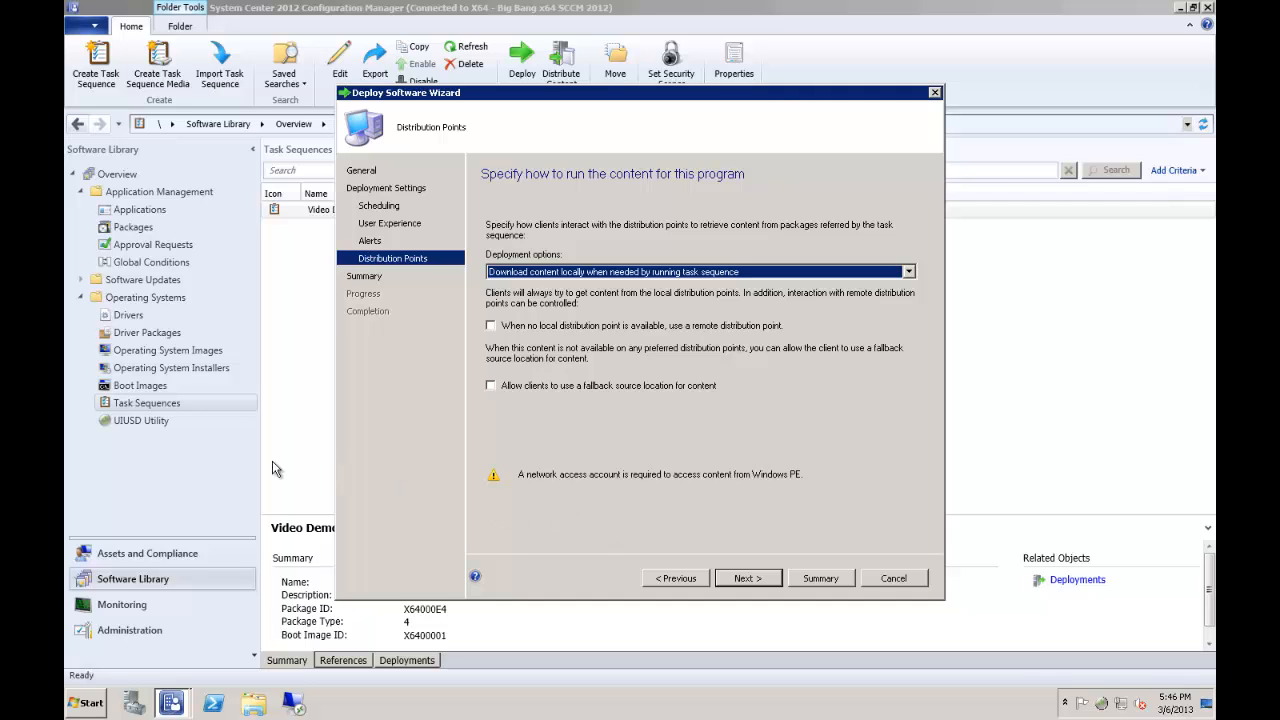
mouse_move(288, 453)
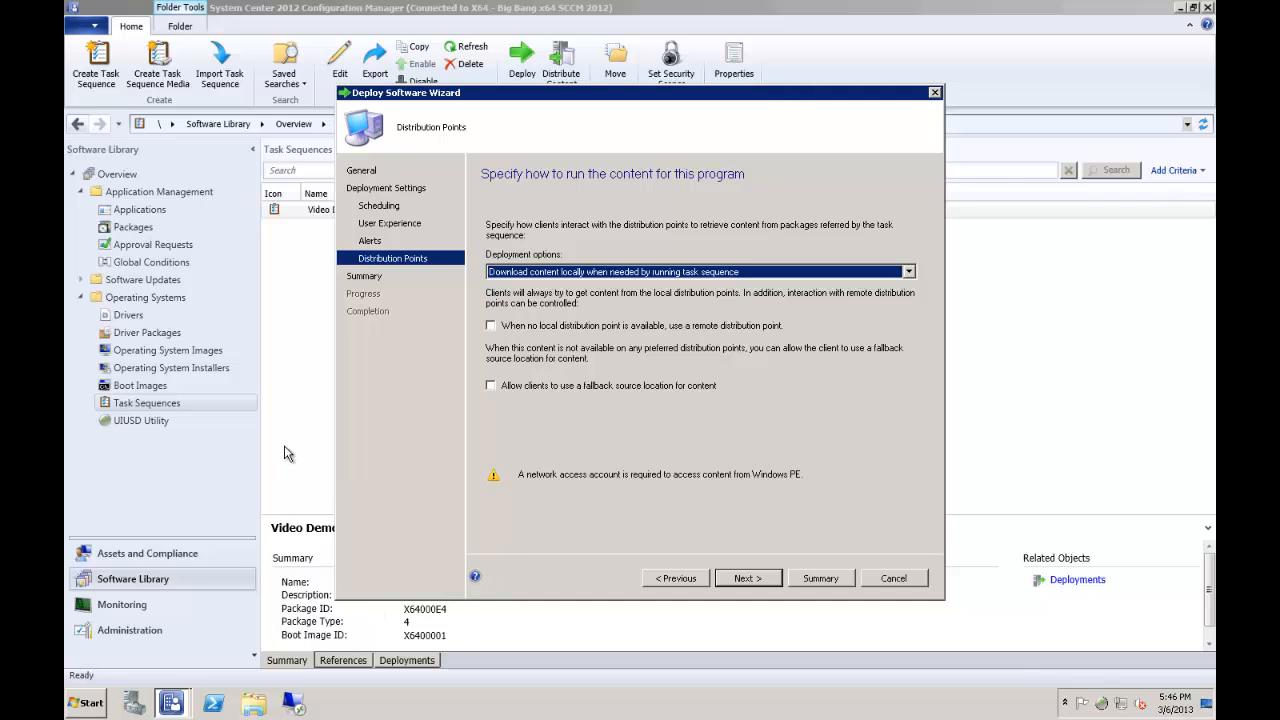
mouse_move(297, 328)
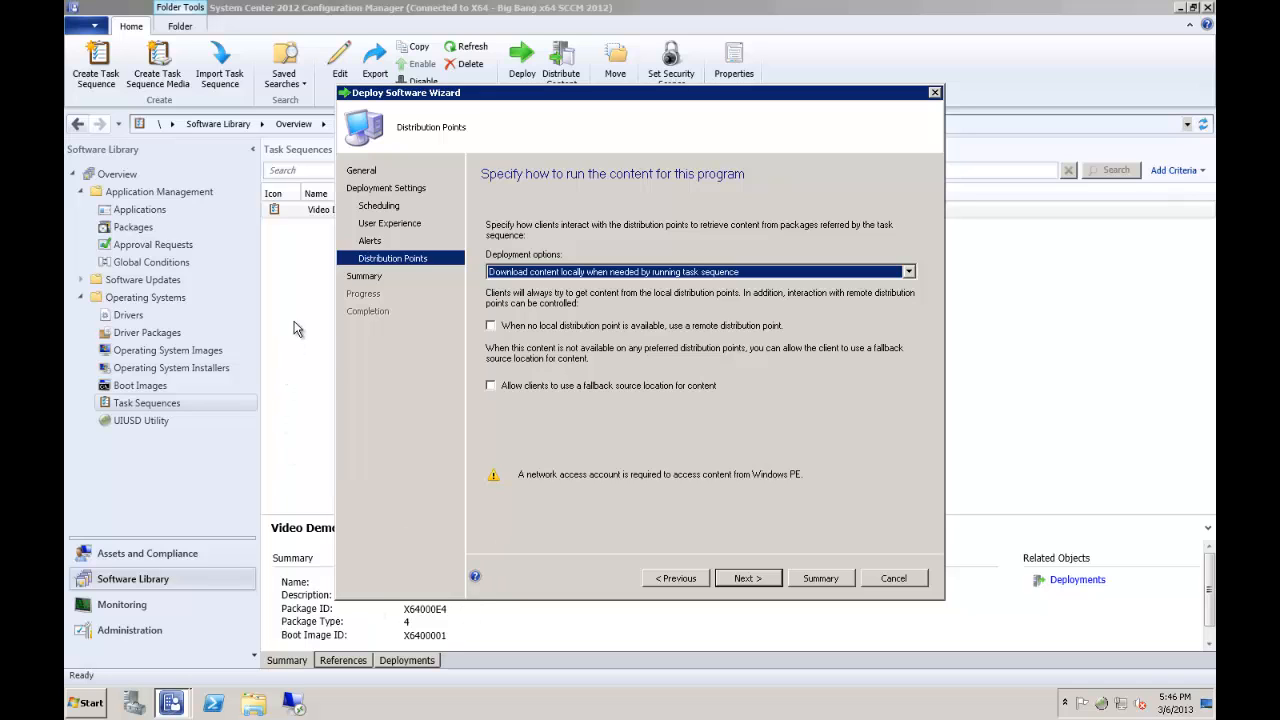
Close the wizard and view References, selecting UIUSD Package and Boot image (x86).
left_click(893, 578)
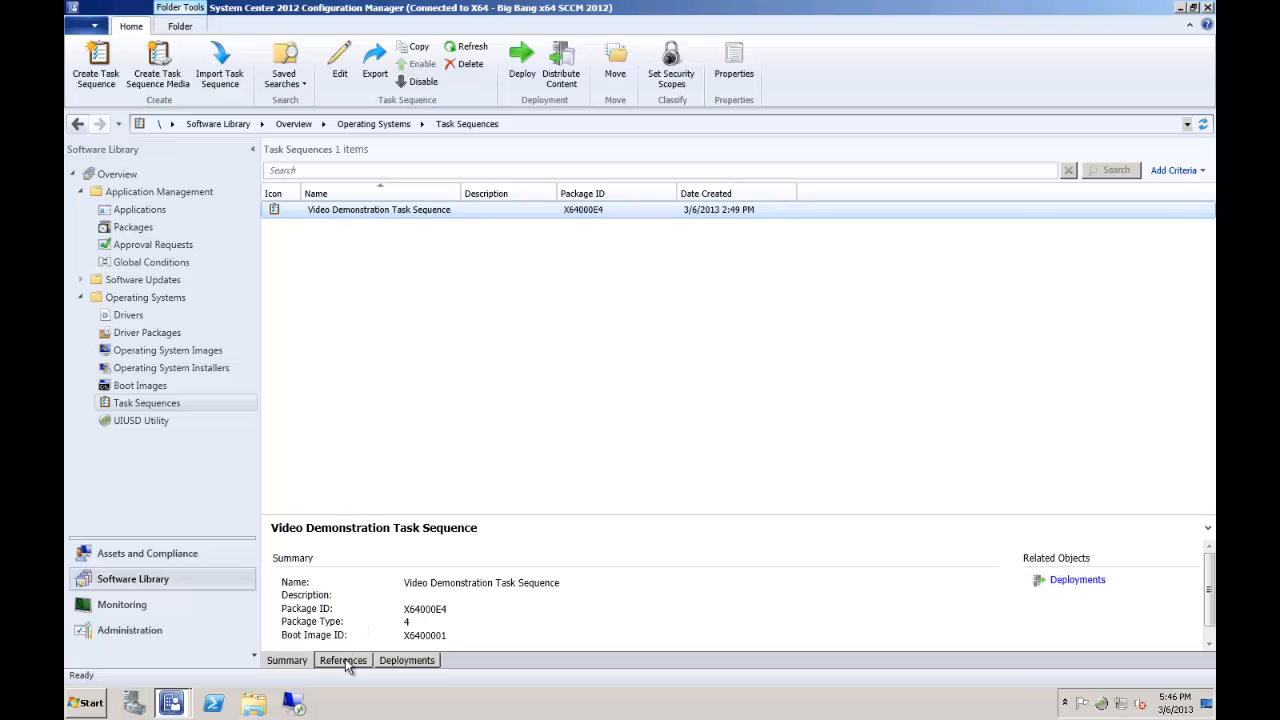
left_click(342, 660)
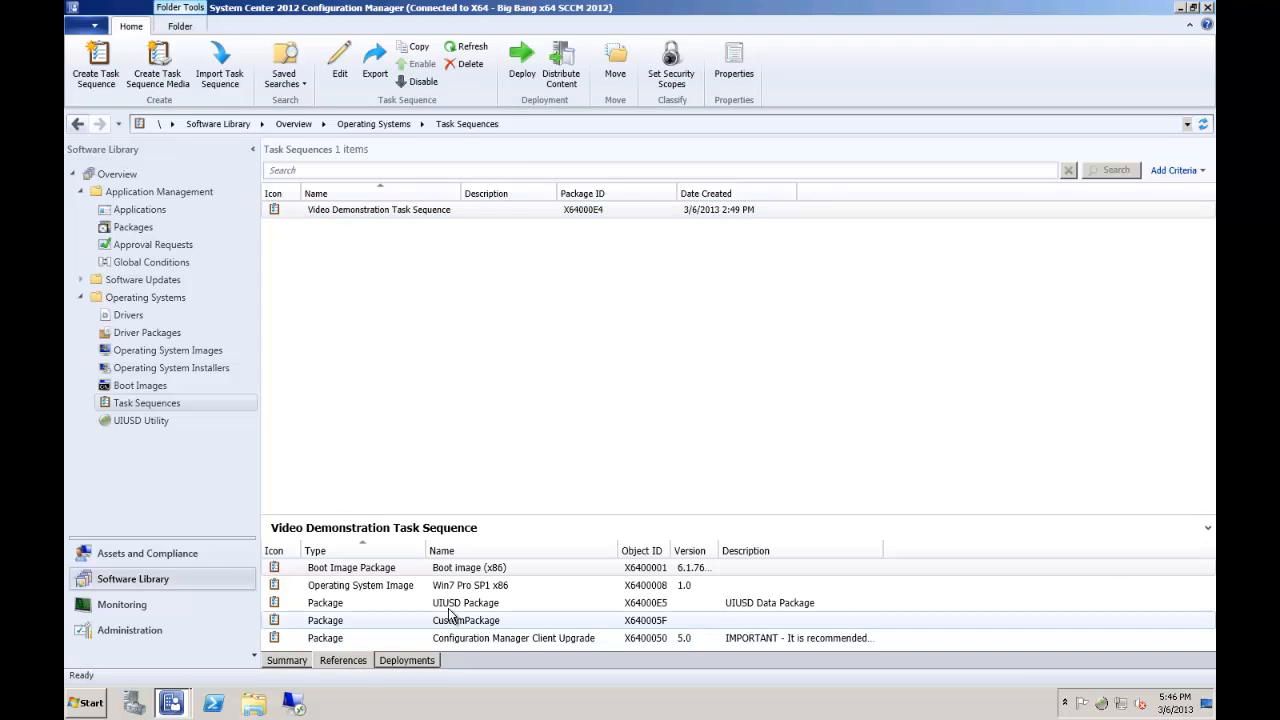
left_click(465, 602)
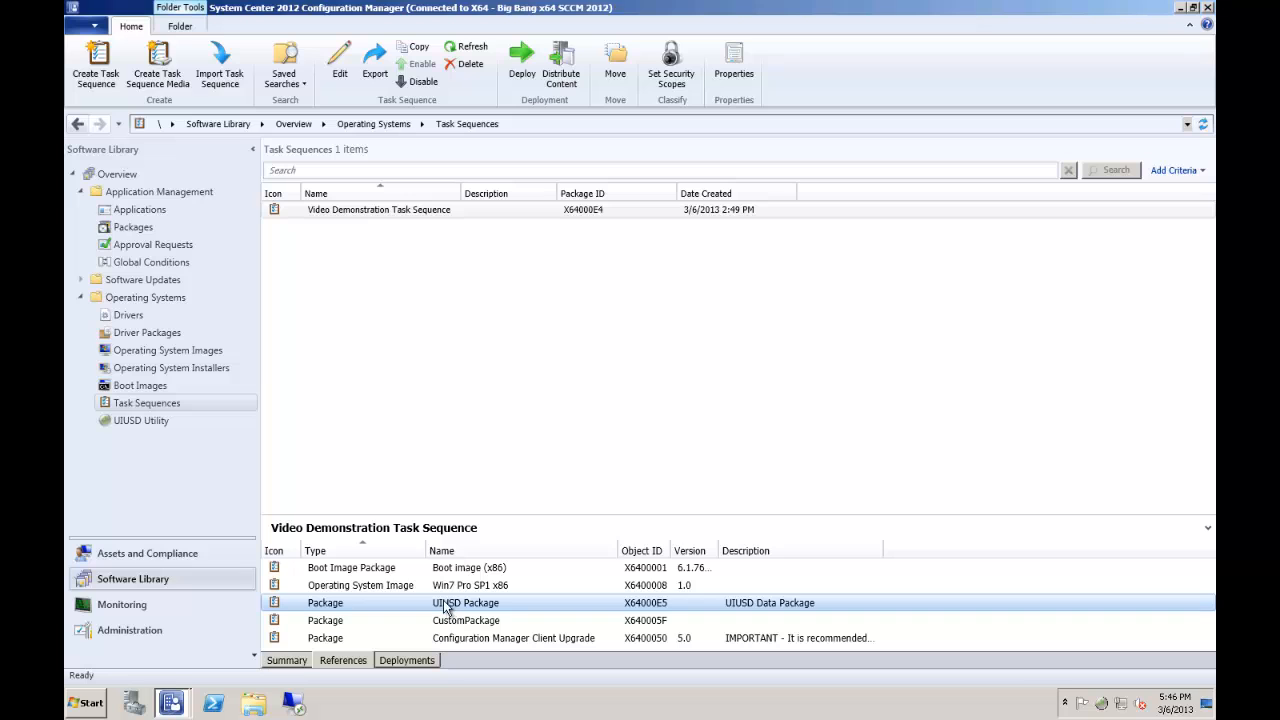
left_click(351, 567)
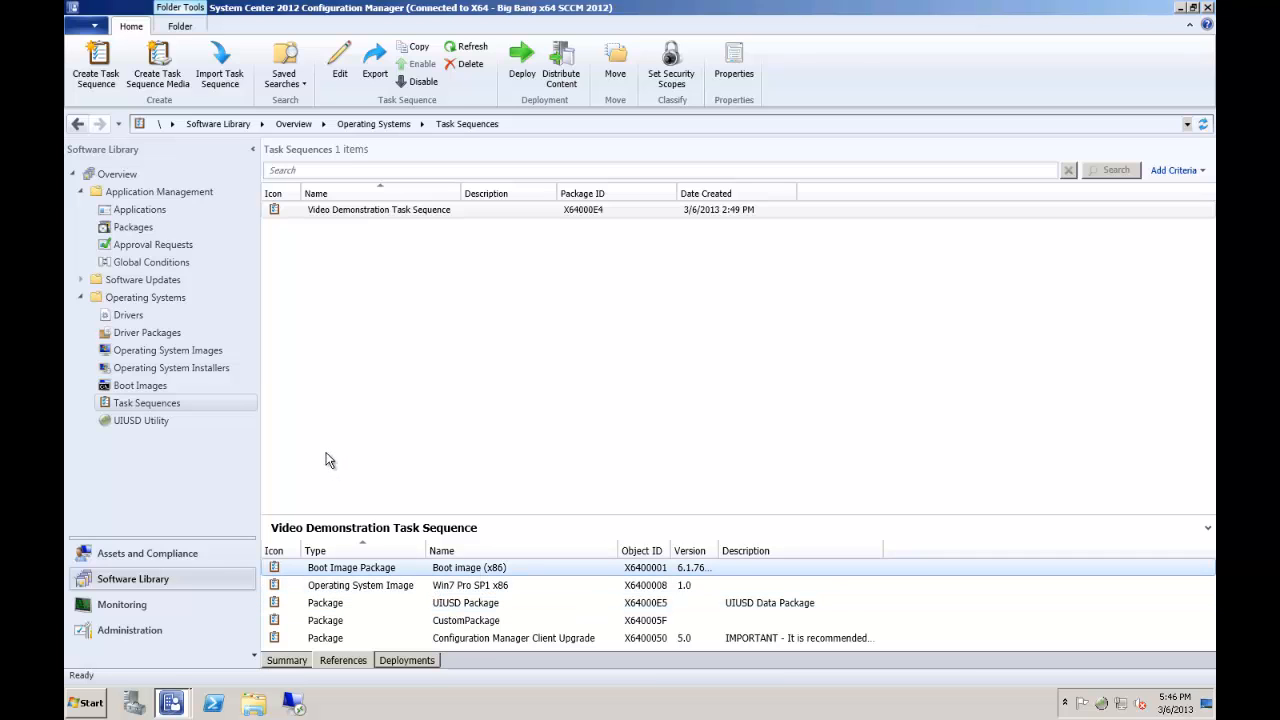
mouse_move(140, 385)
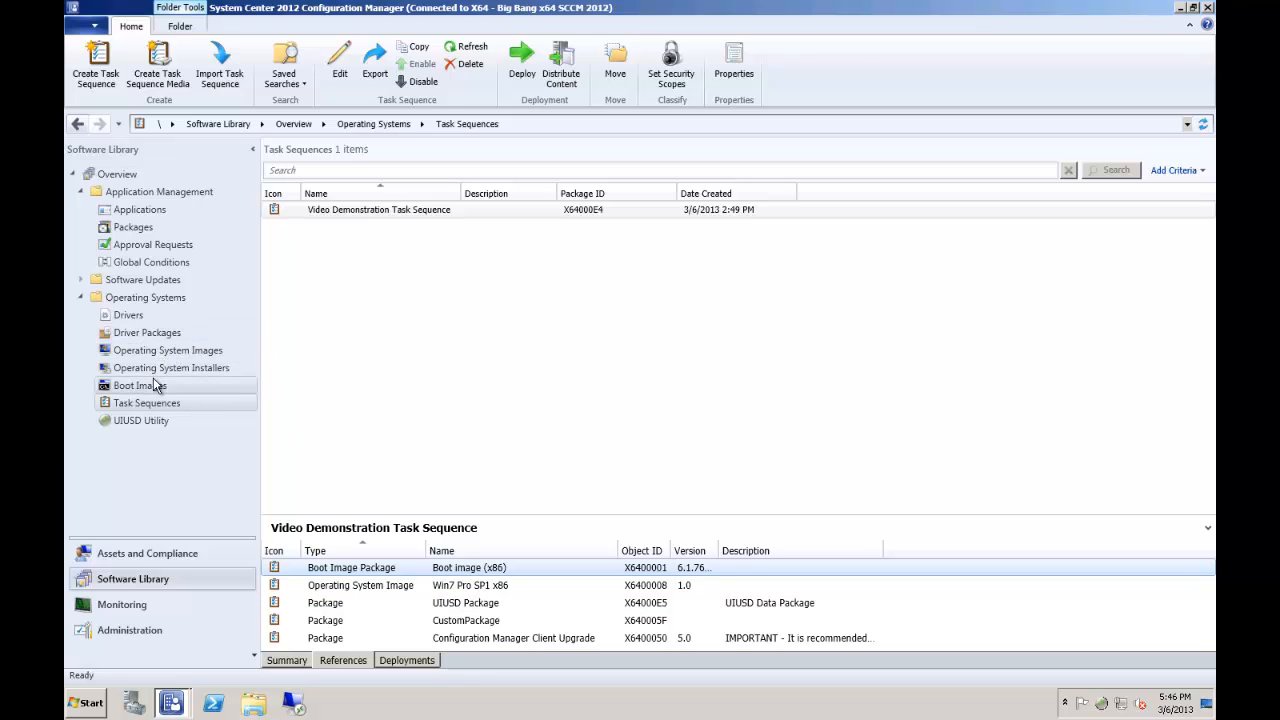
Review Boot image (x86) Data Access properties under Boot Images, then accept with OK.
left_click(140, 385)
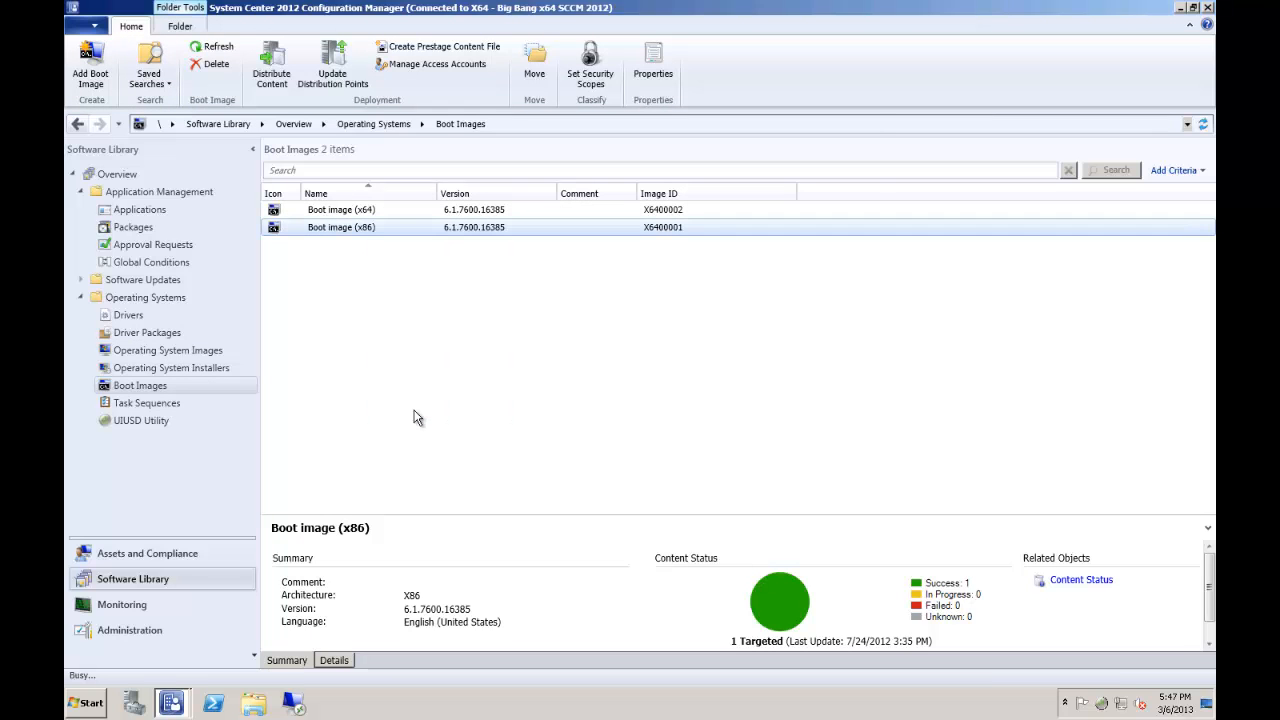
left_click(653, 65)
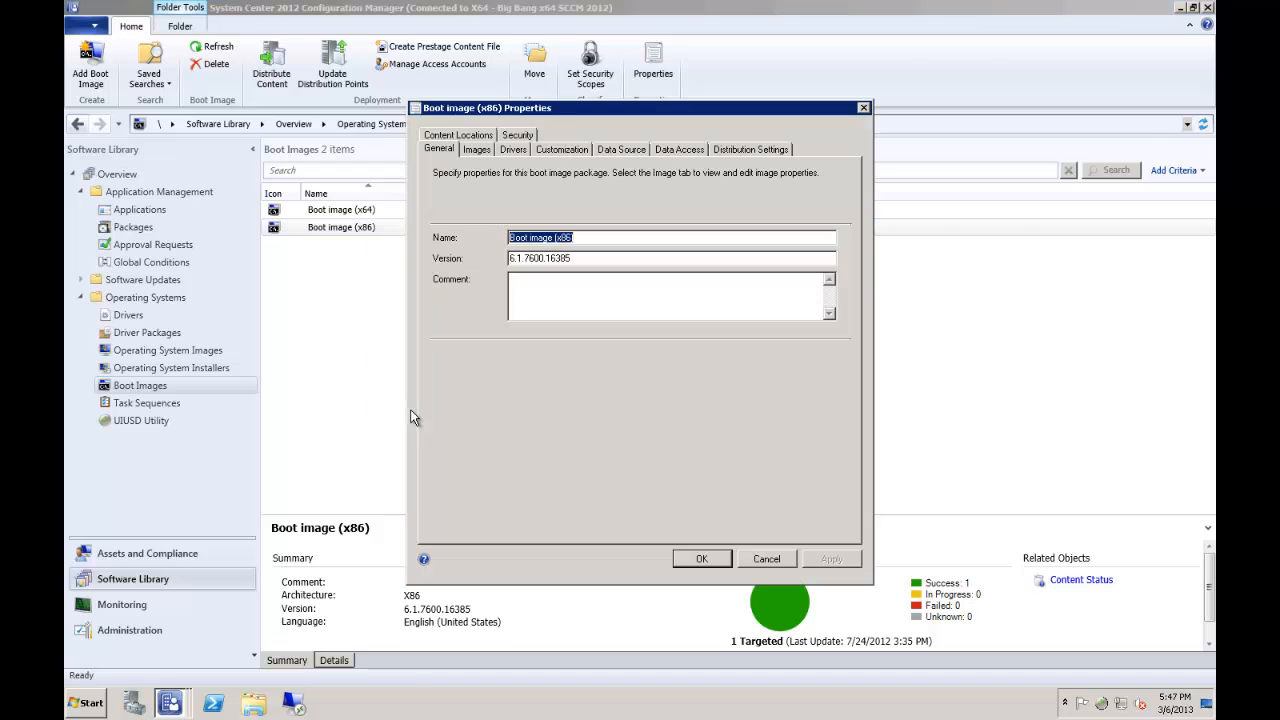
mouse_move(673, 155)
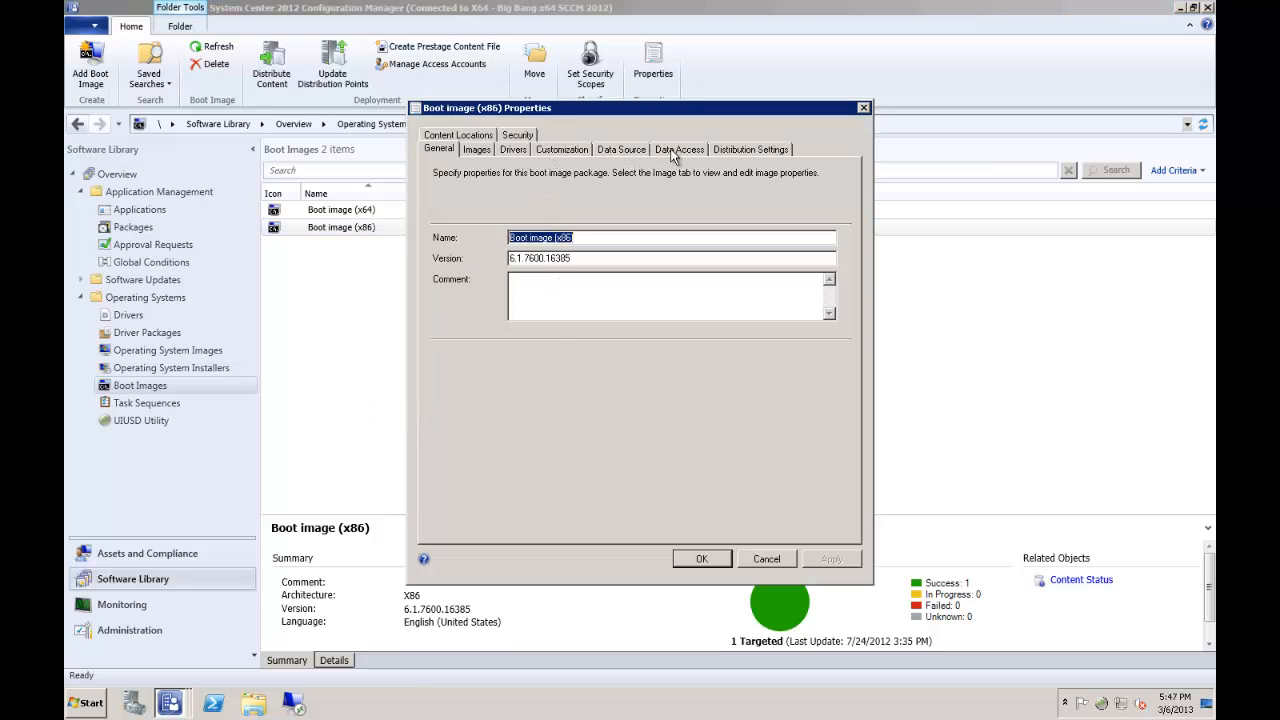
left_click(679, 149)
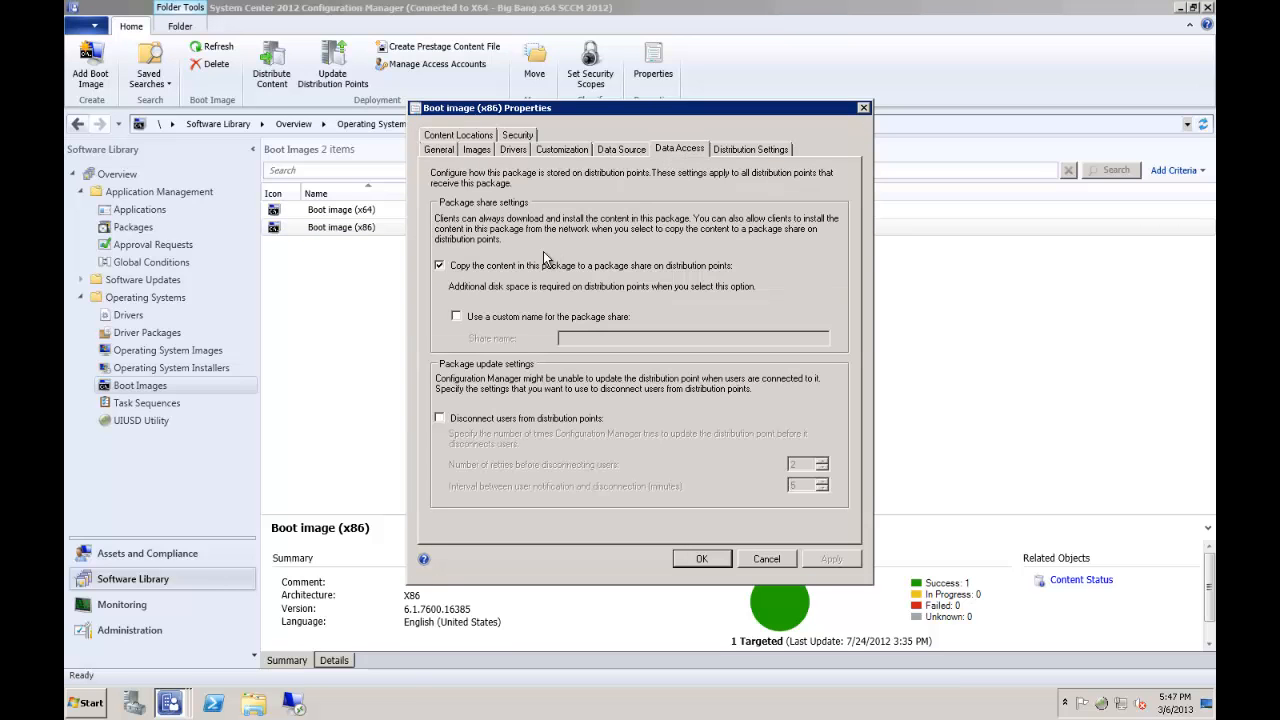
mouse_move(455, 275)
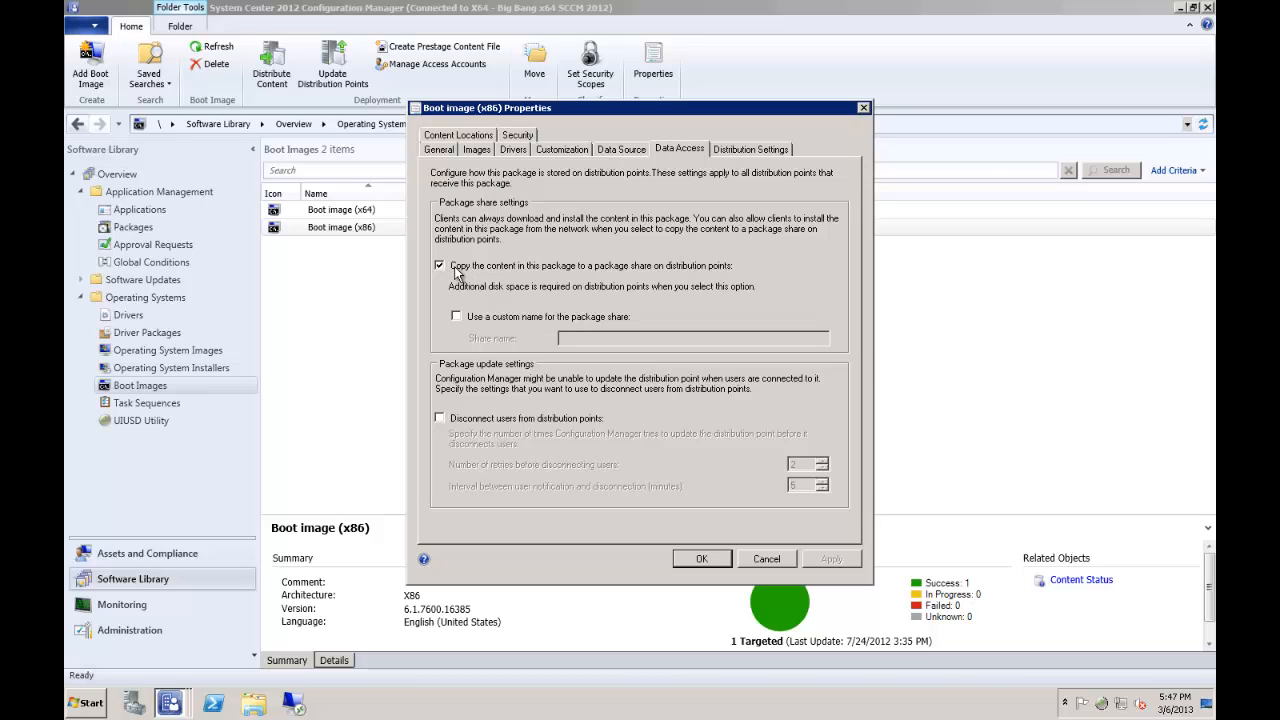
mouse_move(724, 554)
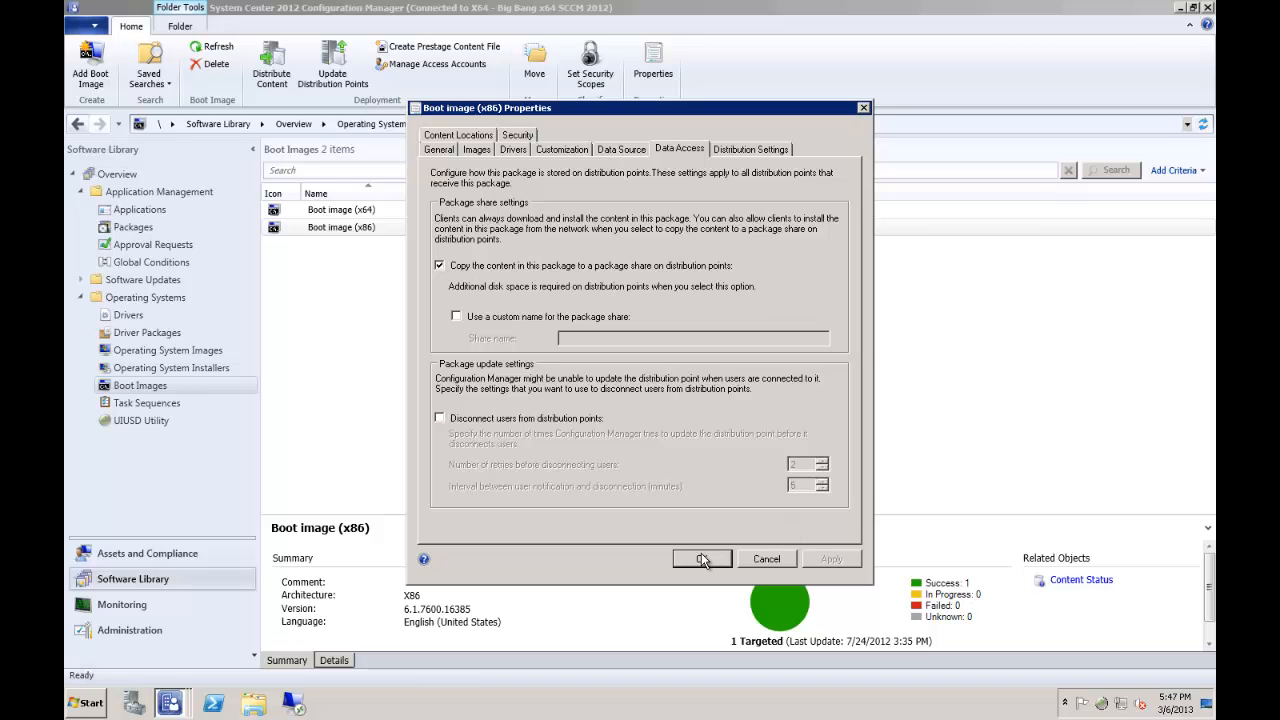
left_click(701, 559)
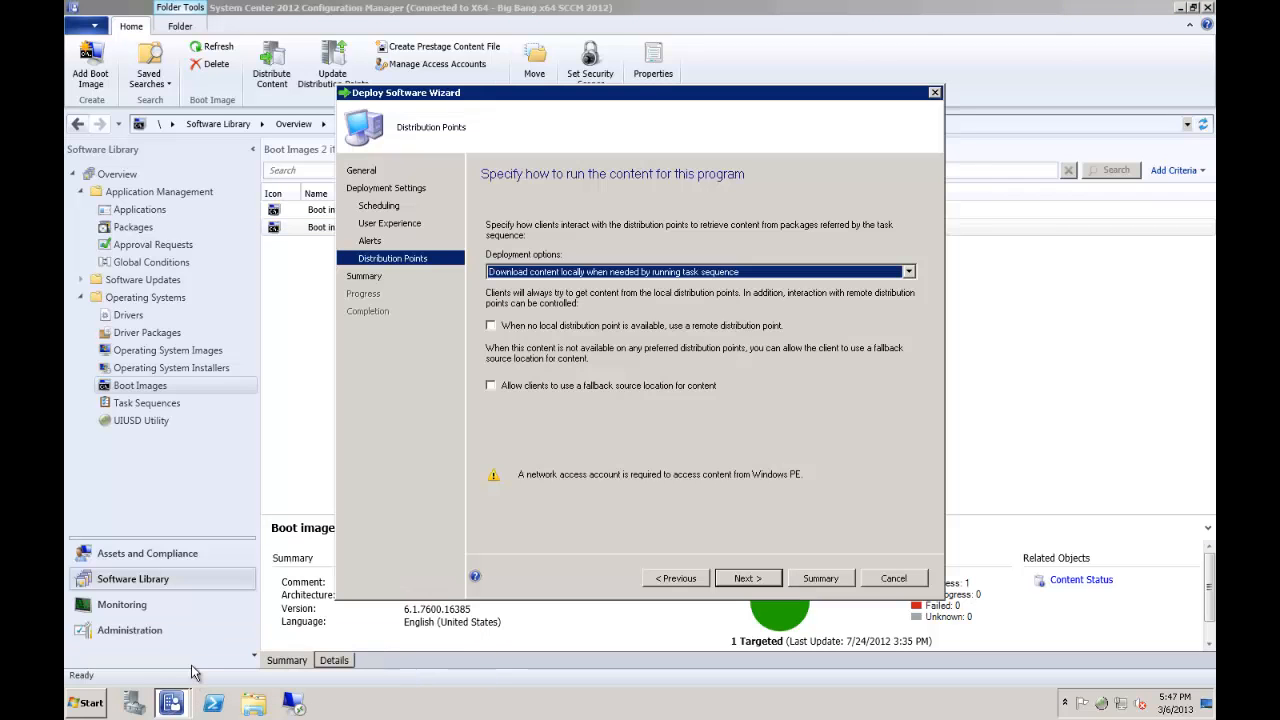
Set deployment options to access content directly from a distribution point, then cancel the wizard discarding changes.
left_click(905, 271)
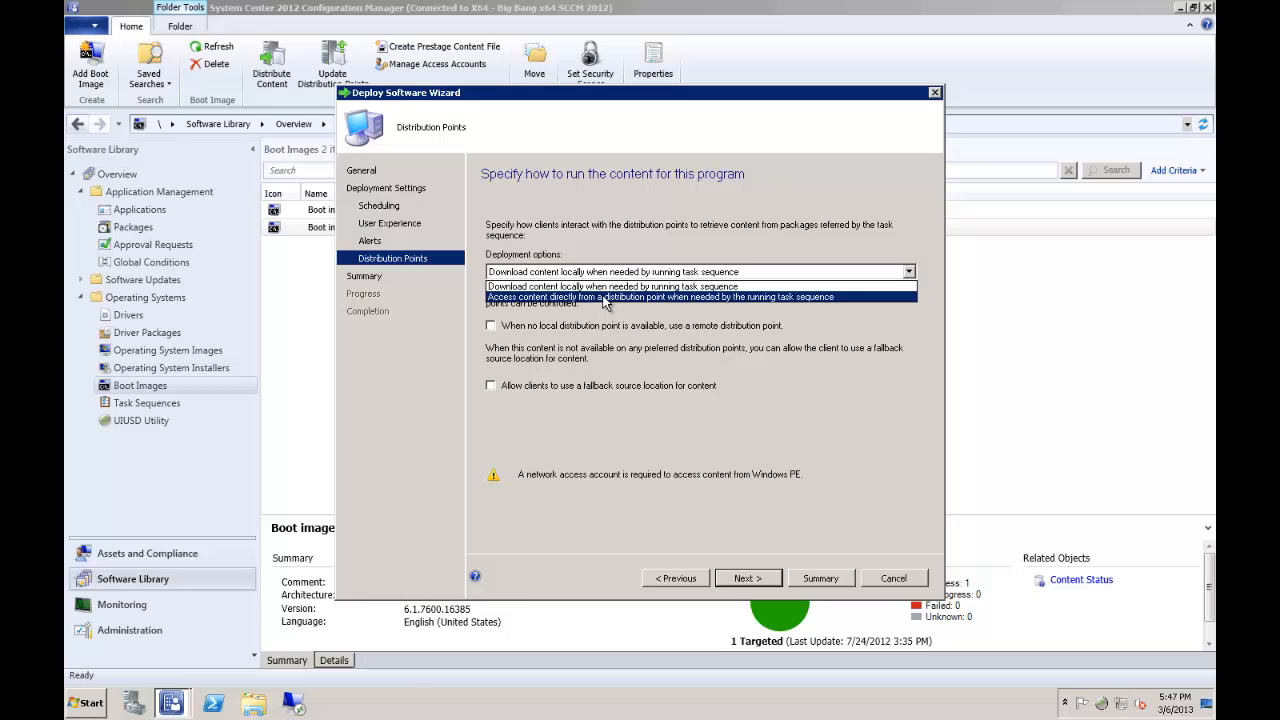
left_click(660, 297)
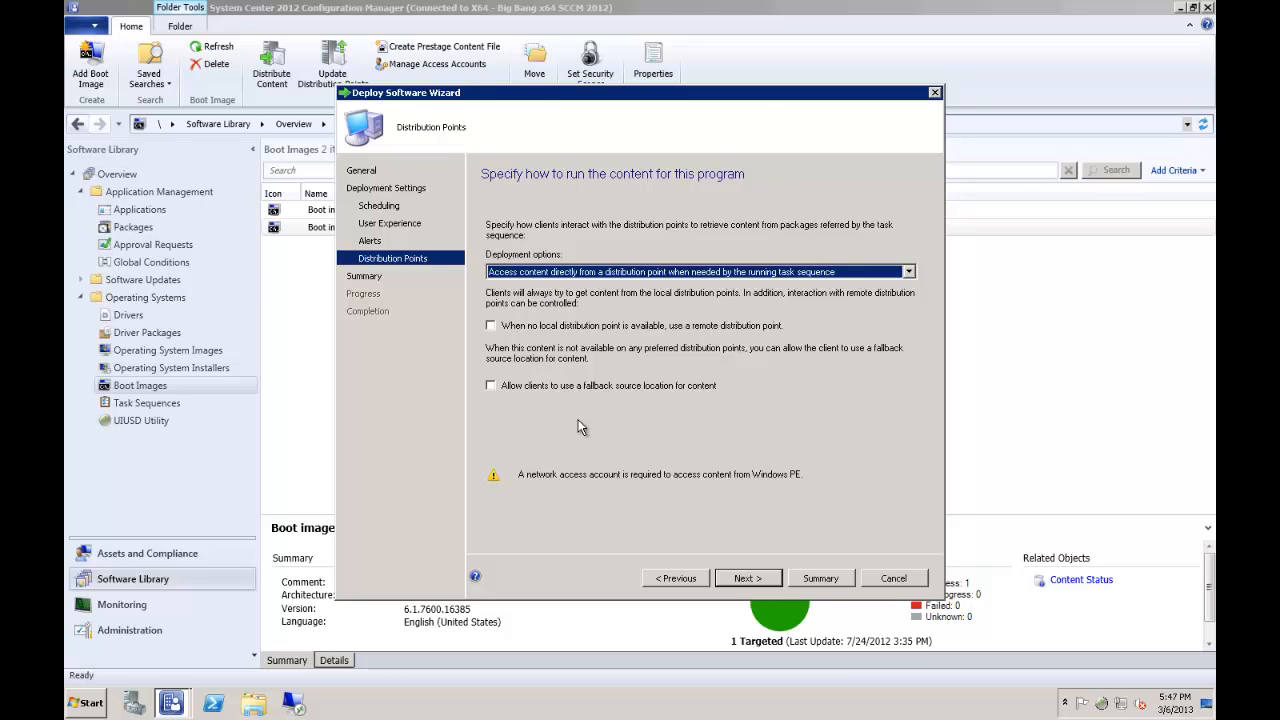
mouse_move(681, 410)
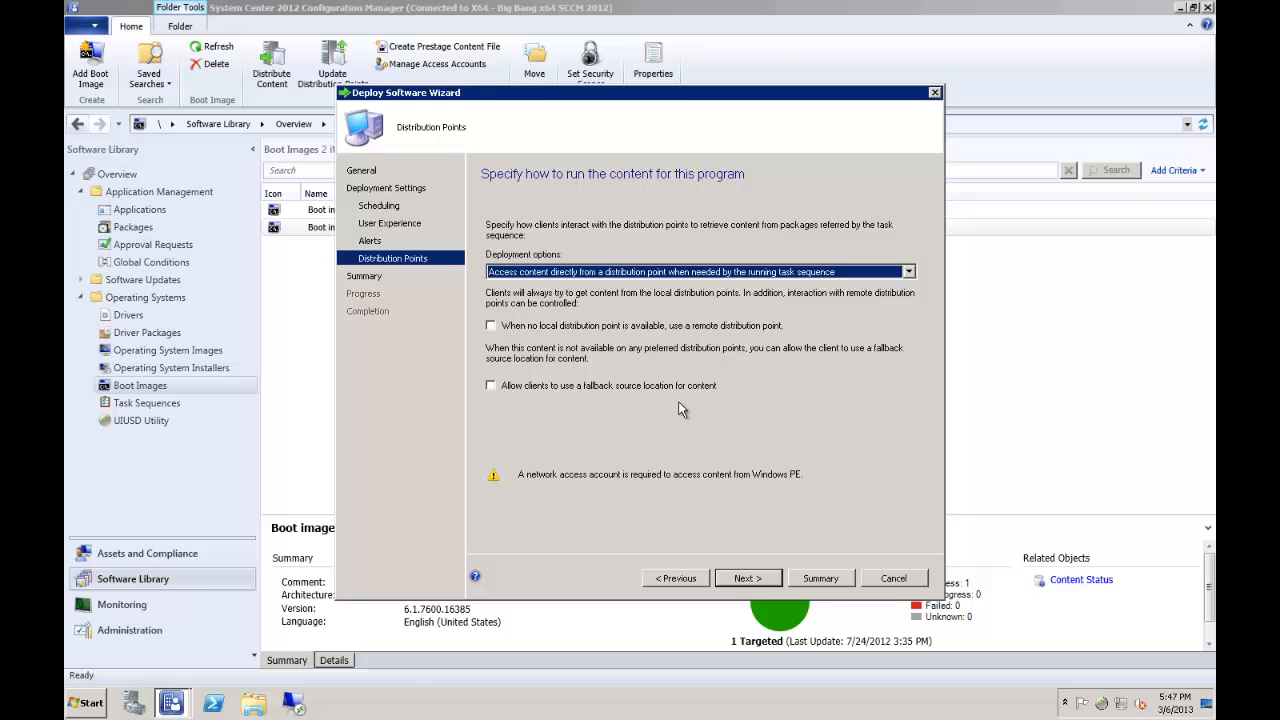
mouse_move(620, 406)
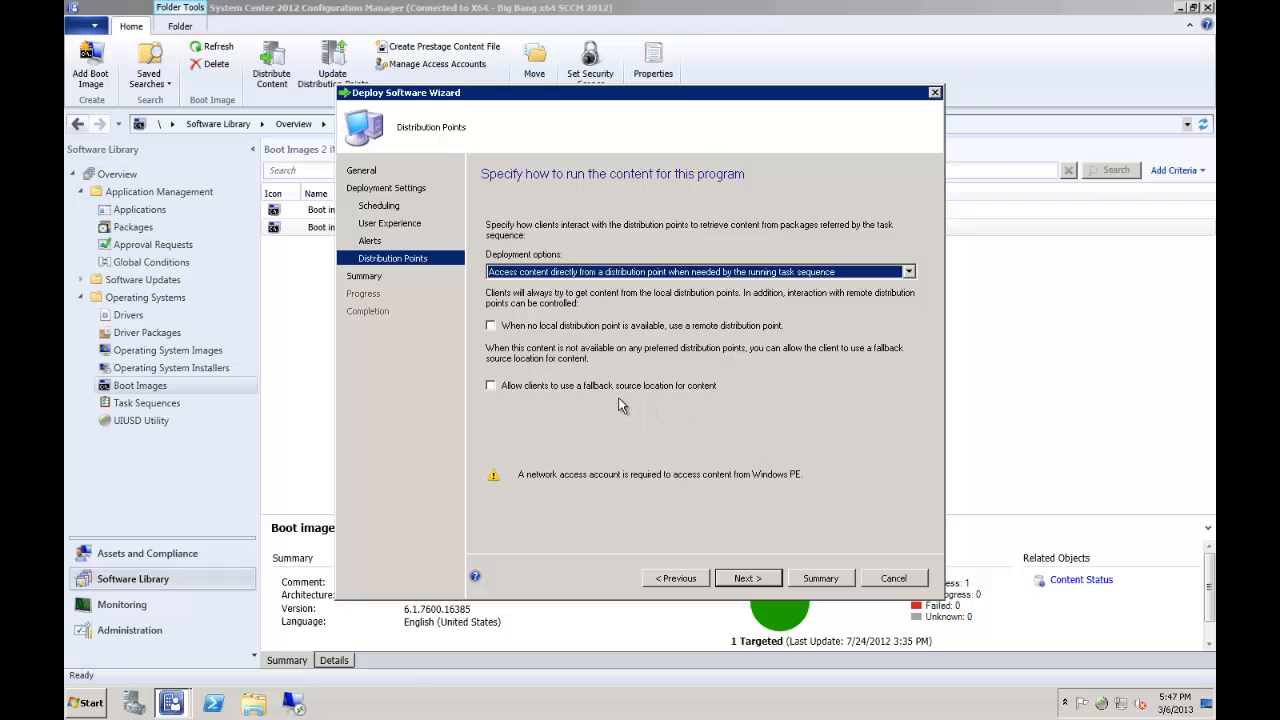
mouse_move(580, 283)
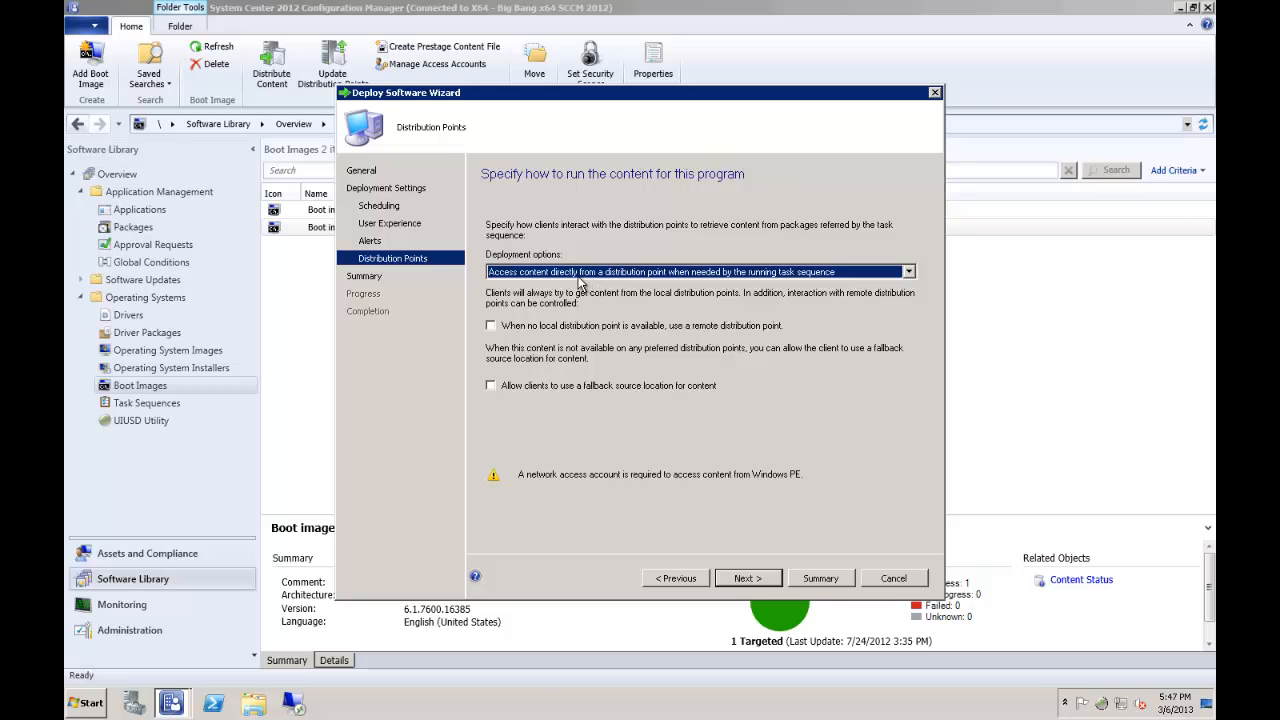
left_click(906, 271)
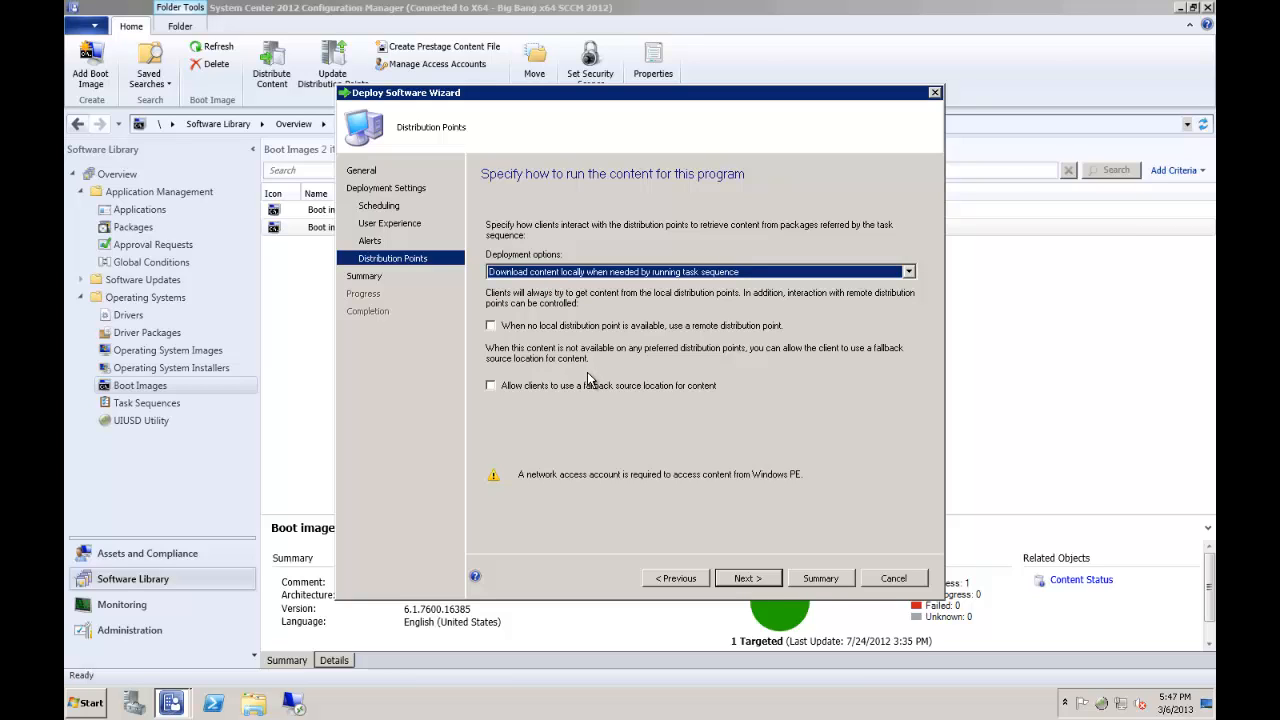
mouse_move(605, 322)
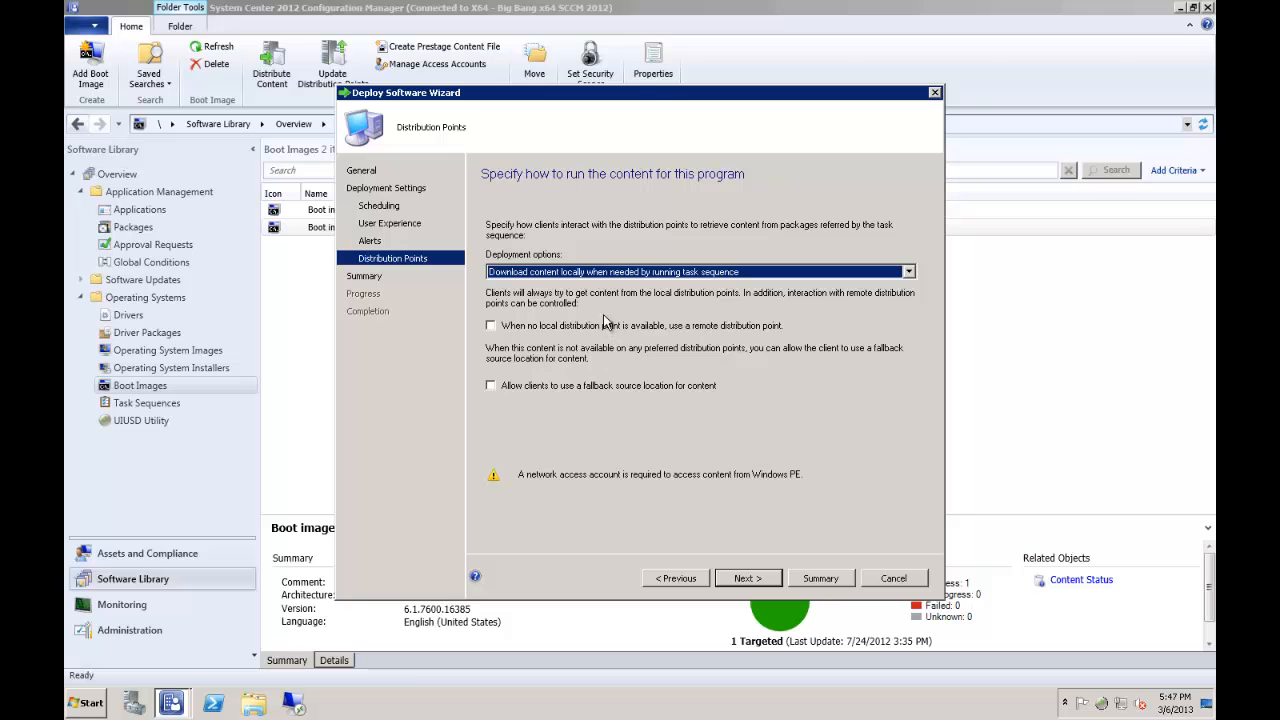
left_click(893, 578)
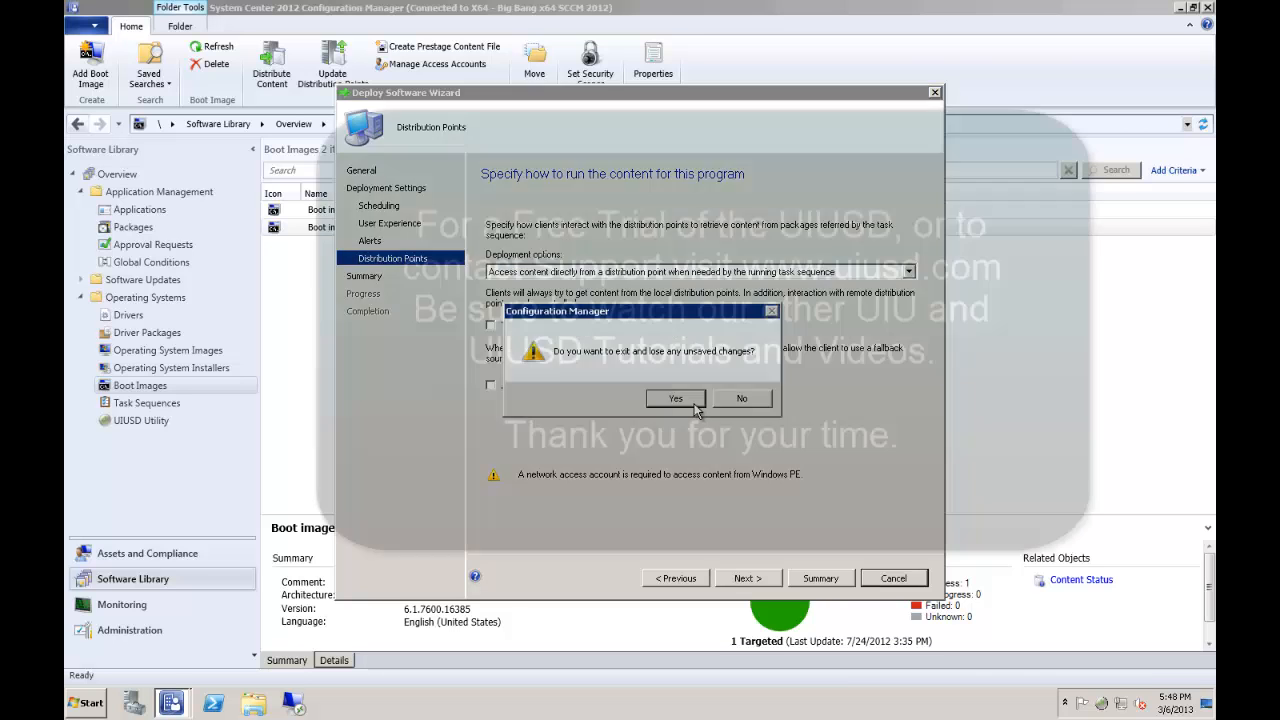
left_click(675, 398)
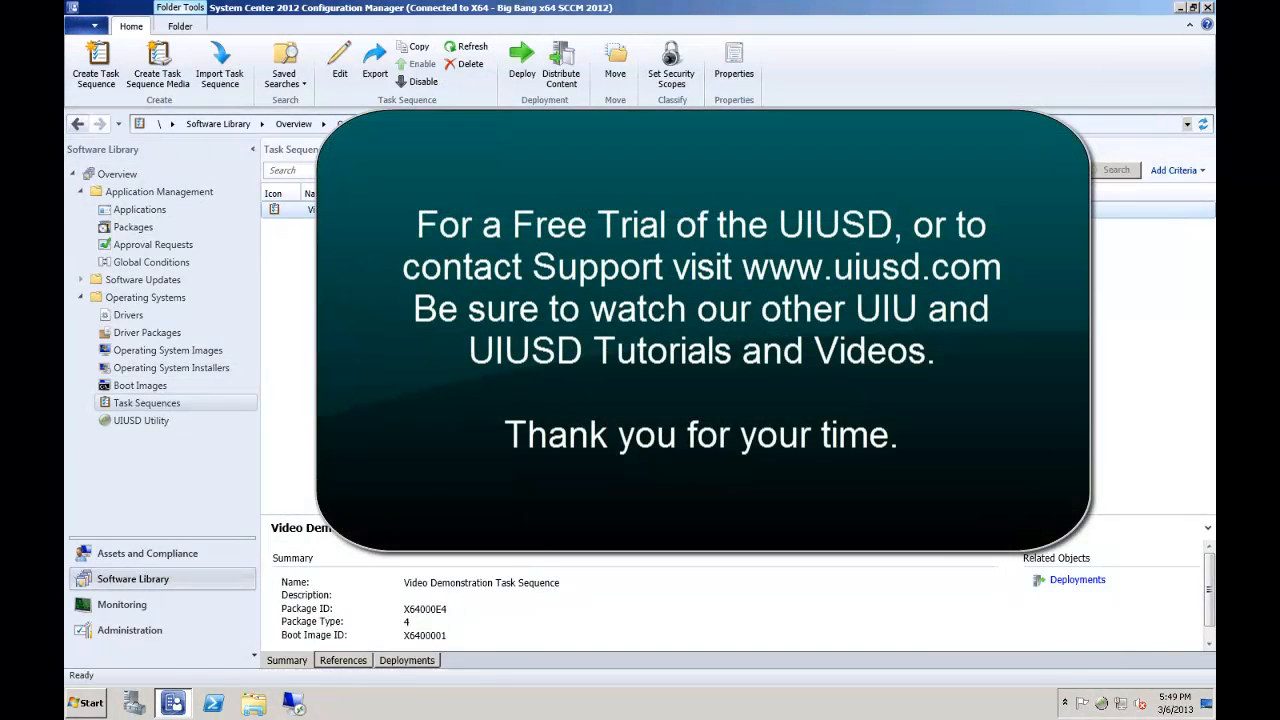